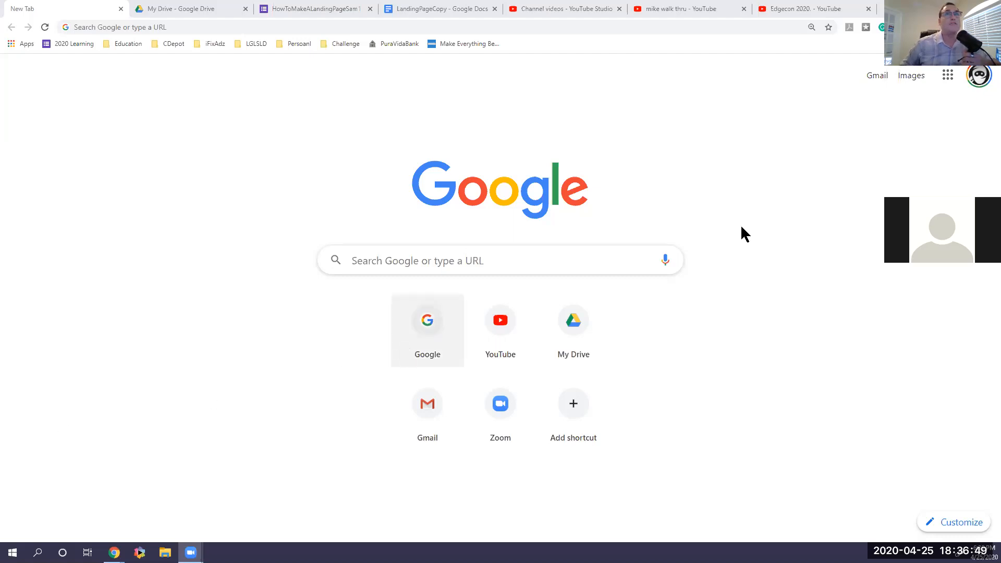
pyautogui.moveTo(978, 84)
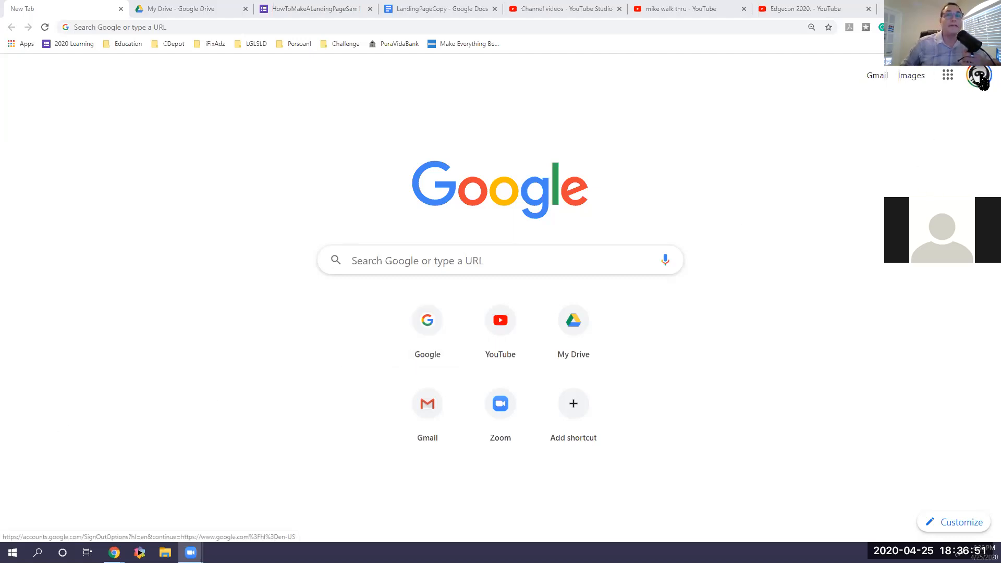
pyautogui.moveTo(946, 75)
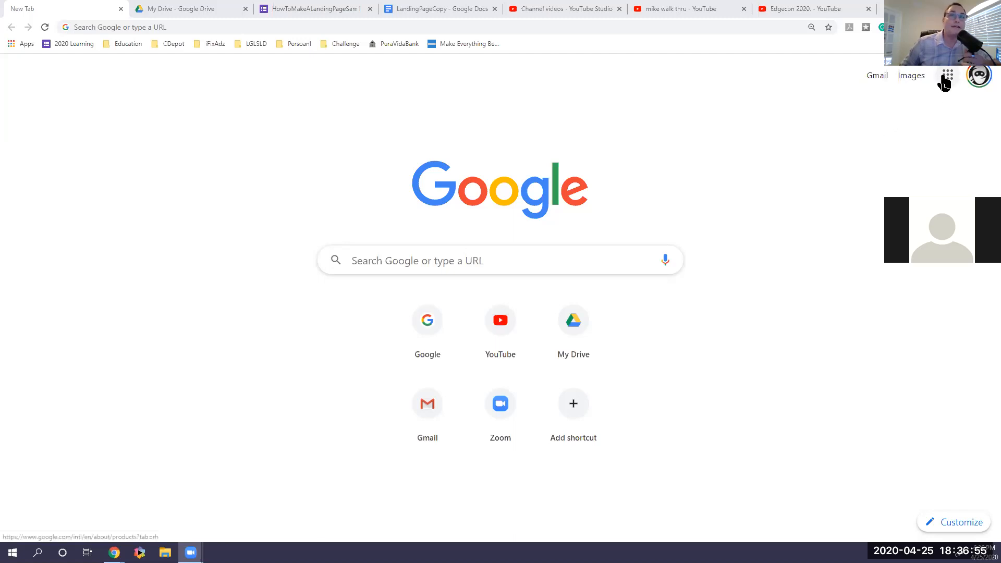
# - Show the Google apps list from the Chrome new tab page
pyautogui.click(947, 76)
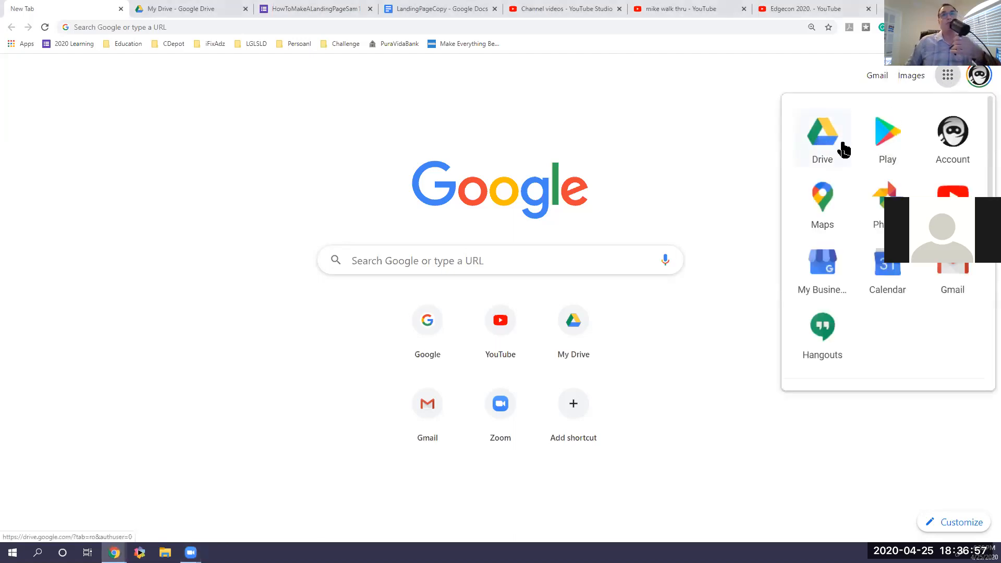
pyautogui.moveTo(887, 197)
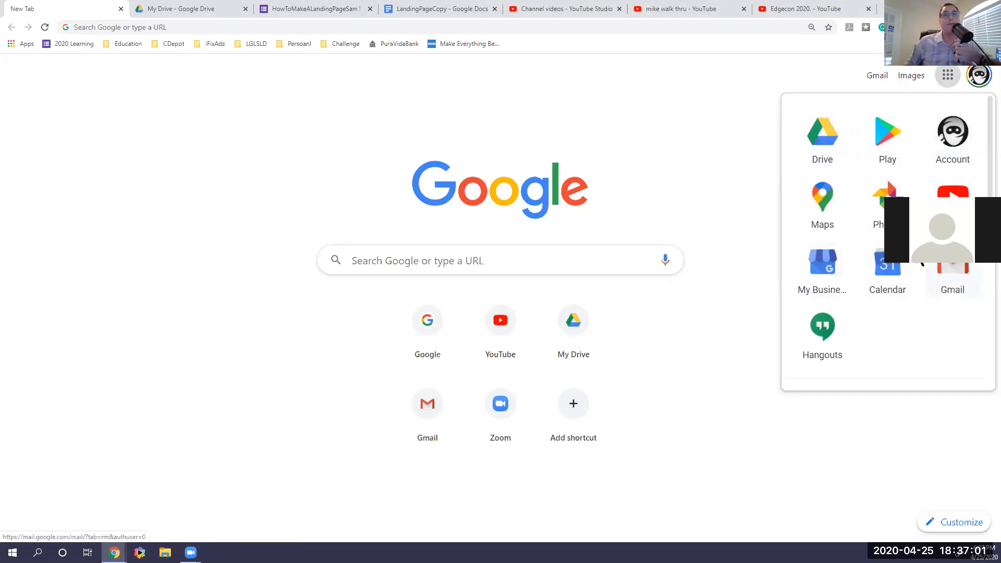
pyautogui.moveTo(888, 201)
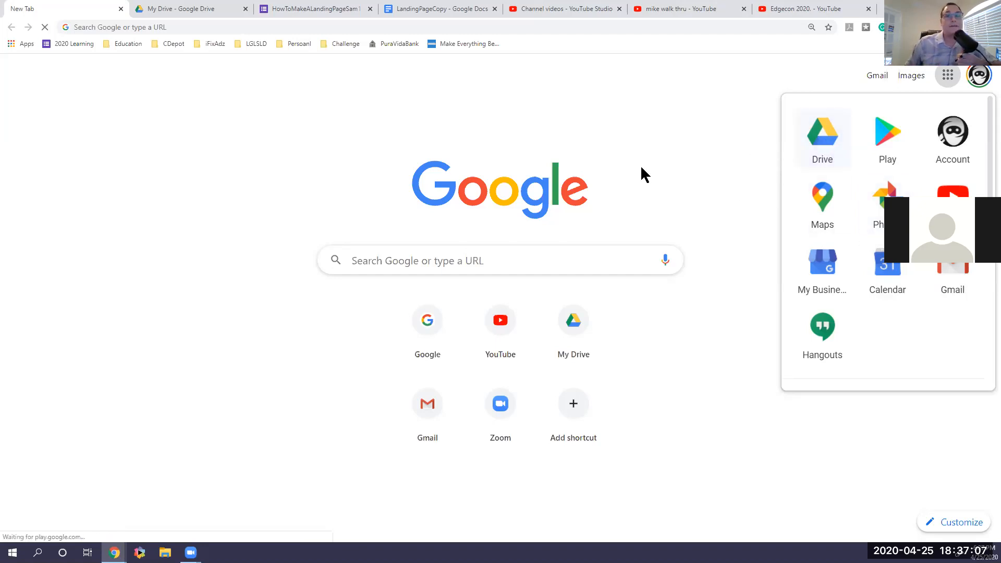
# - In Google Drive, reach the New > More choices offering a blank or template Google Form
pyautogui.click(822, 131)
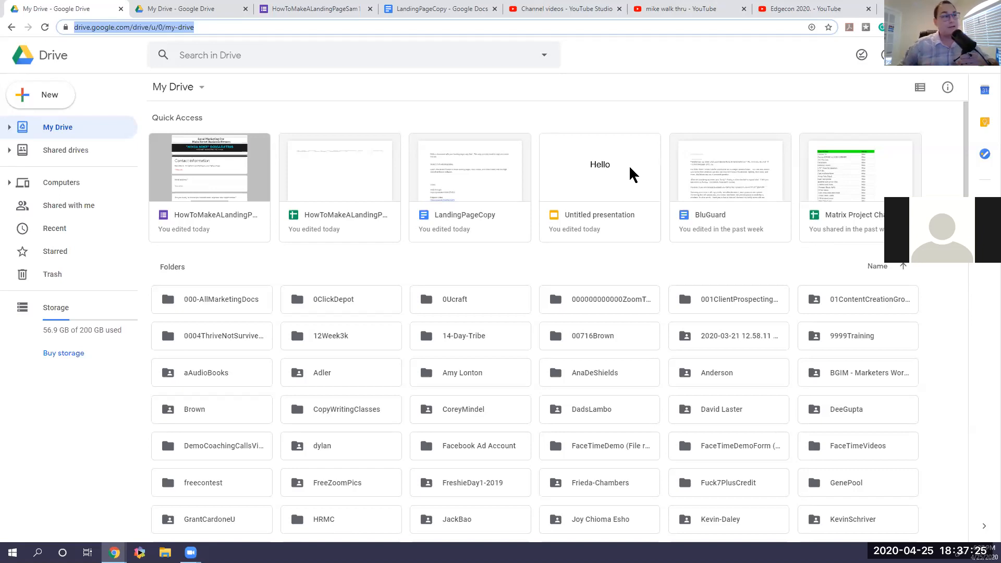
pyautogui.moveTo(113, 173)
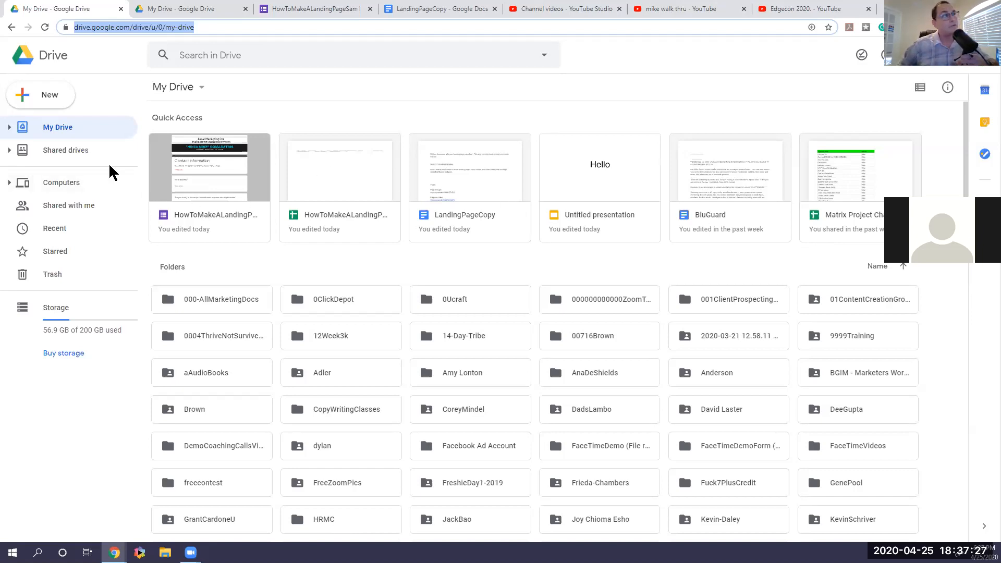
pyautogui.moveTo(25, 101)
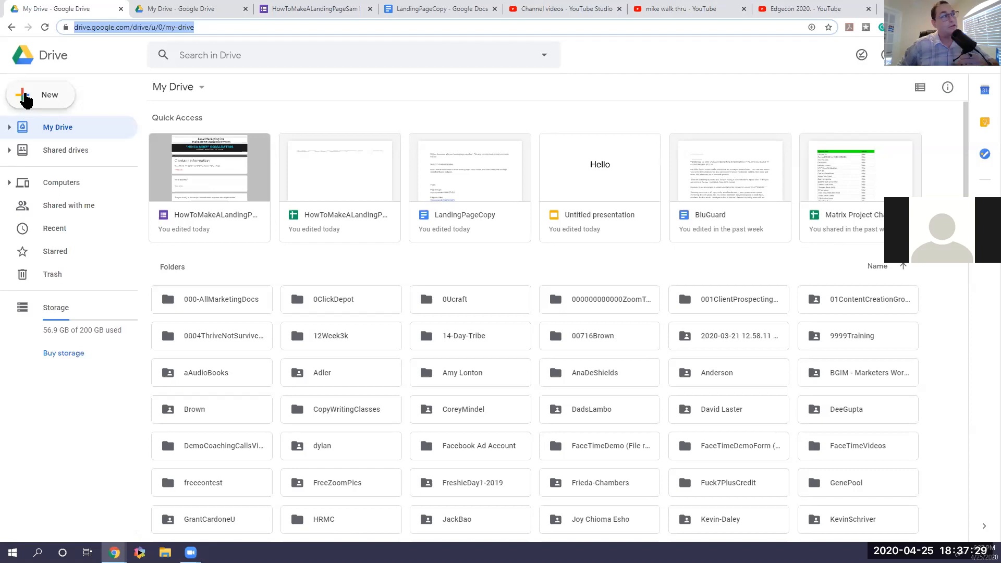
pyautogui.click(39, 95)
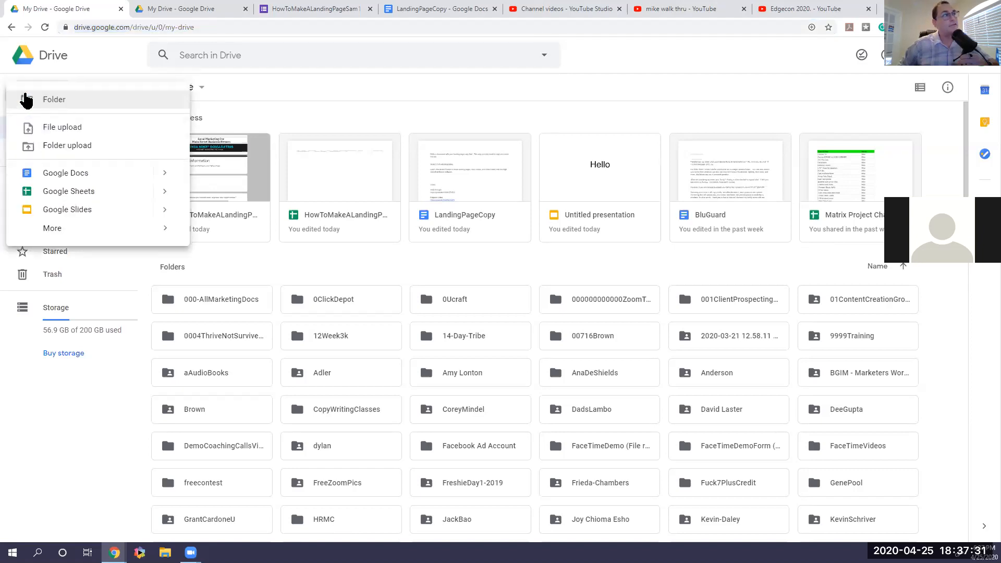
pyautogui.moveTo(76, 186)
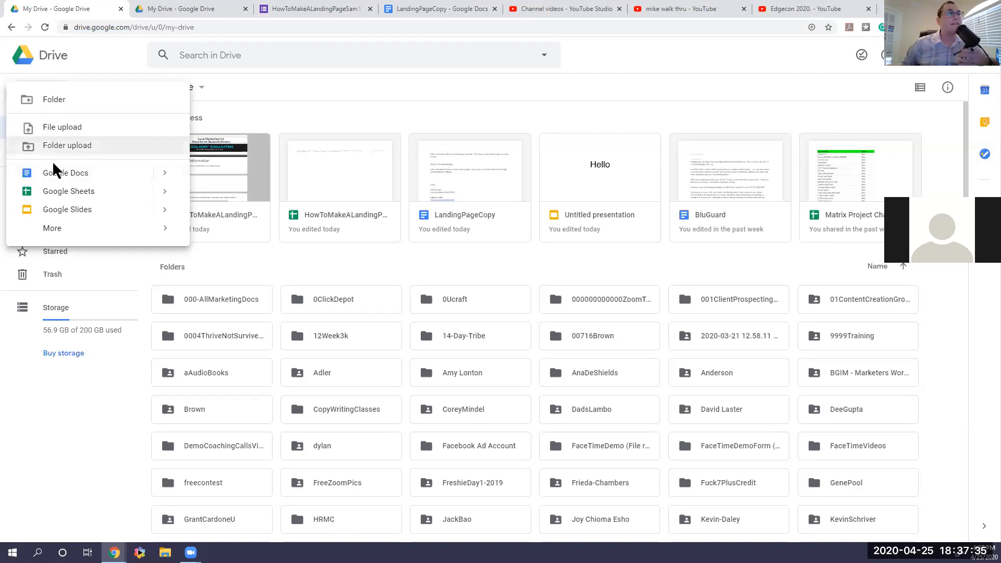
pyautogui.moveTo(61, 181)
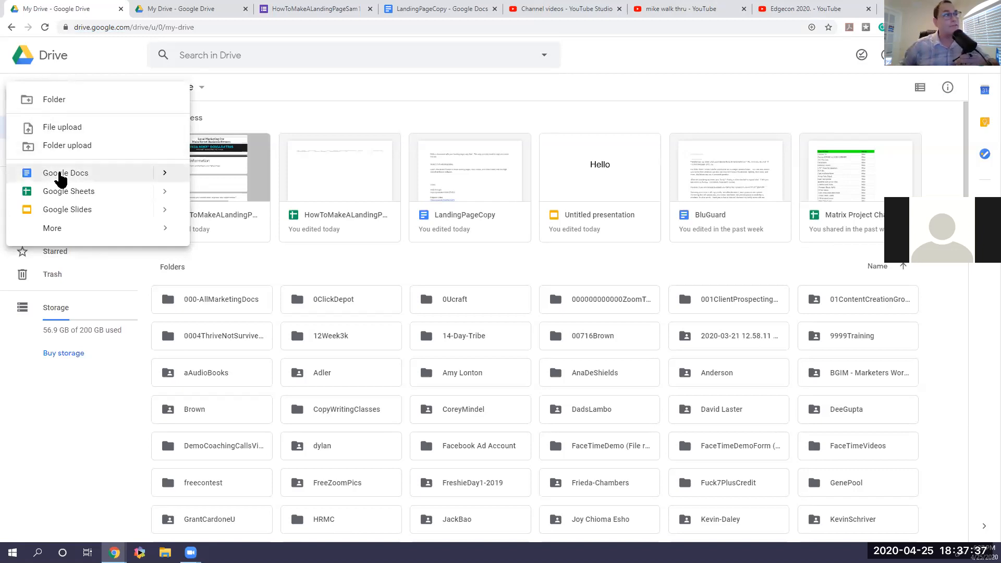
pyautogui.moveTo(58, 196)
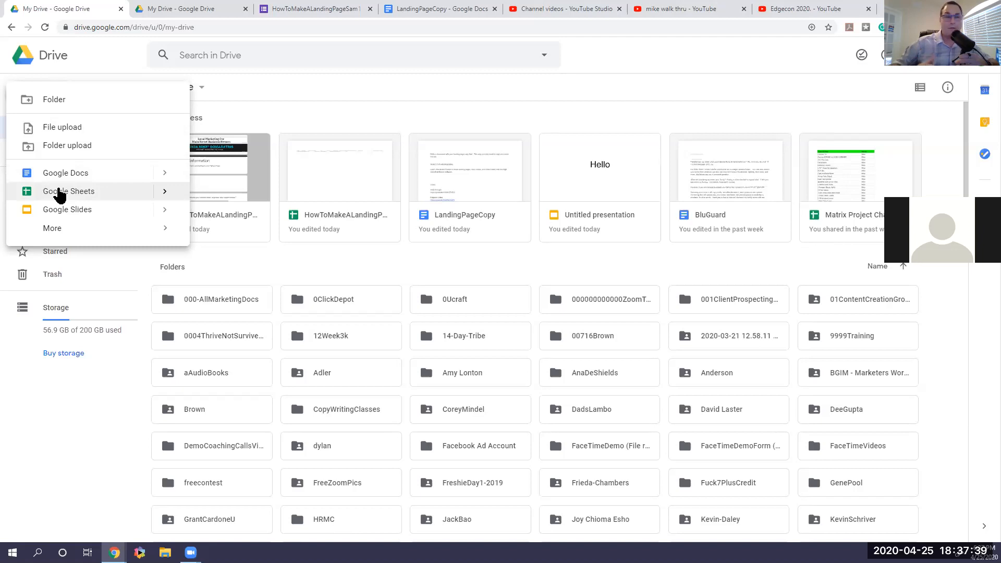
pyautogui.moveTo(71, 178)
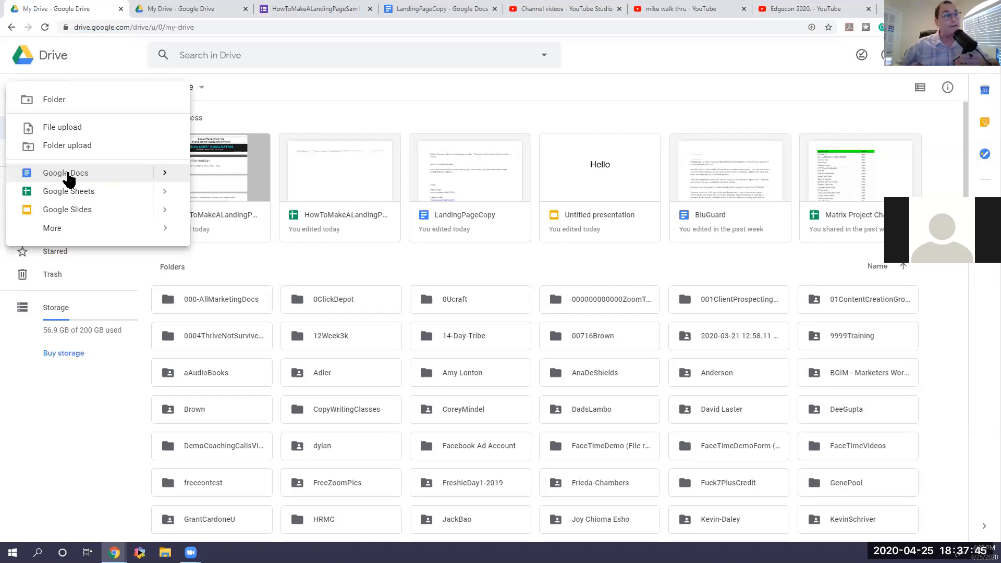
pyautogui.moveTo(91, 199)
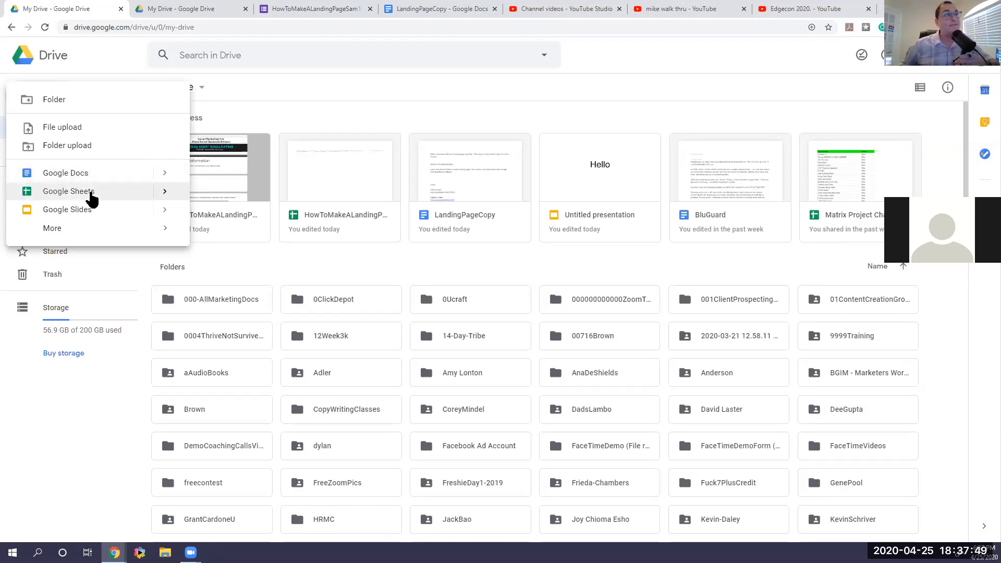
pyautogui.moveTo(97, 215)
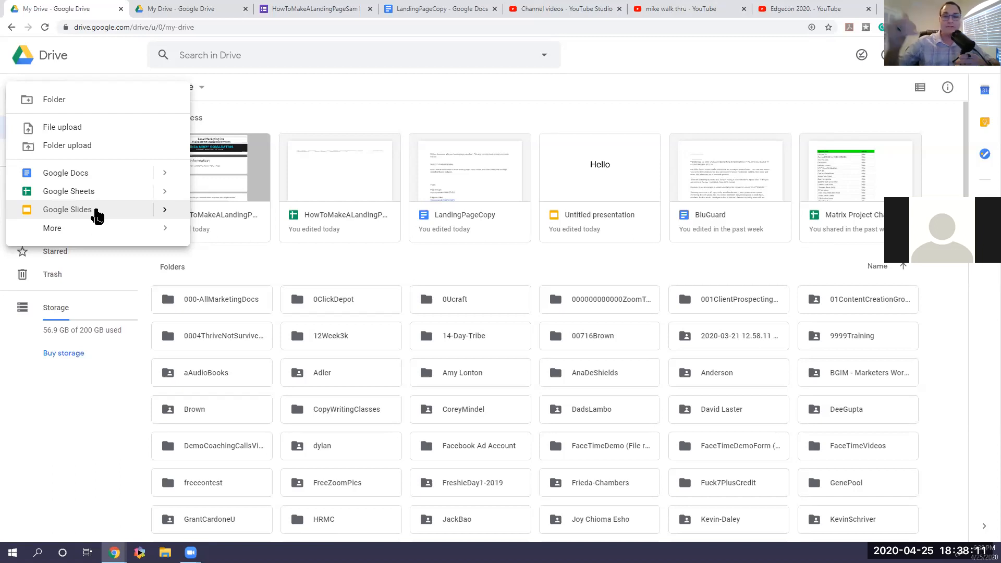
pyautogui.moveTo(100, 237)
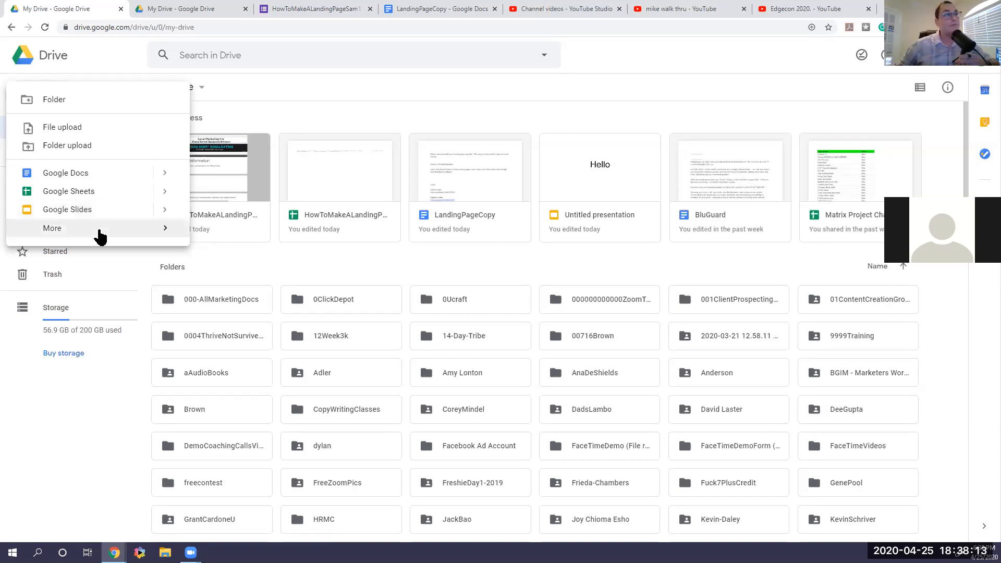
pyautogui.click(52, 228)
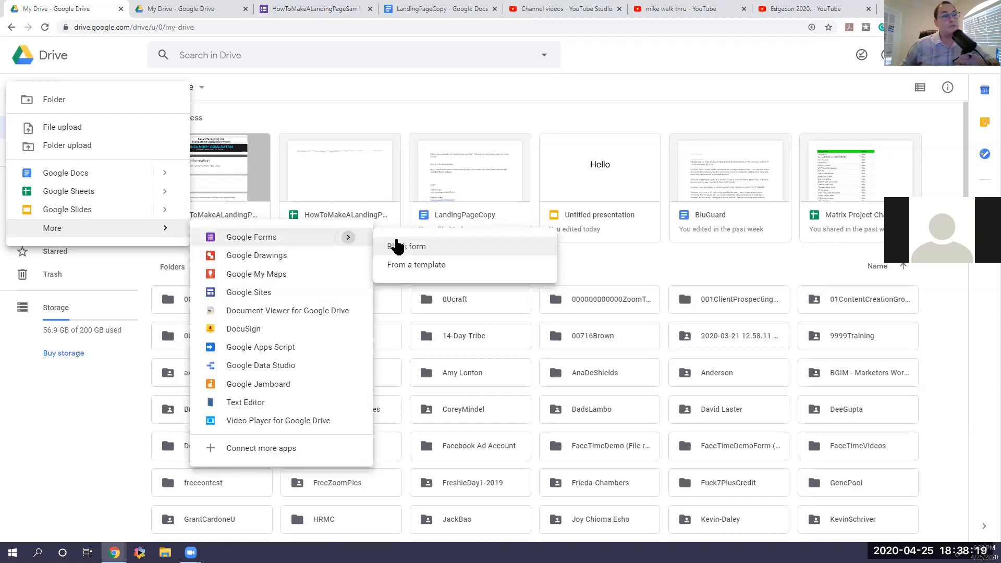
# - Bring up the Google Forms template gallery and browse through its templates
pyautogui.click(410, 246)
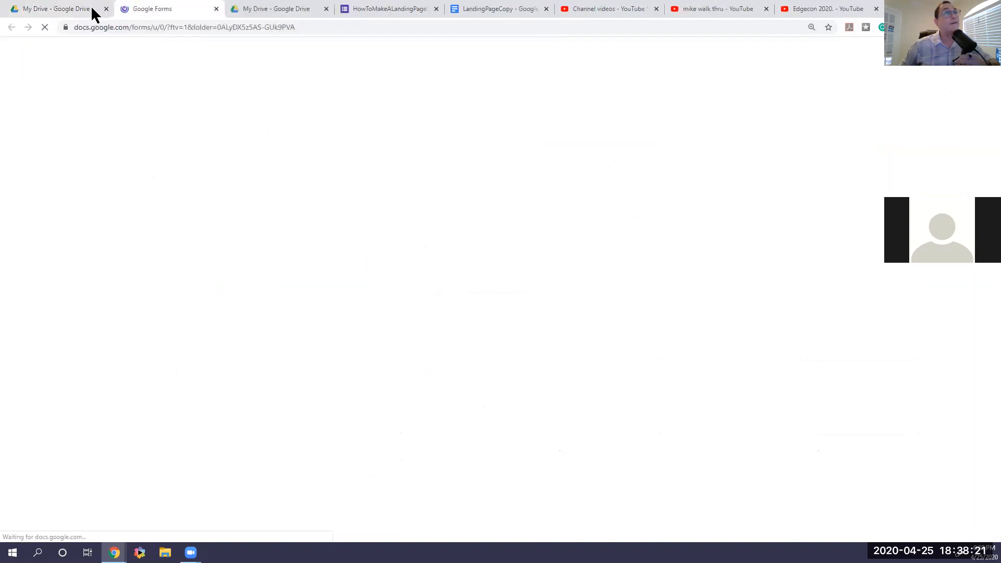
pyautogui.click(156, 8)
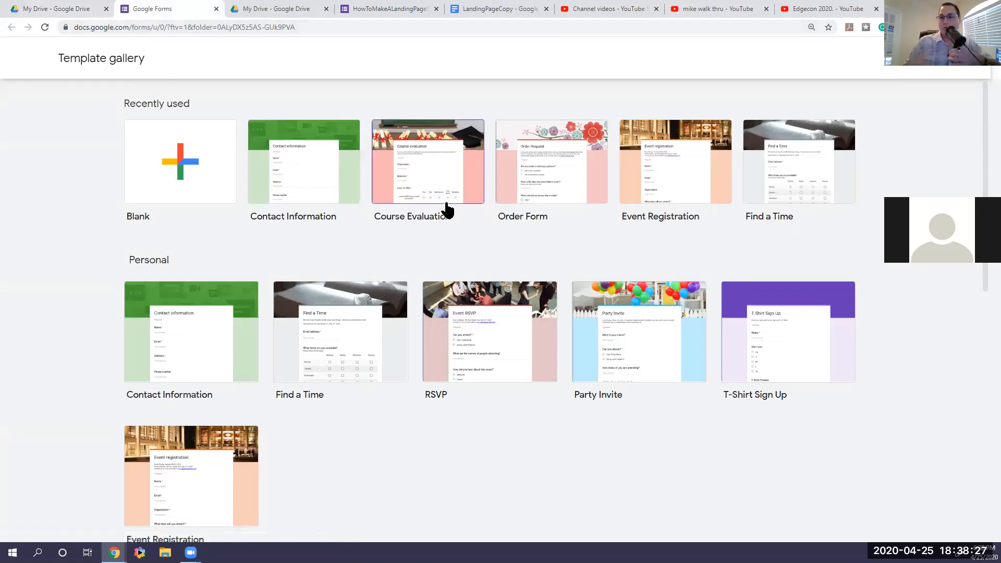
pyautogui.moveTo(390, 225)
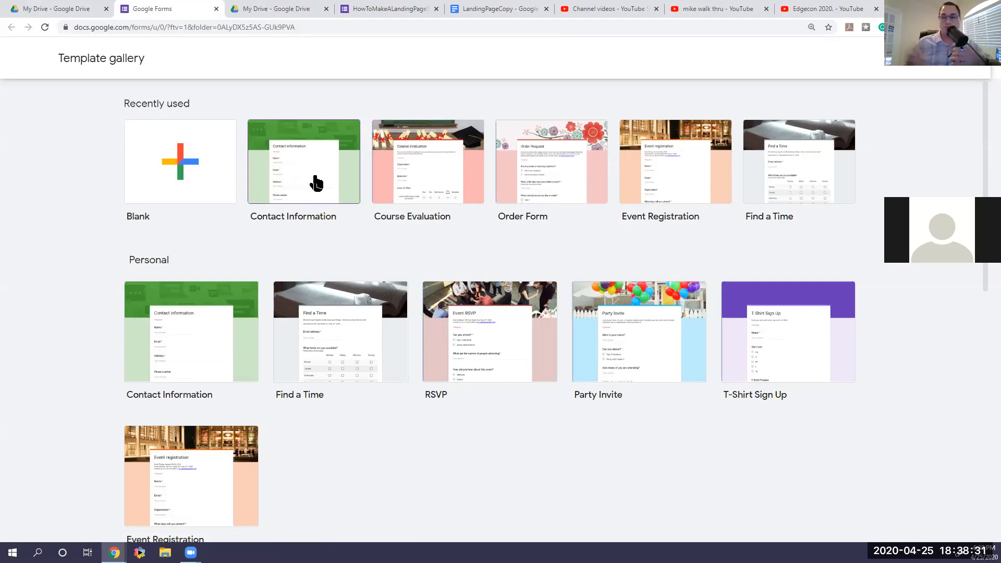
pyautogui.moveTo(409, 184)
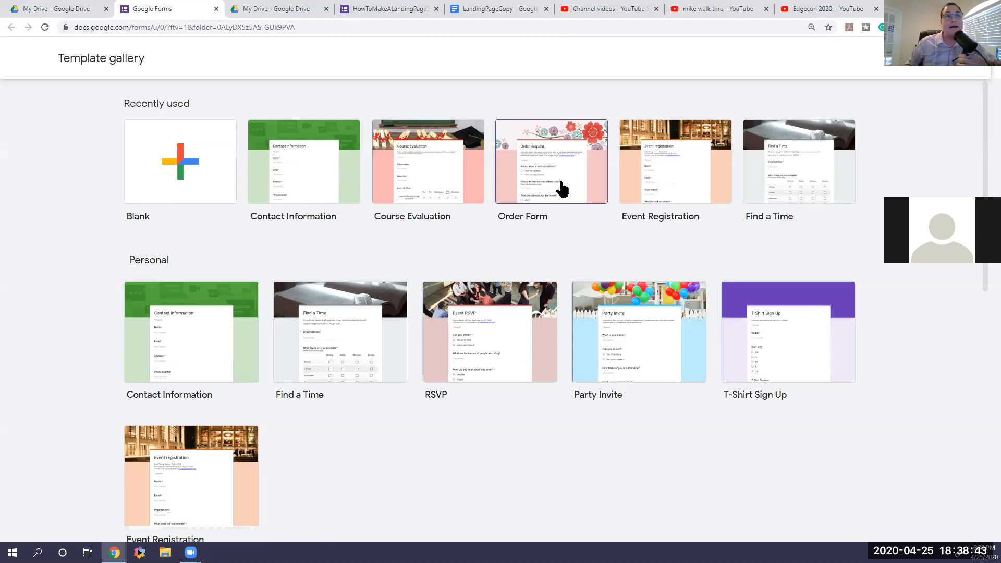
pyautogui.moveTo(653, 178)
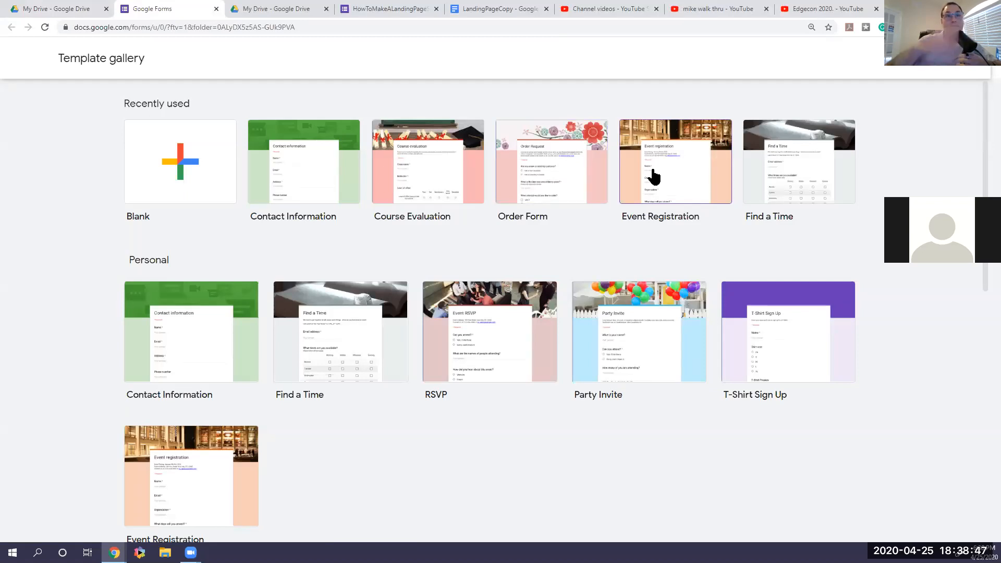
pyautogui.scroll(-3)
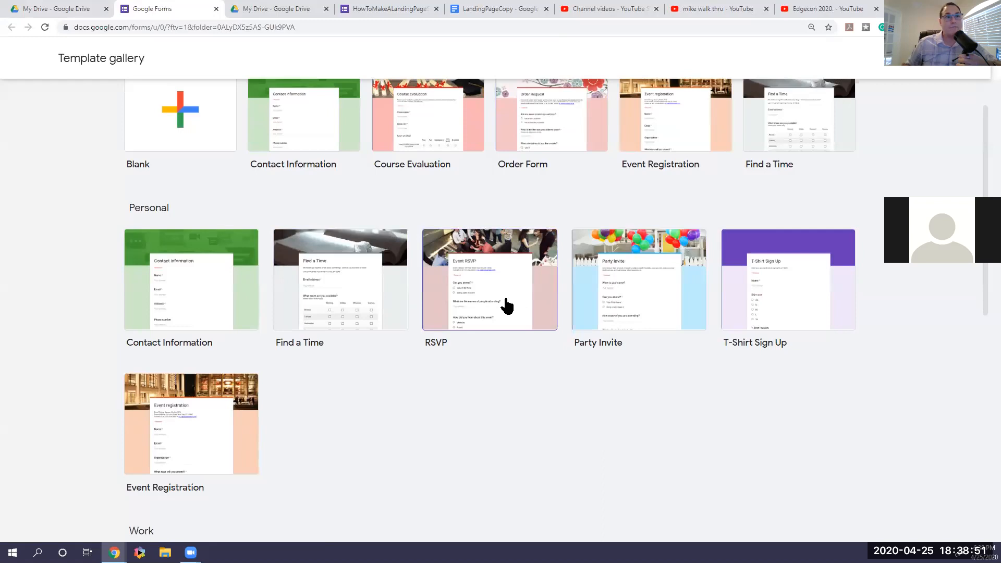
pyautogui.moveTo(769, 321)
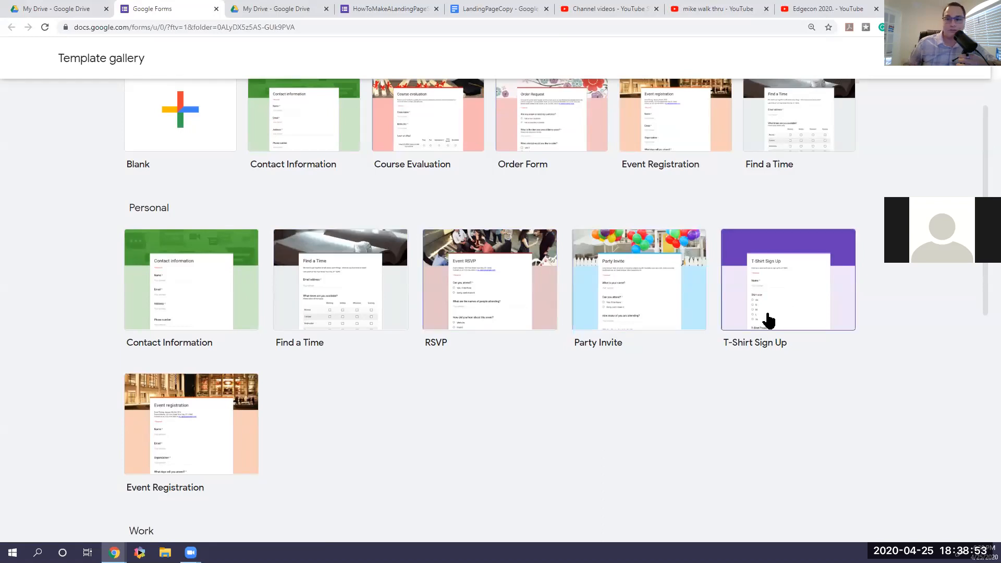
pyautogui.scroll(-3)
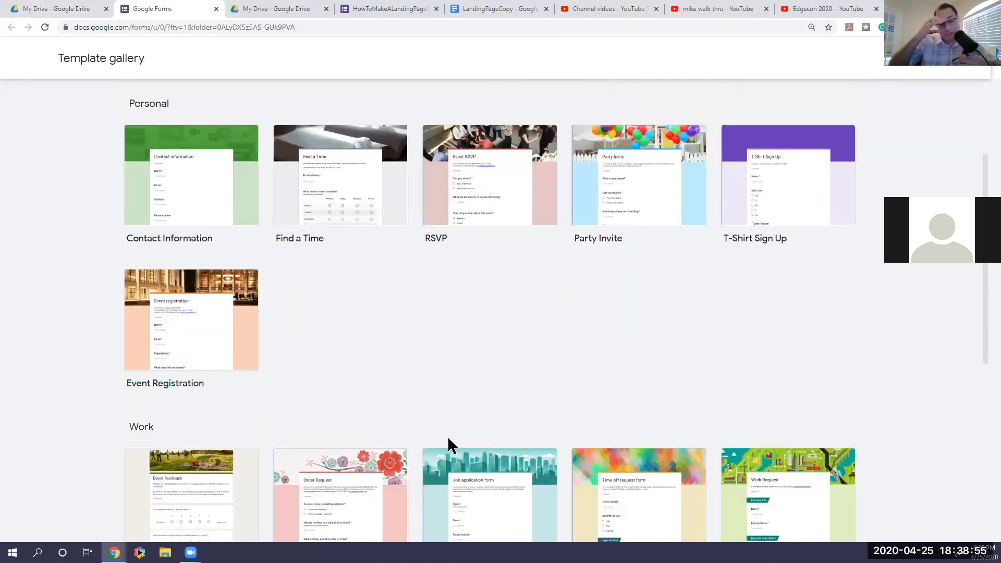
pyautogui.moveTo(461, 432)
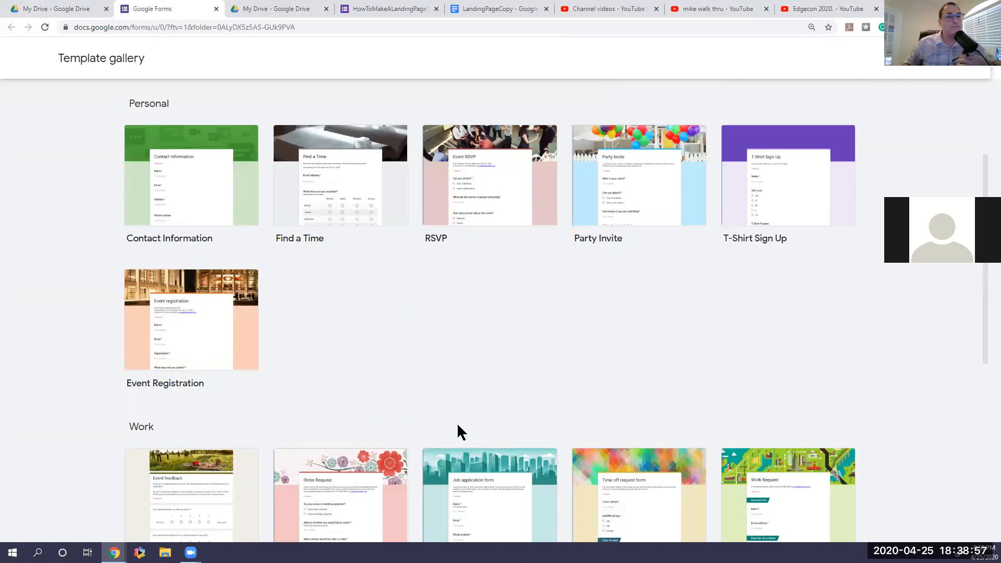
pyautogui.scroll(-3)
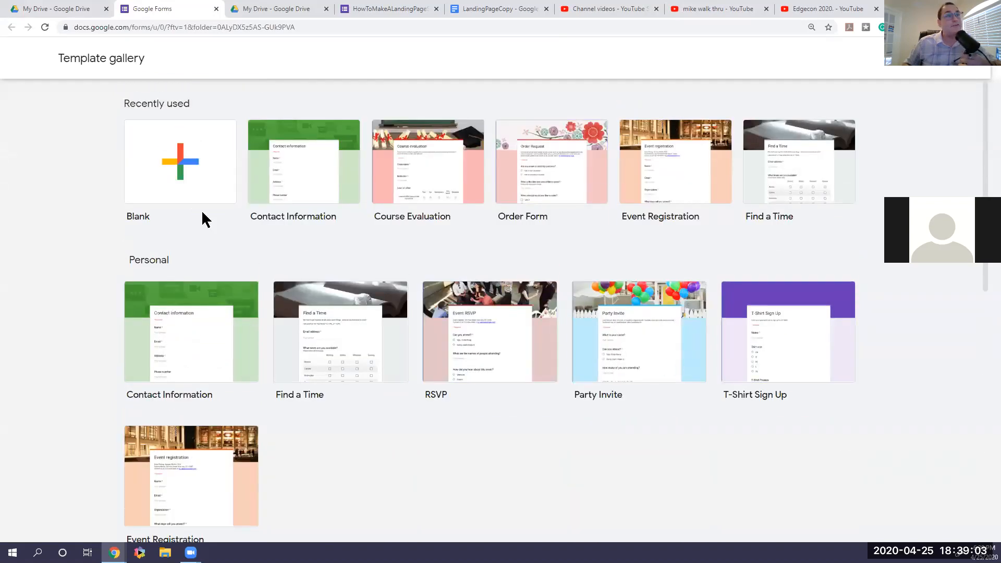
pyautogui.moveTo(315, 165)
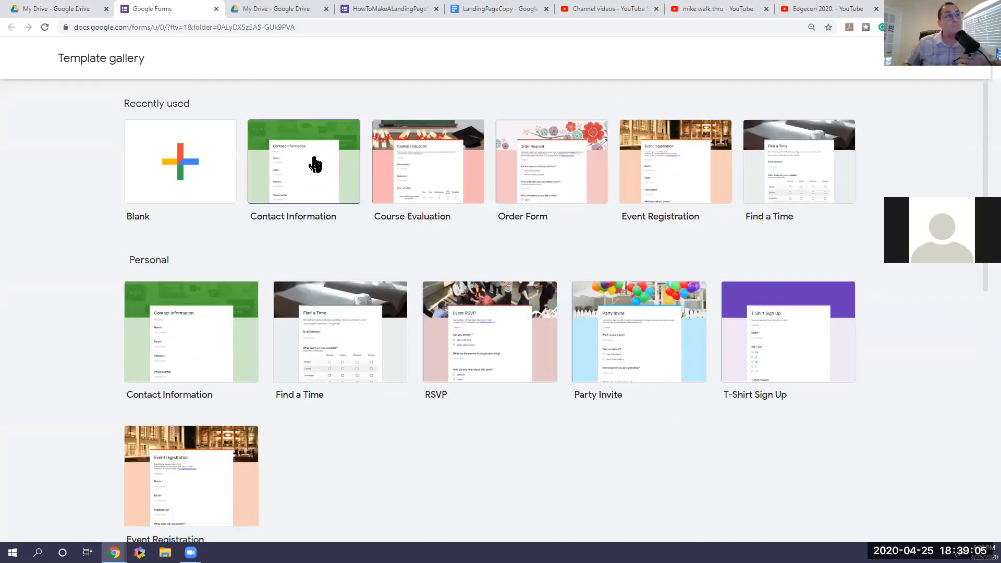
pyautogui.moveTo(316, 166)
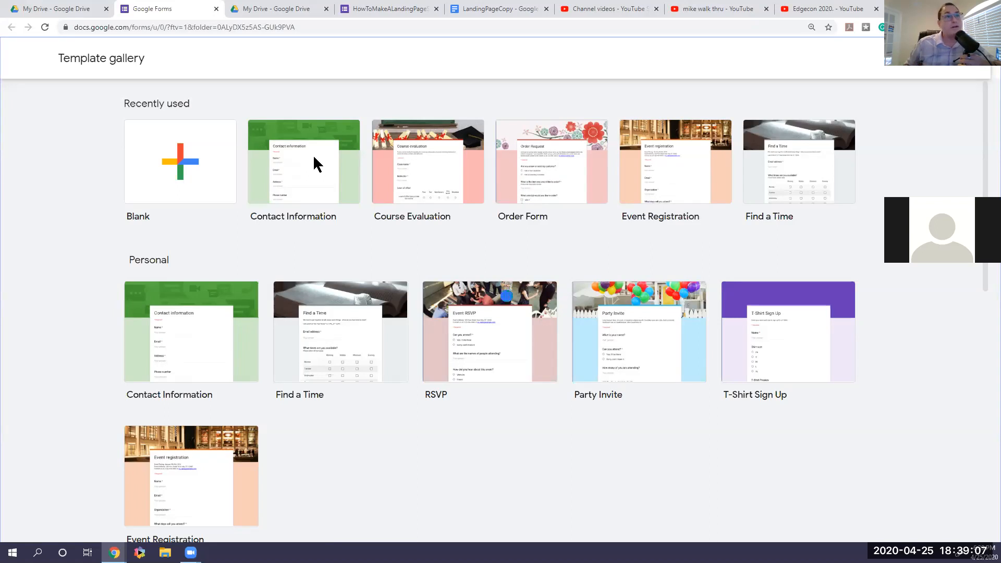
# - Start a form from the Contact Information template and rename it sampleLanding
pyautogui.click(303, 162)
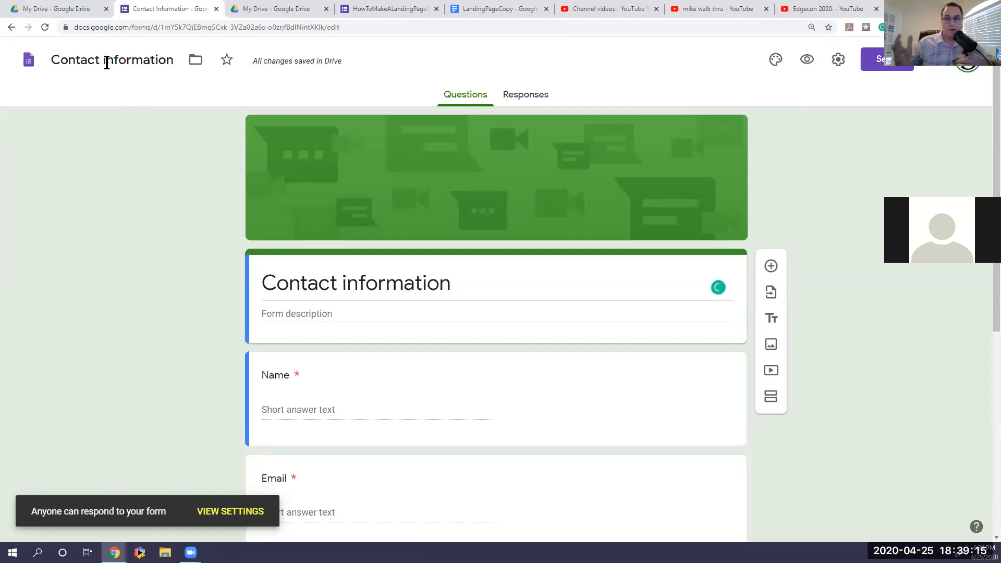
pyautogui.click(106, 59)
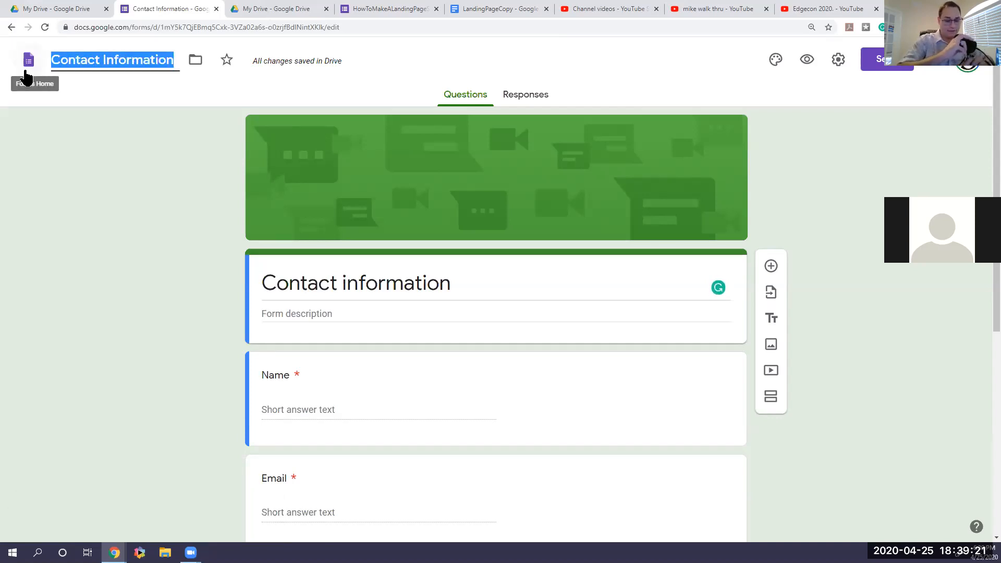
pyautogui.write('sampl')
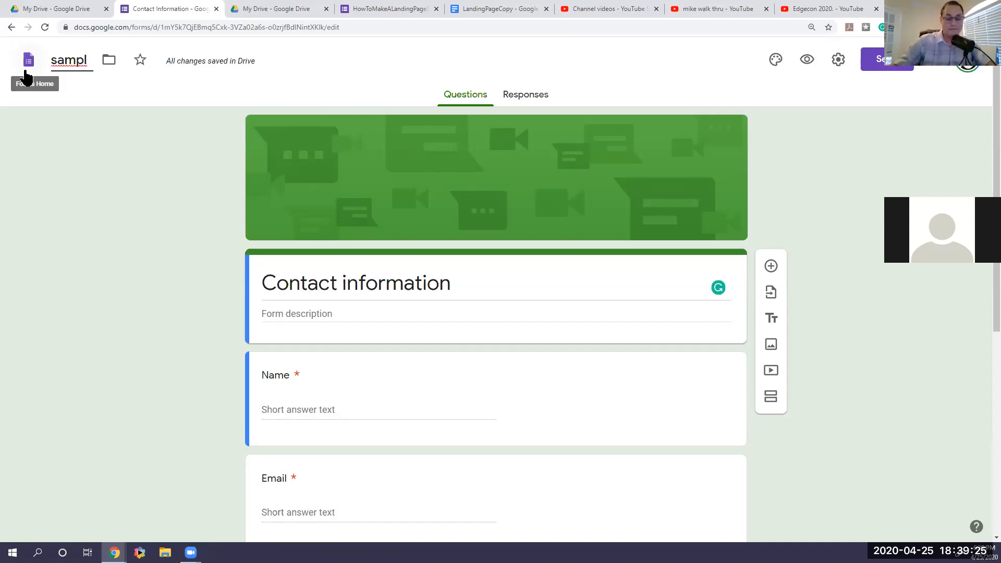
pyautogui.write('e')
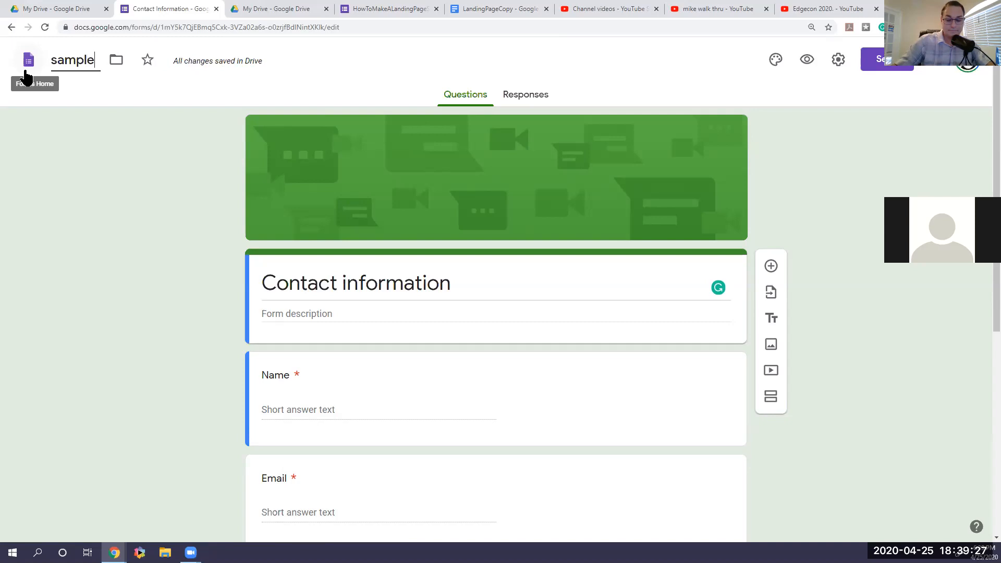
pyautogui.write('Landing')
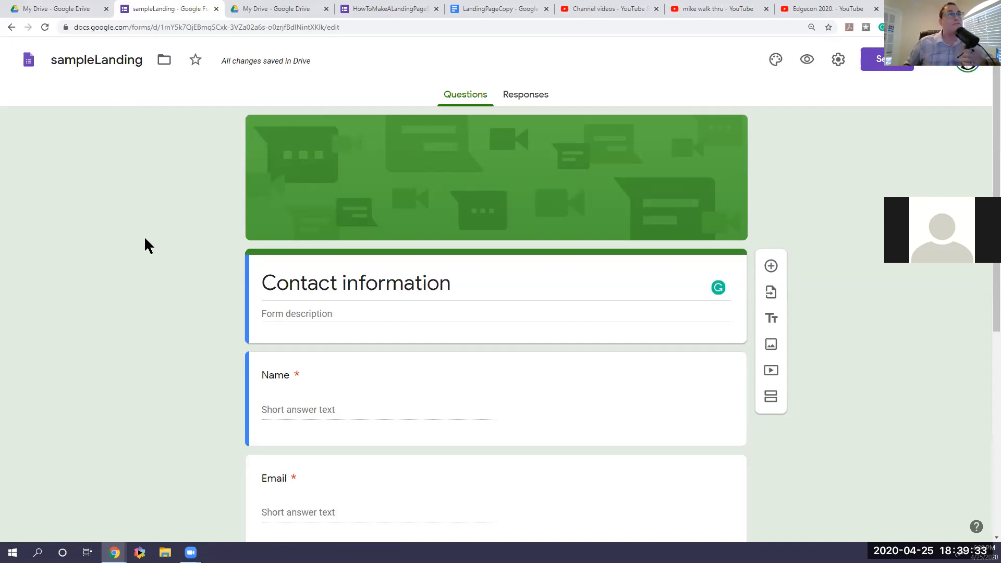
# - Return to My Drive, check the New menu, then bring up the LandingPageCopy document
pyautogui.click(278, 9)
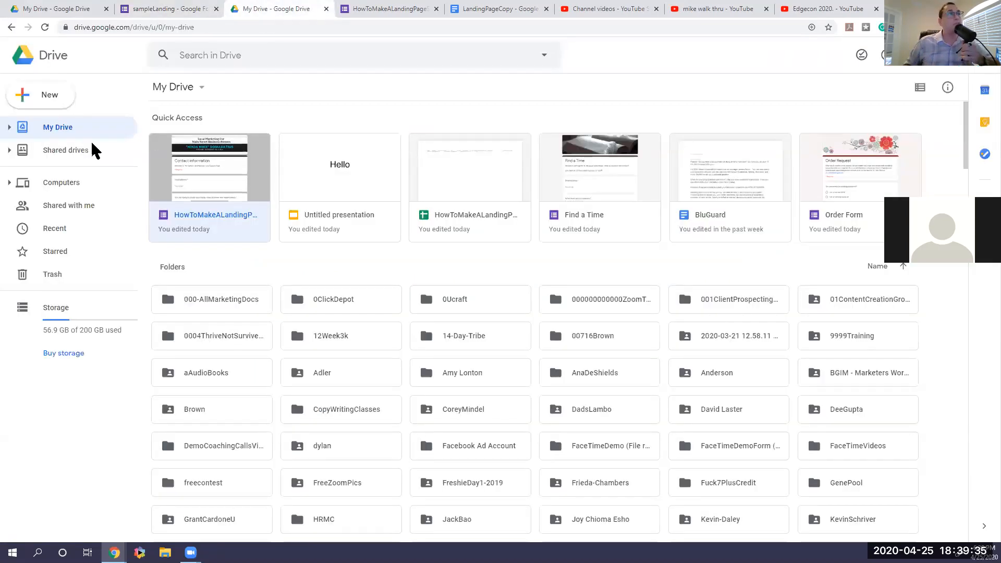
pyautogui.click(41, 94)
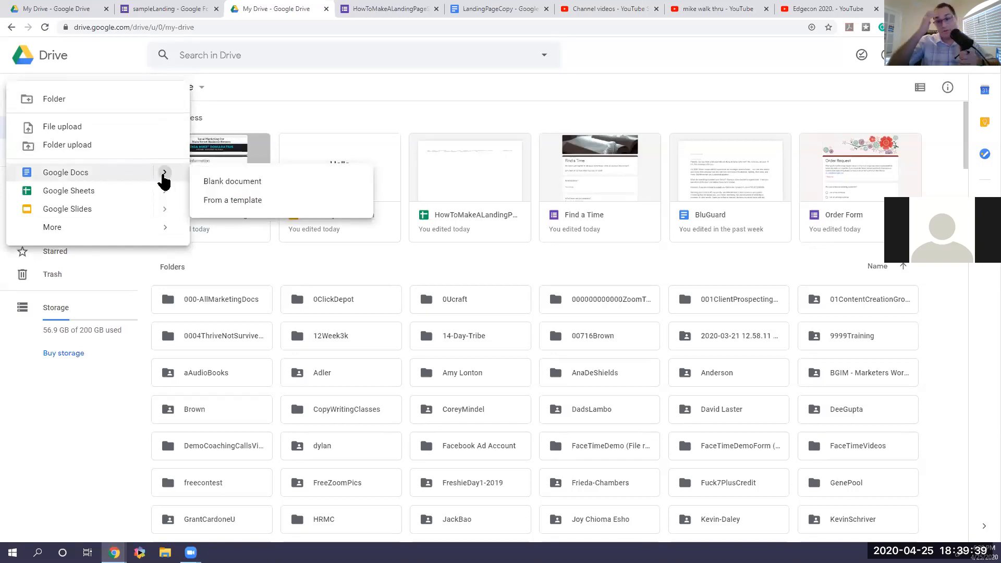
pyautogui.click(492, 9)
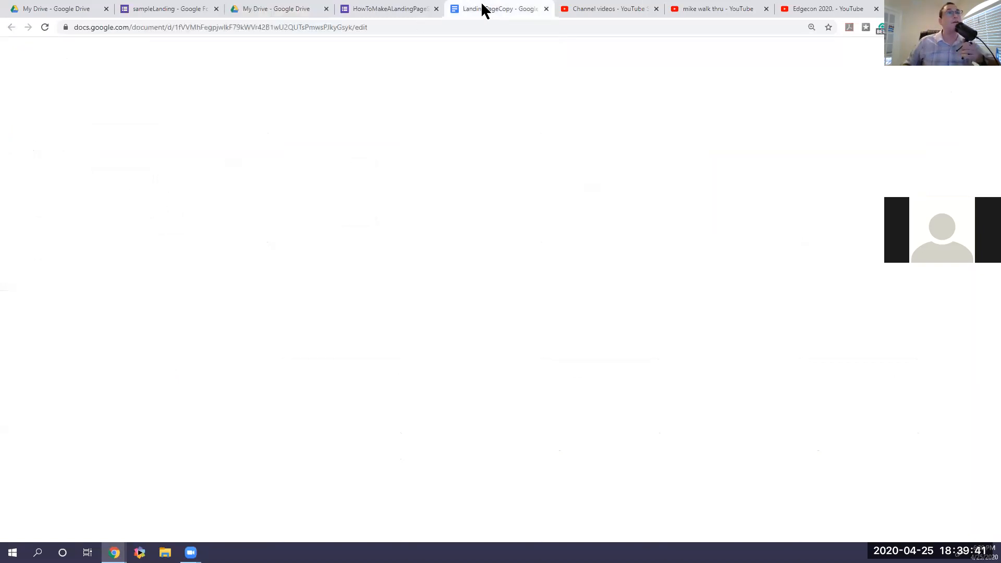
pyautogui.click(499, 8)
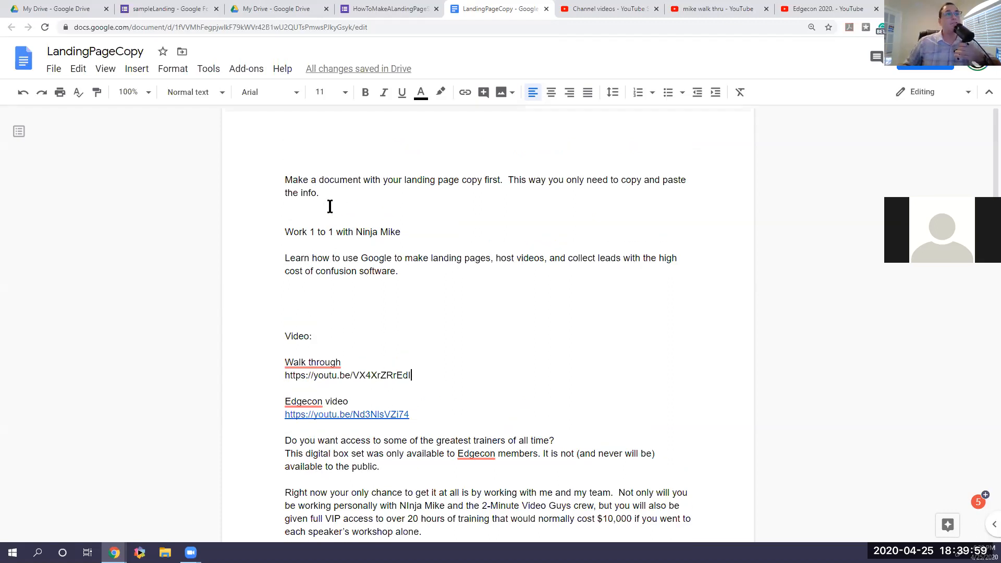
pyautogui.scroll(-3)
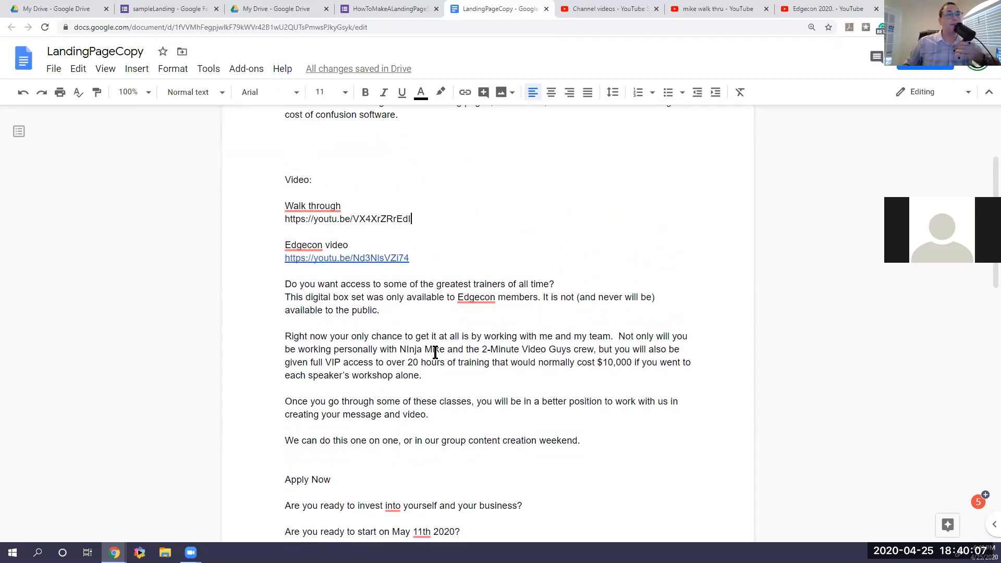
pyautogui.scroll(-3)
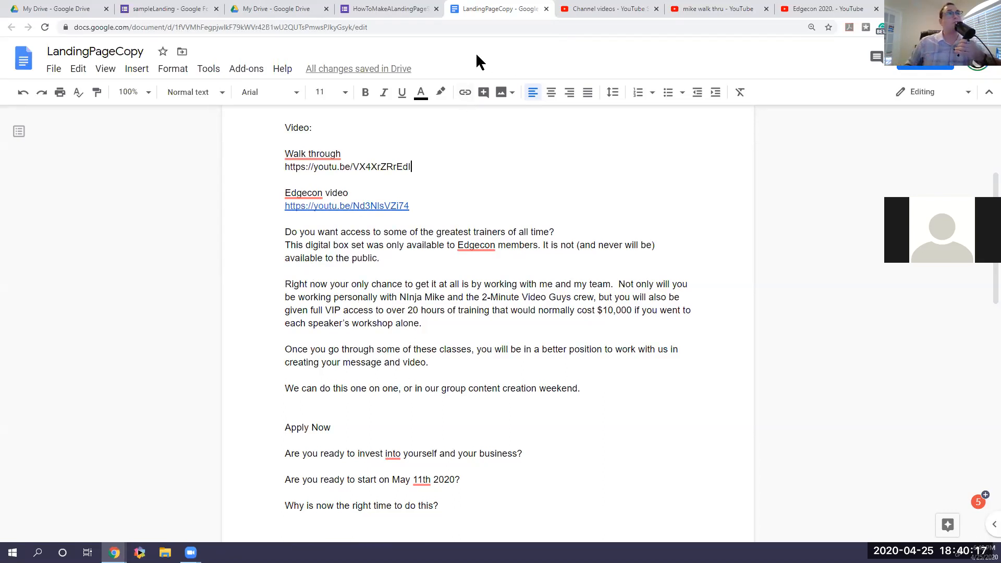
# - Title the form 'Work 1 to 1 with Ninja Mike' from the document heading
pyautogui.click(161, 9)
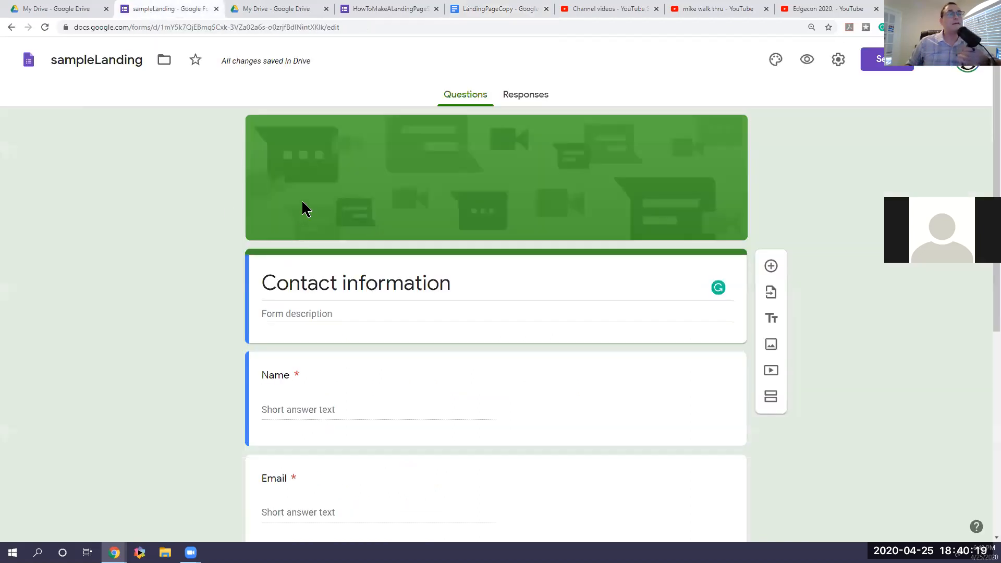
pyautogui.moveTo(863, 169)
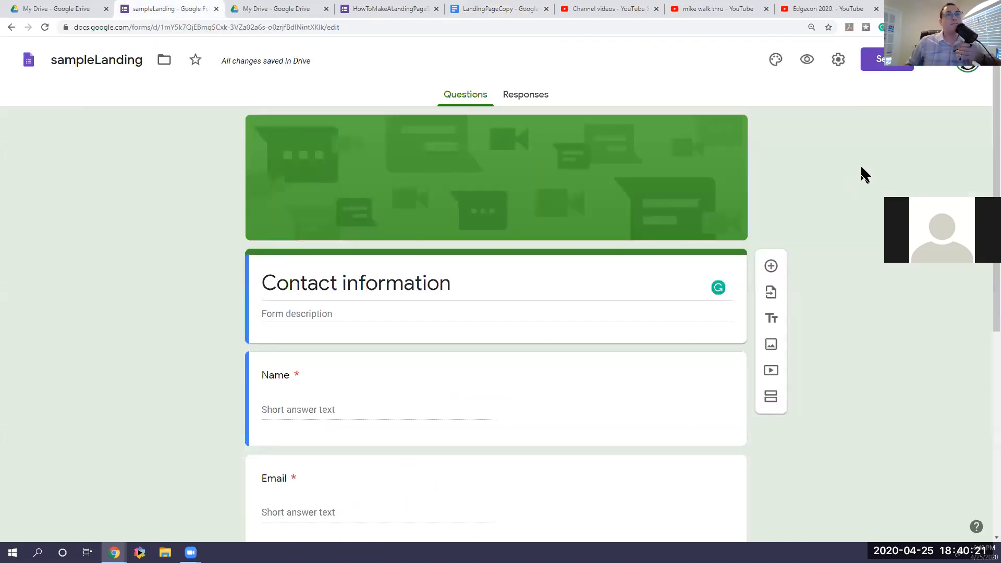
pyautogui.doubleClick(356, 282)
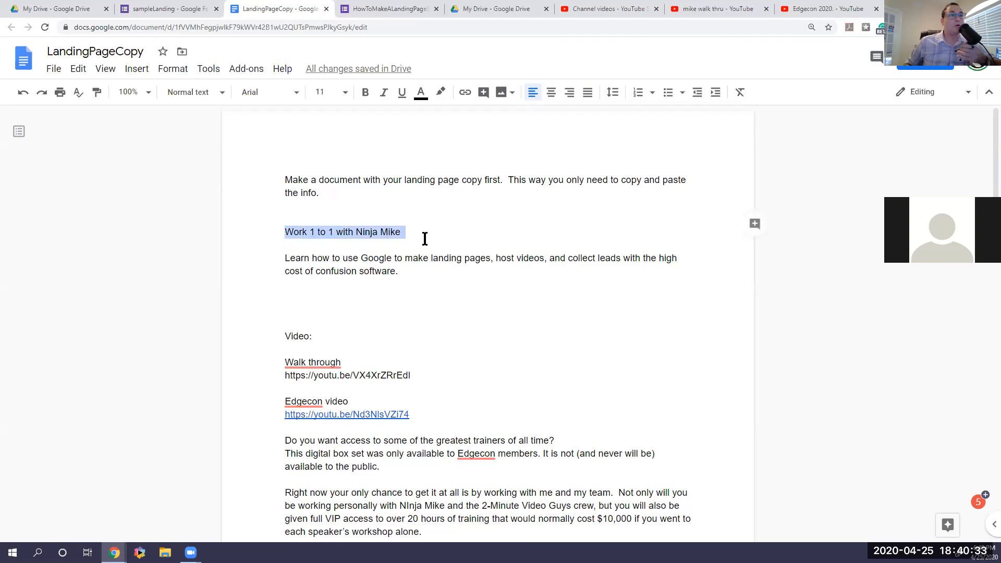
pyautogui.moveTo(238, 97)
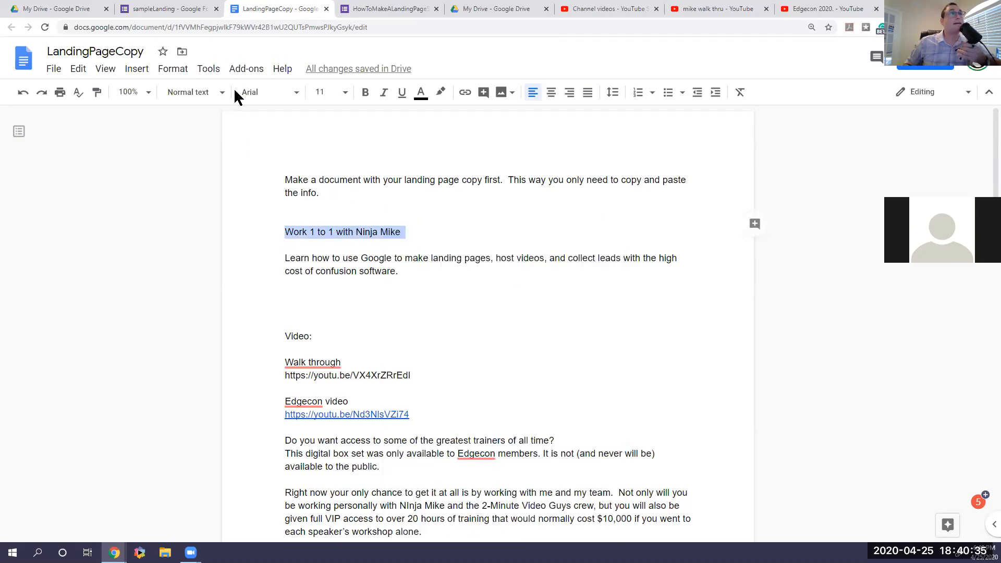
pyautogui.click(172, 8)
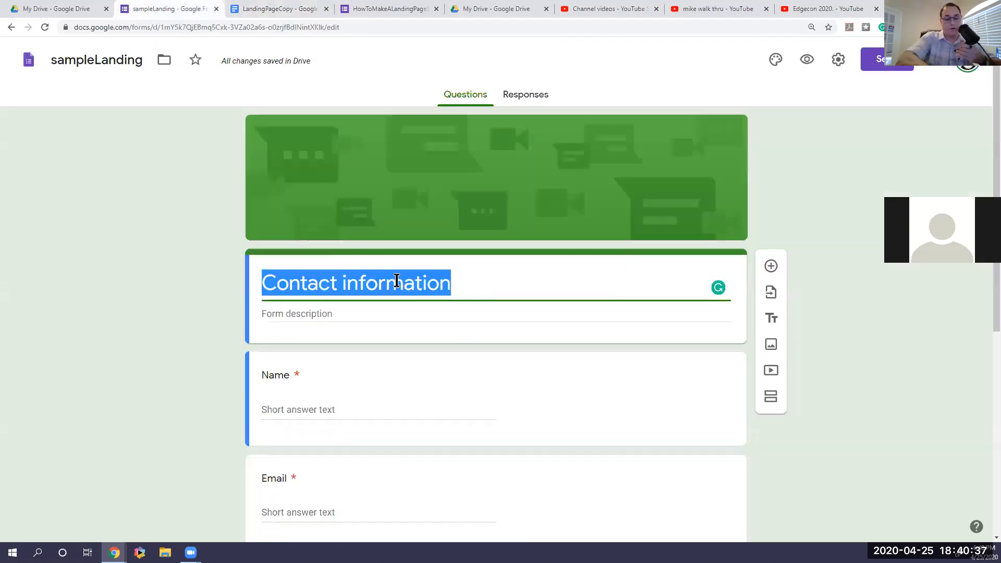
pyautogui.write('Work 1 to 1 with Ninja Mike')
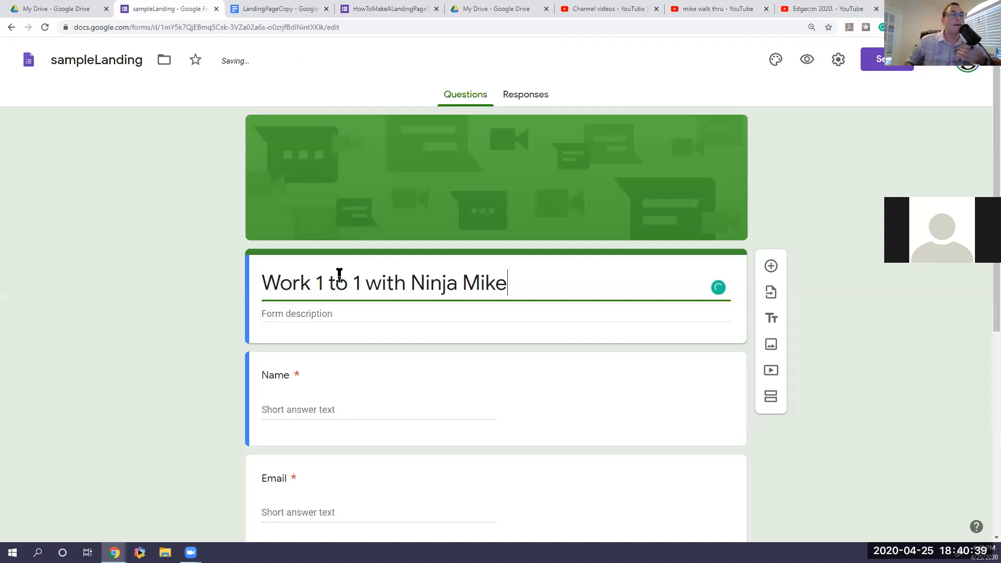
# - Fill the form description with the 'Learn how to use Google to make landing pages...' blurb from the document
pyautogui.click(278, 10)
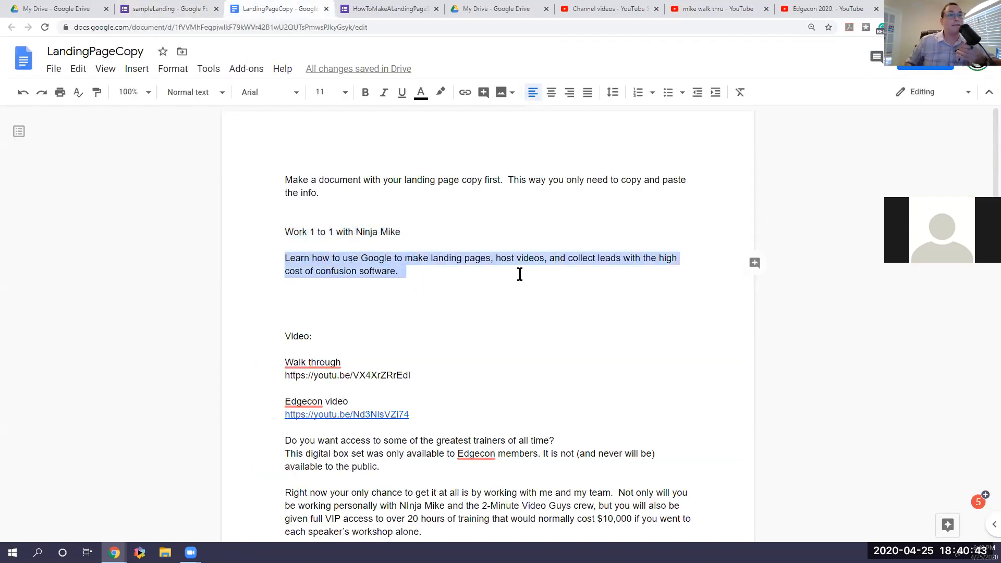
pyautogui.press('Delete')
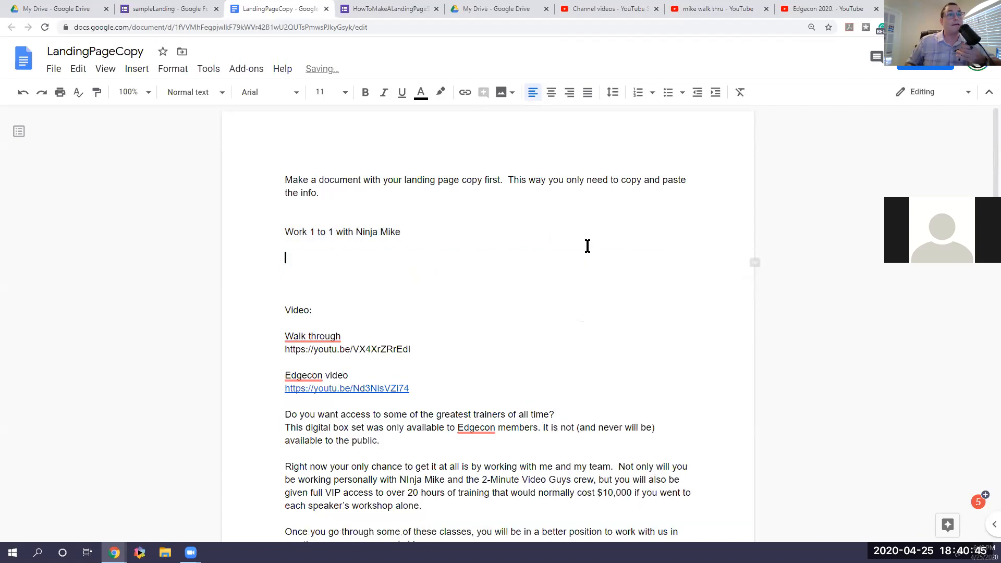
pyautogui.write('Learn how to use Google to make landing pages, host videos, and collect leads with the high cost of confusion software.')
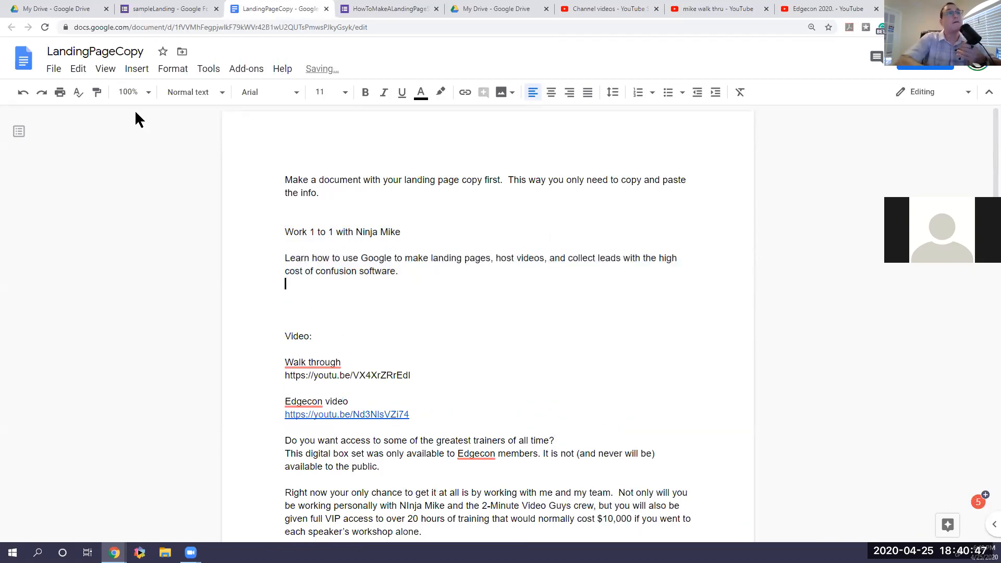
pyautogui.click(167, 8)
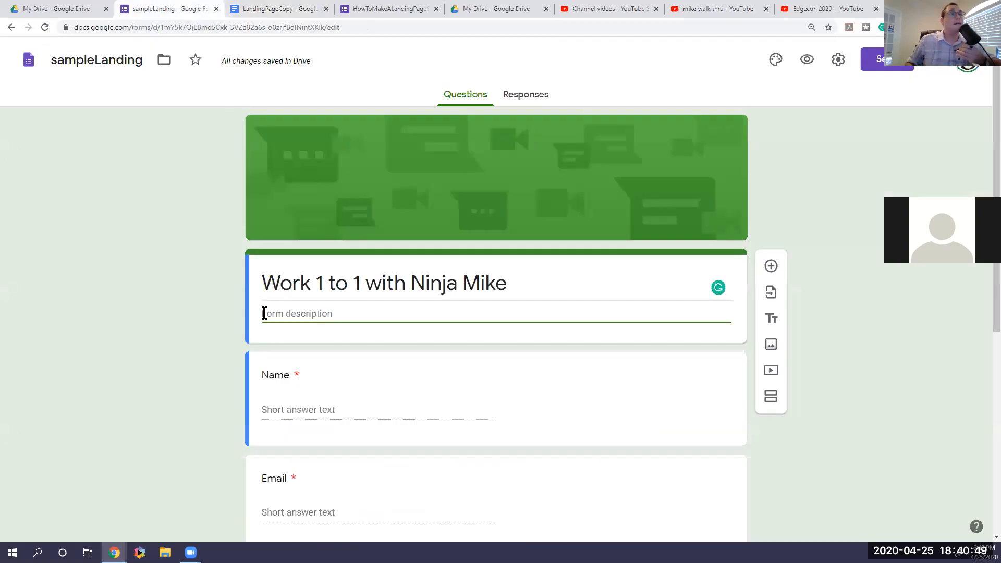
pyautogui.write('learn how to use Google to make landing pages, host videos, and collect leads with the high cost of confusion software.')
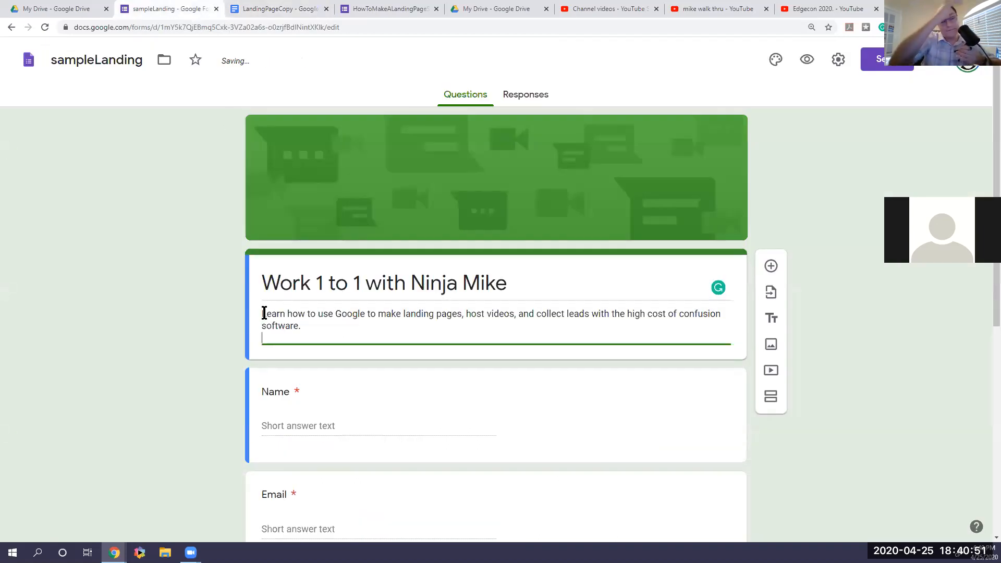
pyautogui.scroll(-3)
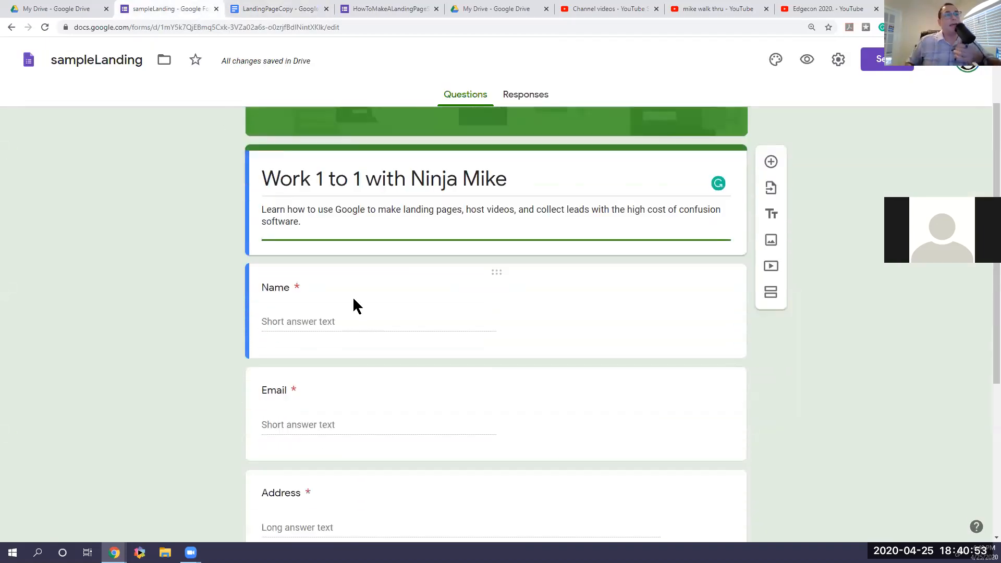
pyautogui.click(275, 288)
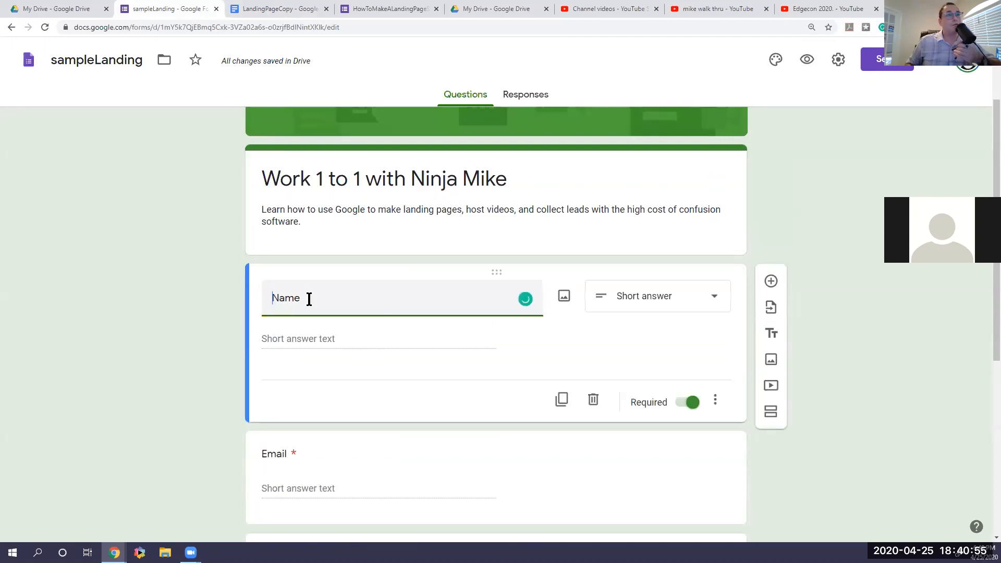
pyautogui.click(688, 402)
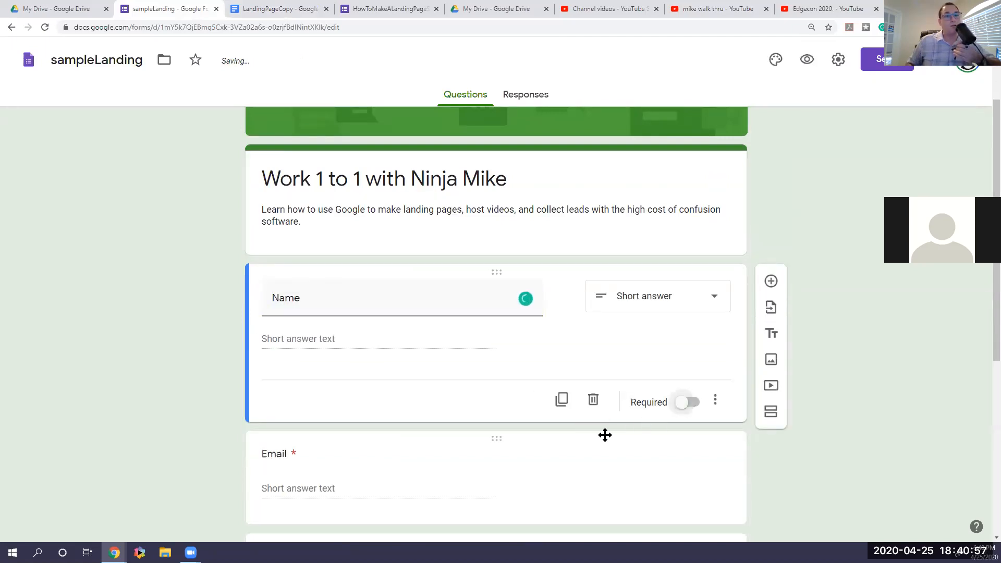
pyautogui.click(687, 403)
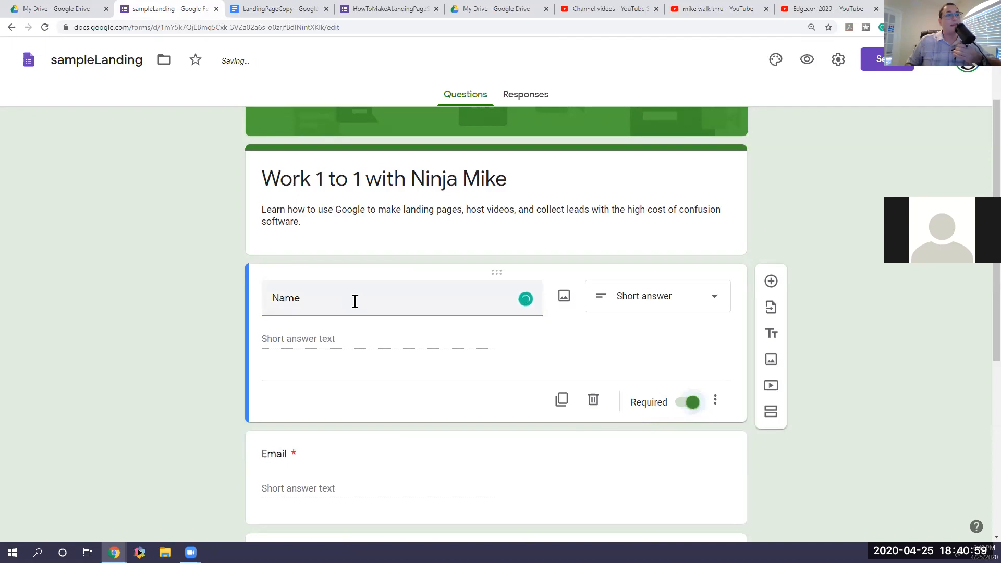
pyautogui.scroll(-3)
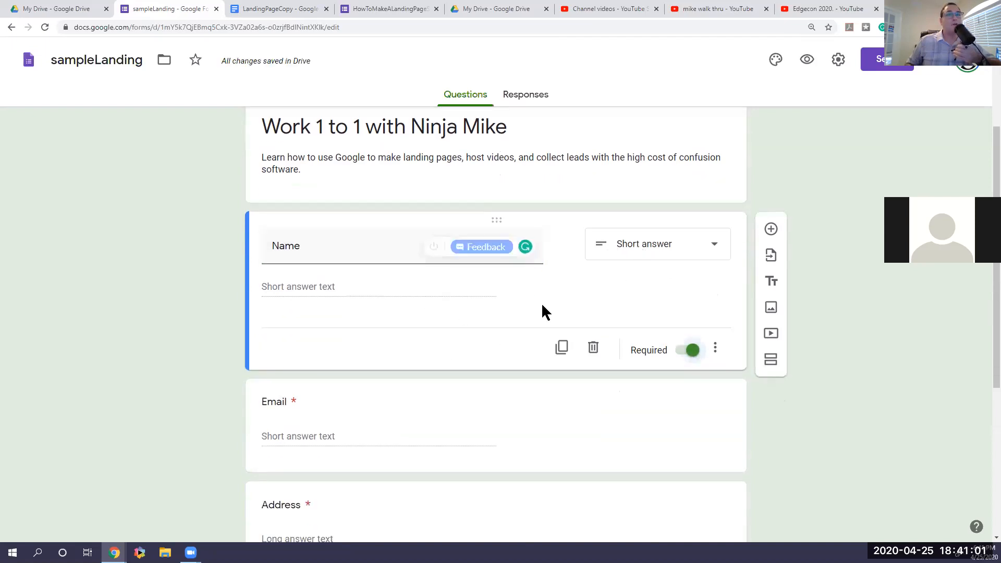
pyautogui.moveTo(771, 229)
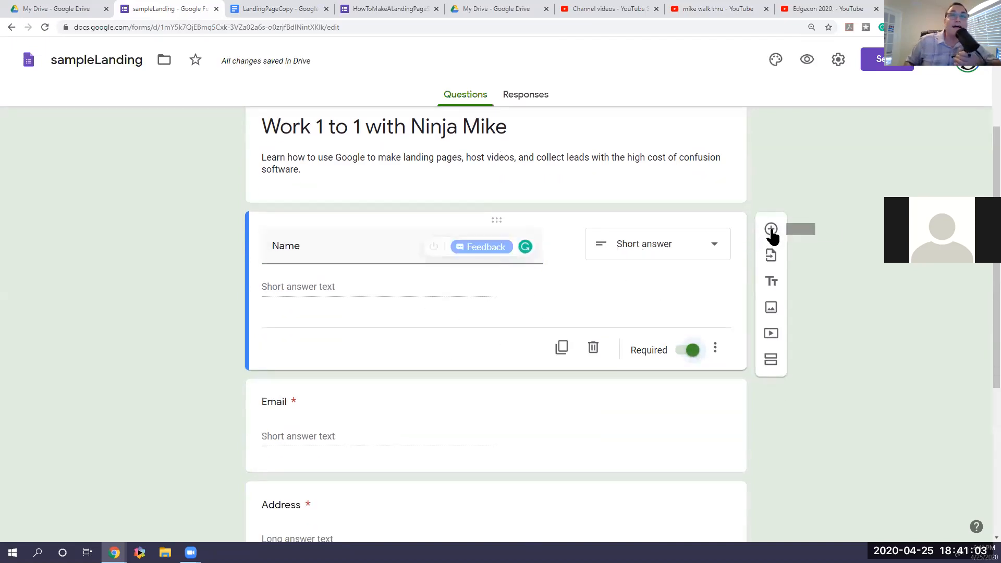
pyautogui.moveTo(771, 254)
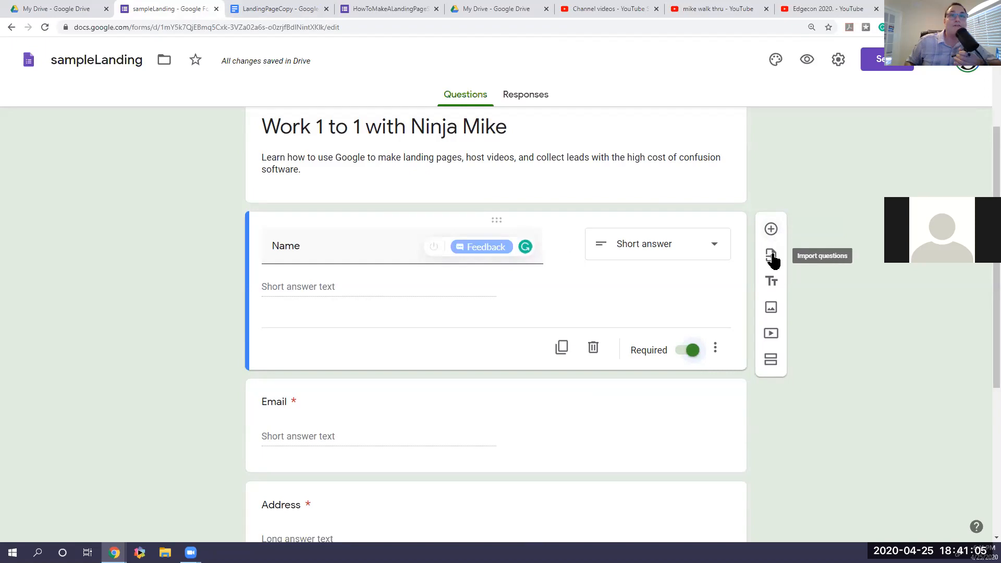
pyautogui.moveTo(771, 281)
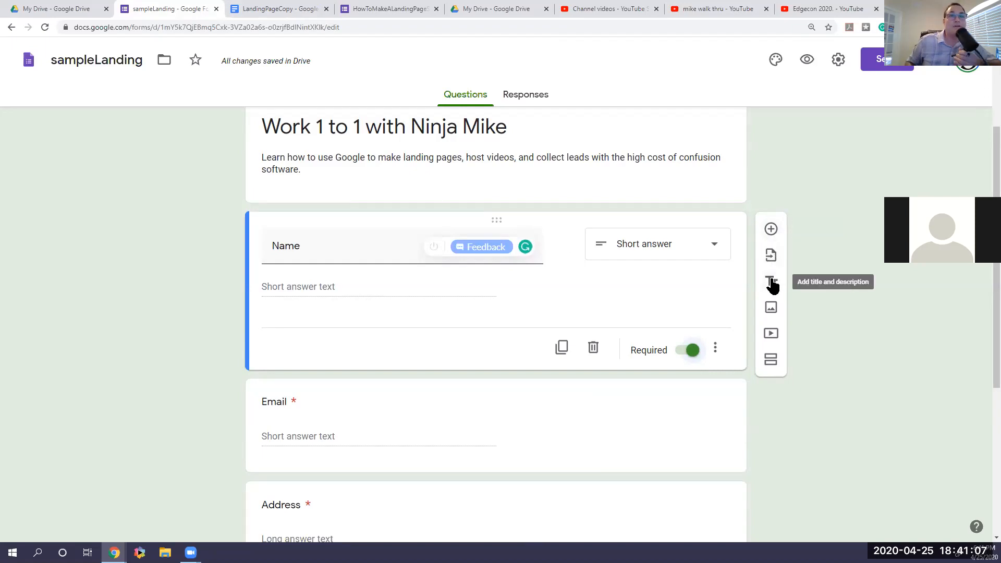
pyautogui.moveTo(772, 316)
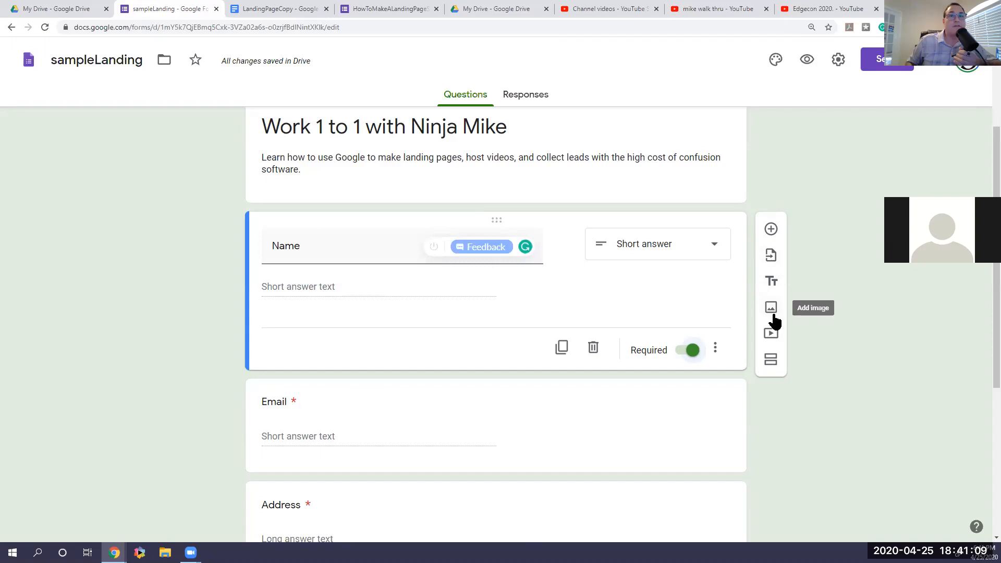
pyautogui.moveTo(771, 365)
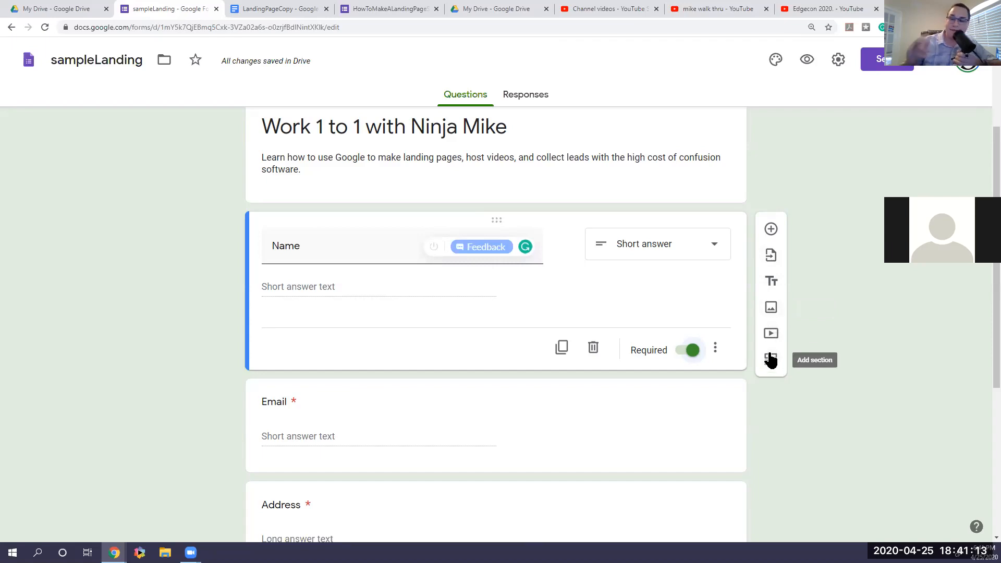
pyautogui.moveTo(763, 401)
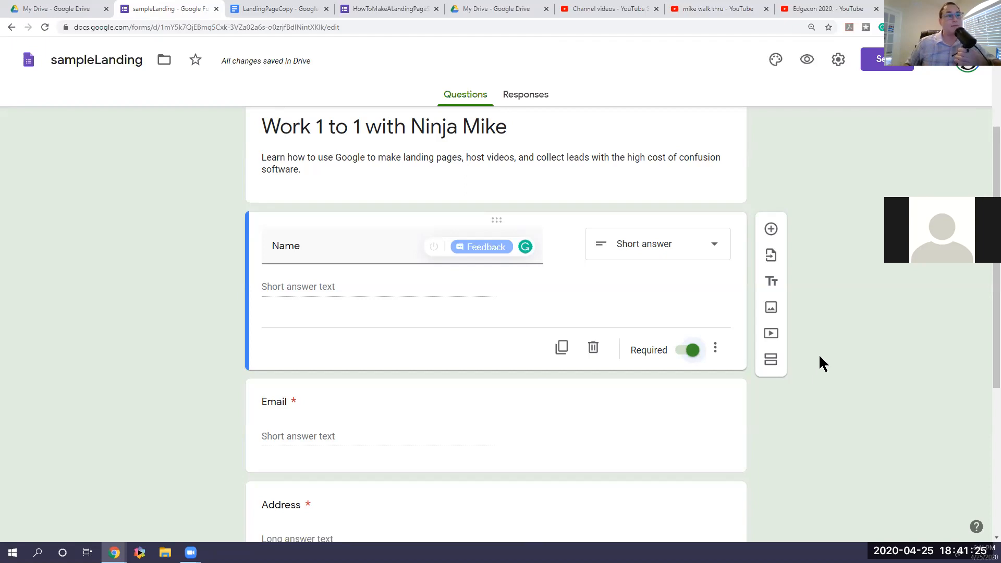
pyautogui.scroll(-3)
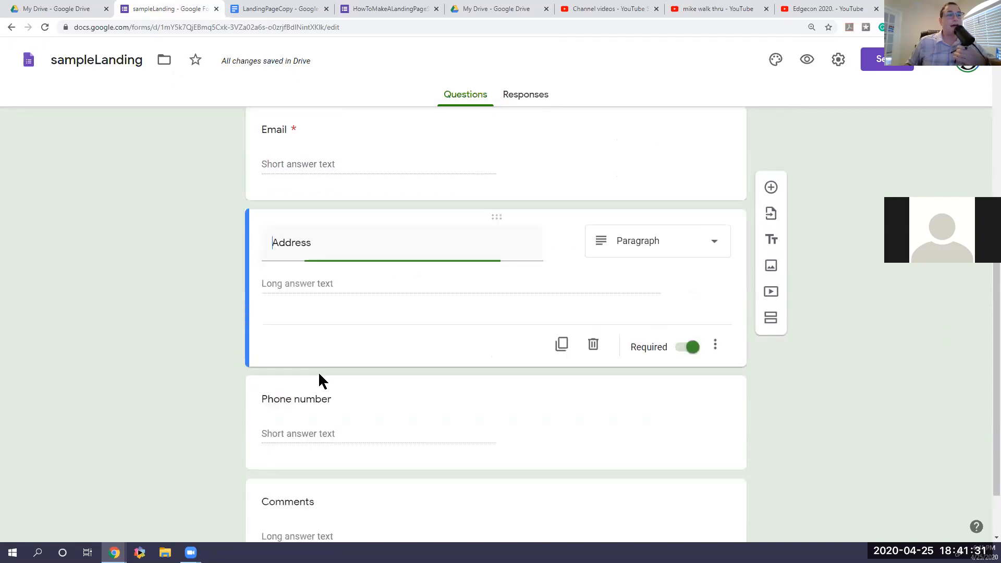
pyautogui.click(593, 344)
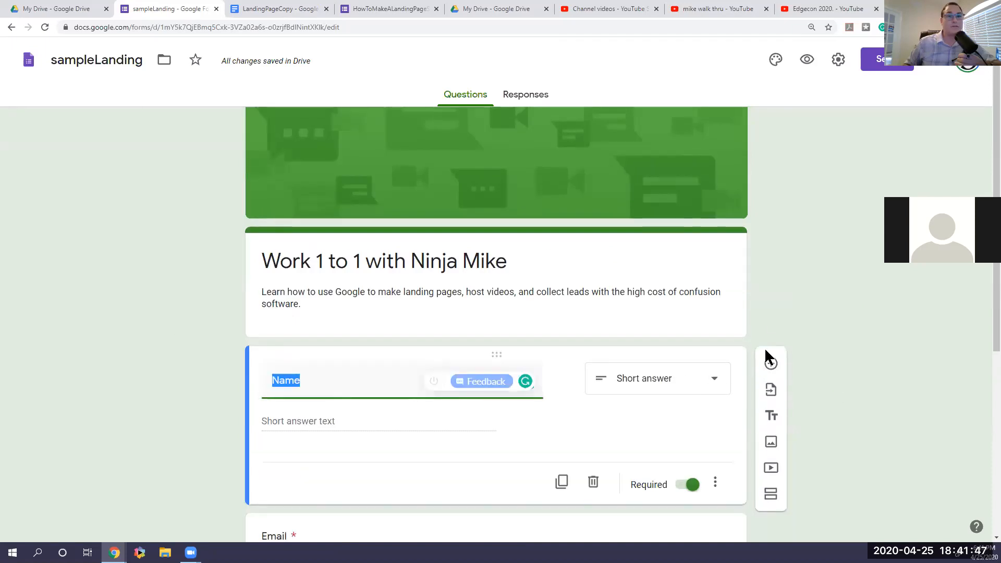
# - Add a blank question and a title block, then select the greatest-trainers line in LandingPageCopy
pyautogui.click(770, 363)
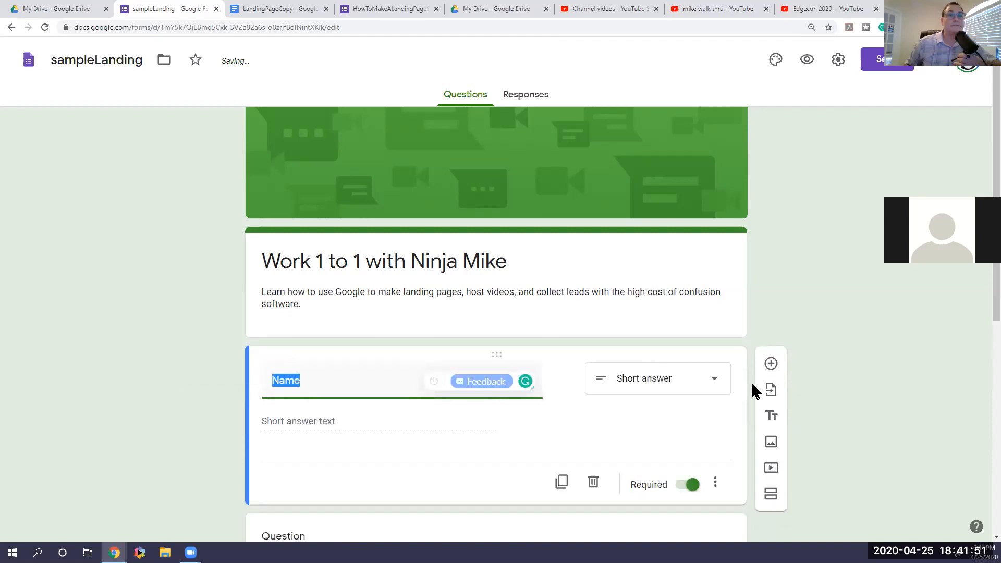
pyautogui.moveTo(770, 416)
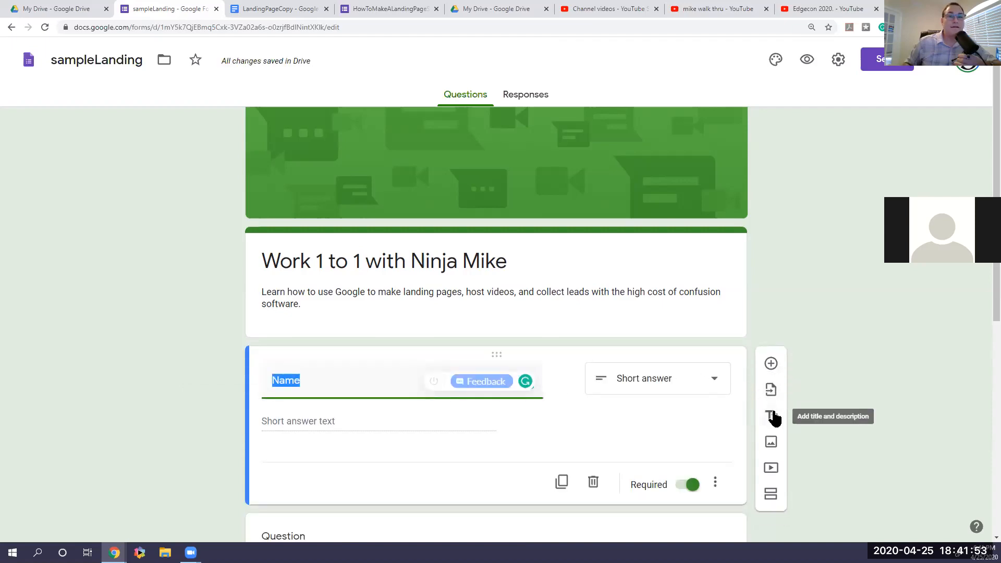
pyautogui.click(770, 416)
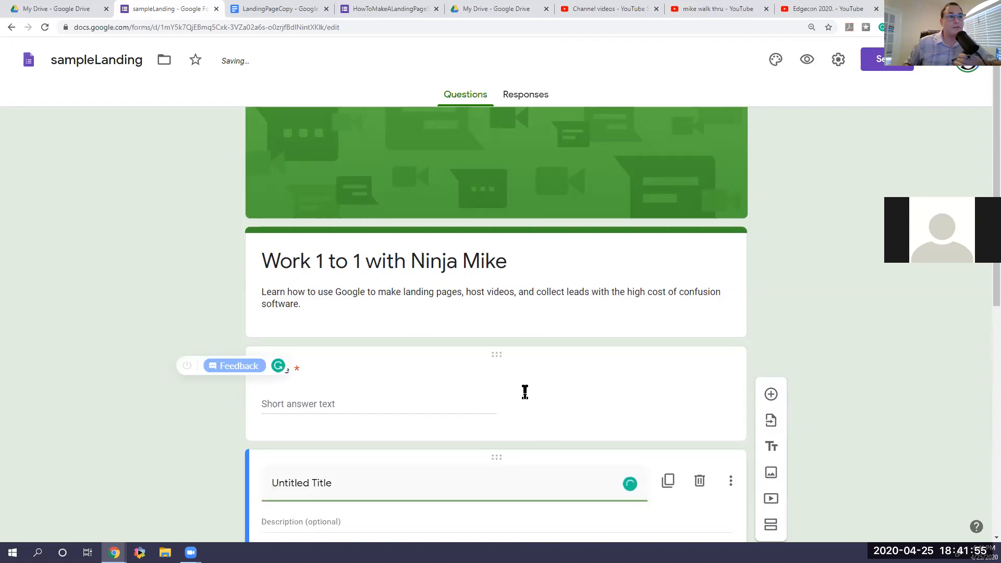
pyautogui.click(283, 10)
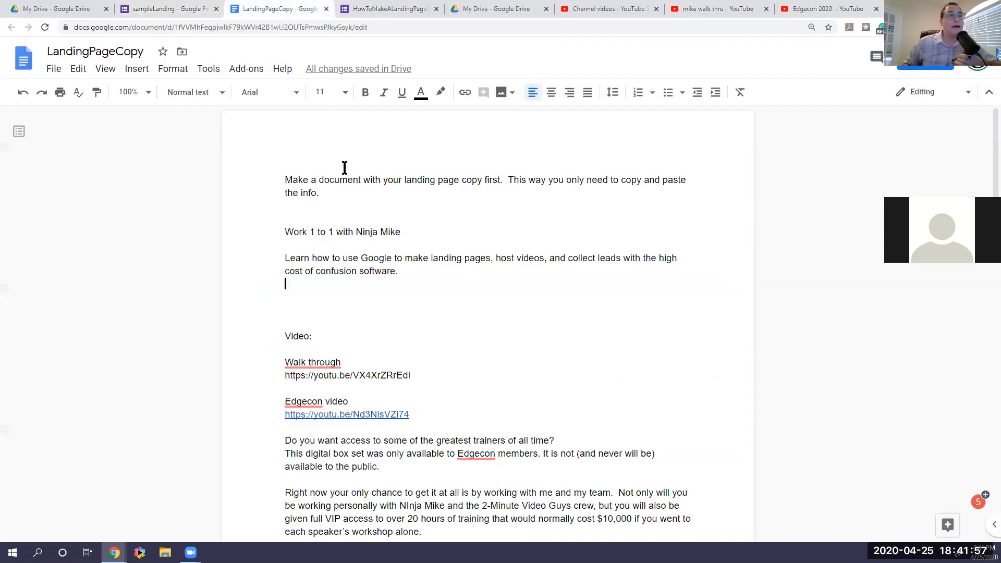
pyautogui.scroll(-3)
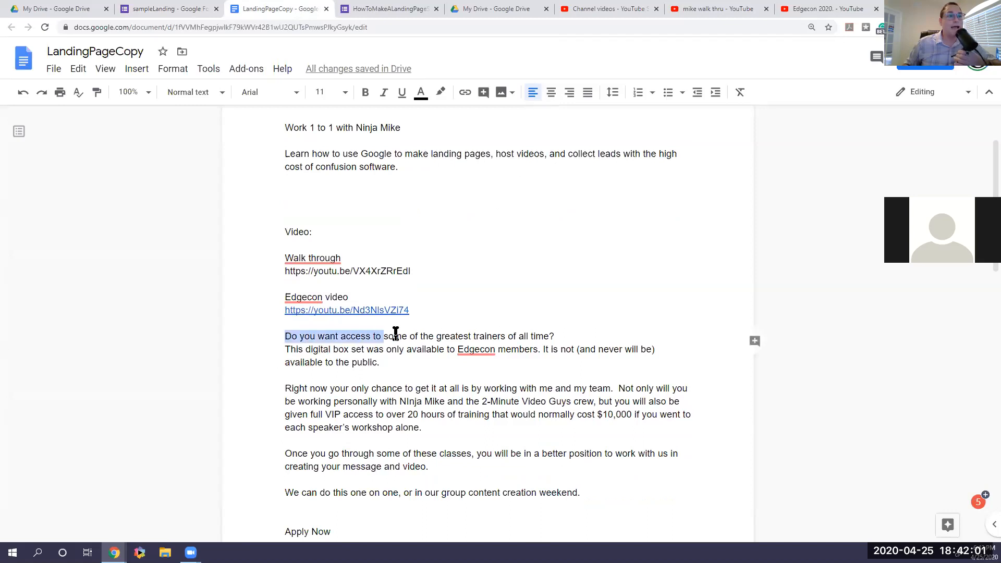
pyautogui.moveTo(394, 335); pyautogui.dragTo(648, 362)
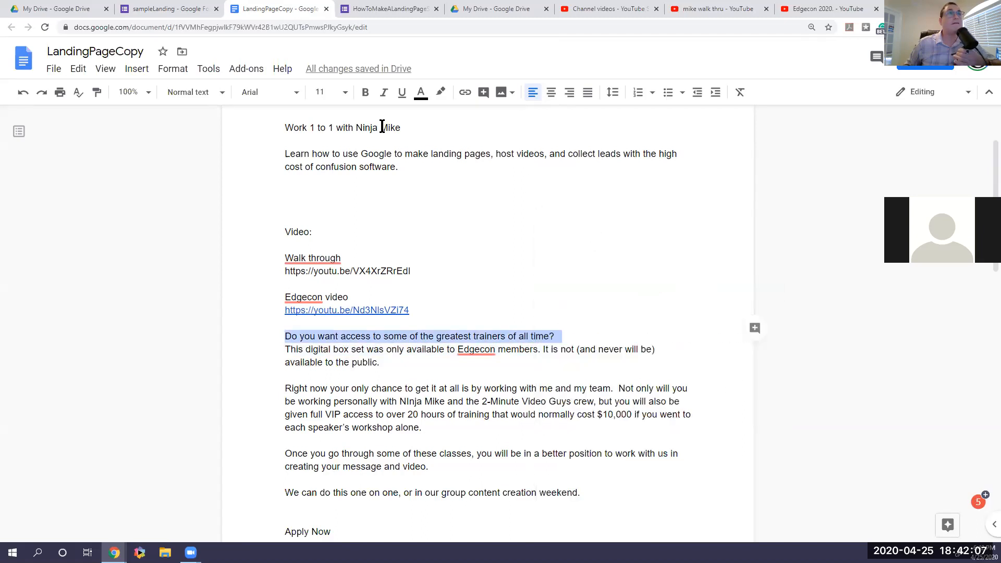
# - Make the question 'Do you want access to some of the greatest trainers of all time?' multiple choice with Yes
pyautogui.click(156, 8)
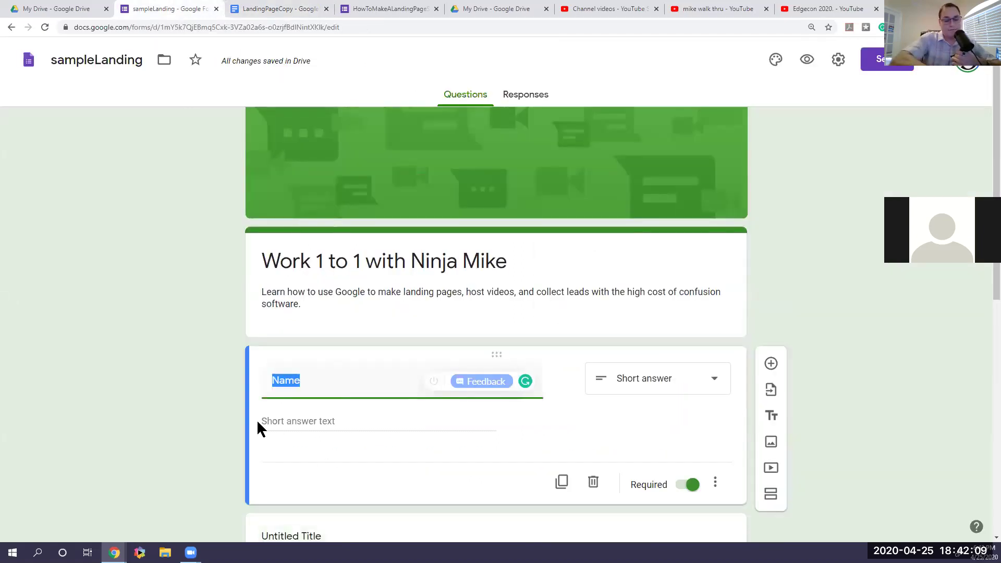
pyautogui.write('Do you want access to some of the greatest trainers of all time?')
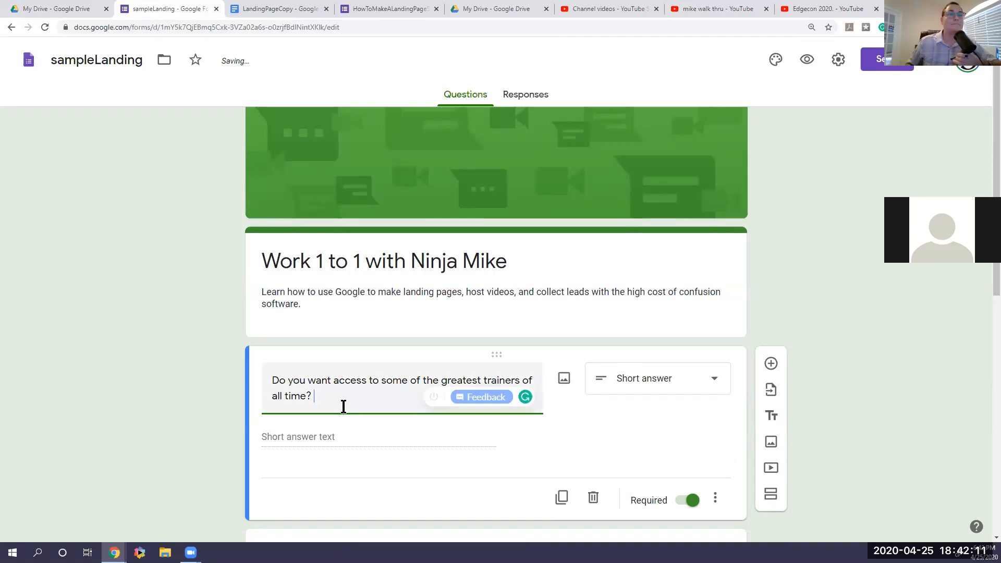
pyautogui.click(658, 379)
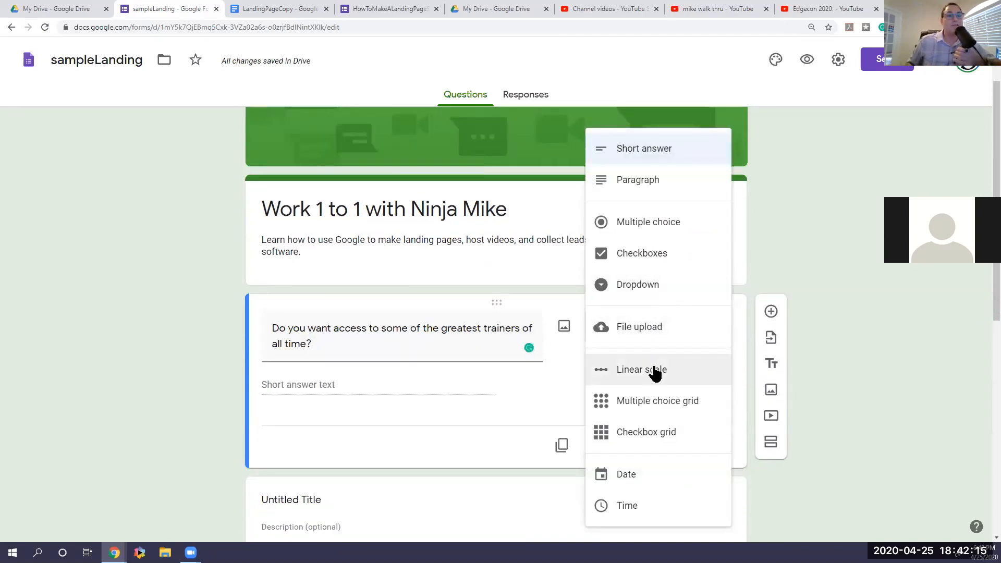
pyautogui.moveTo(651, 430)
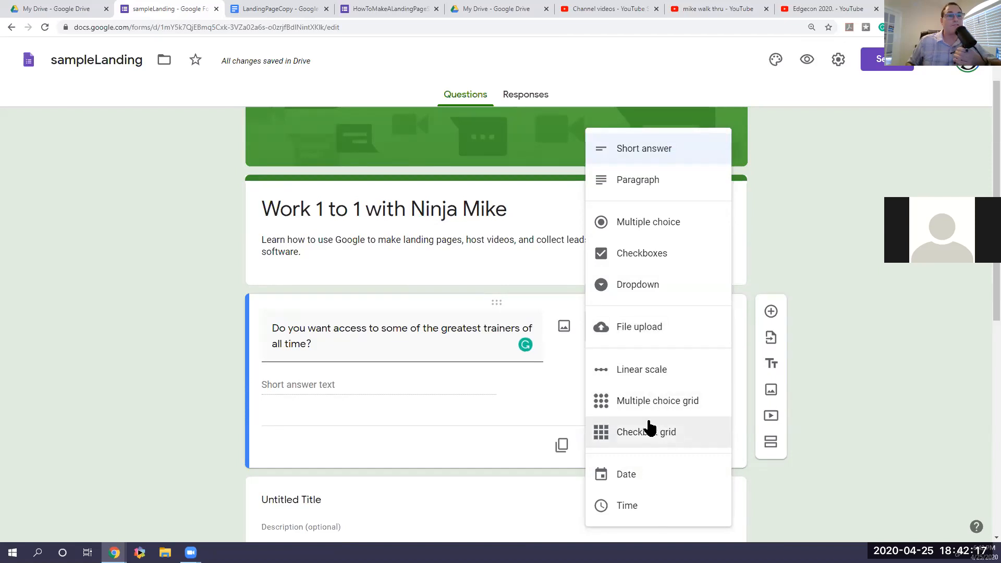
pyautogui.click(645, 148)
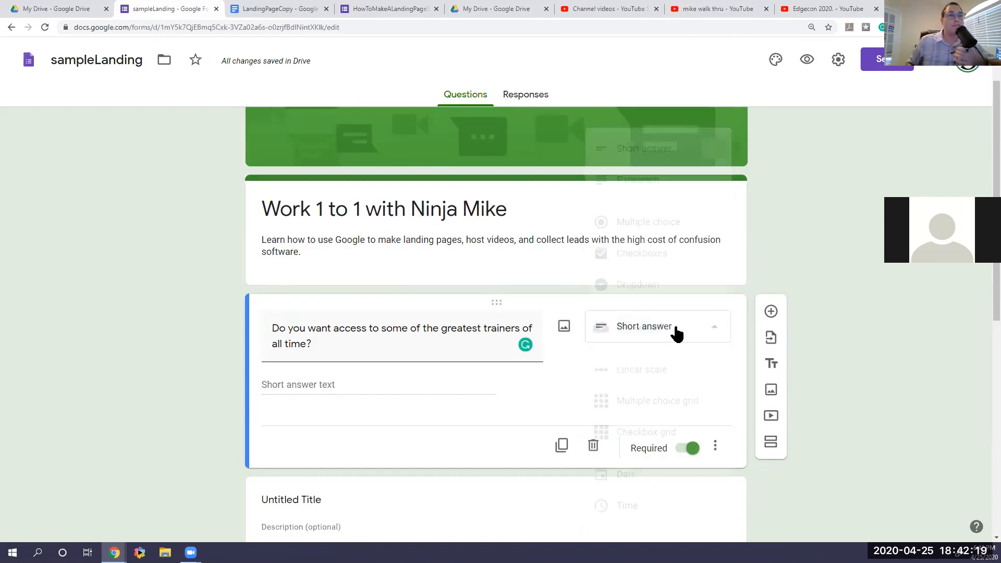
pyautogui.click(657, 326)
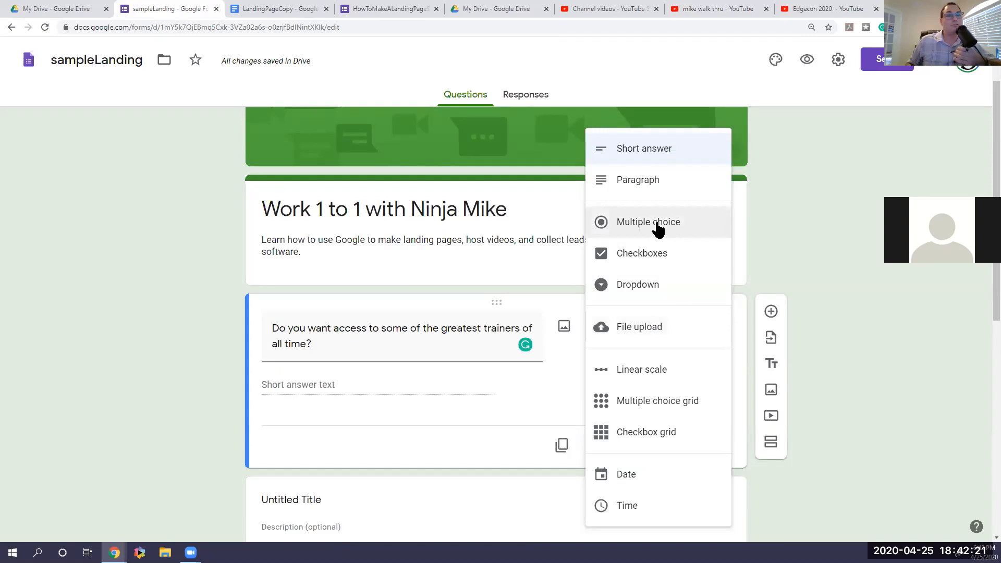
pyautogui.click(648, 222)
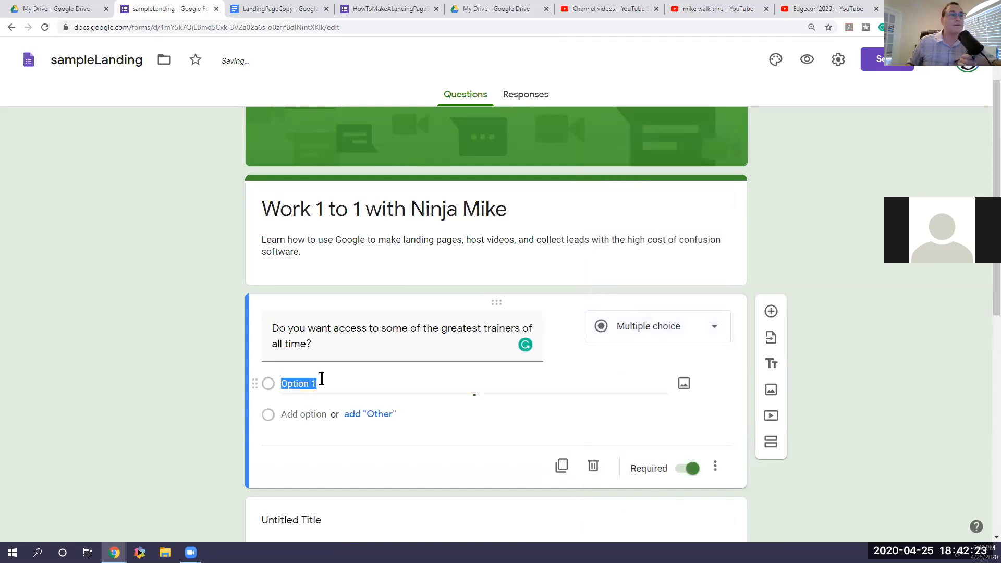
pyautogui.write('Ye')
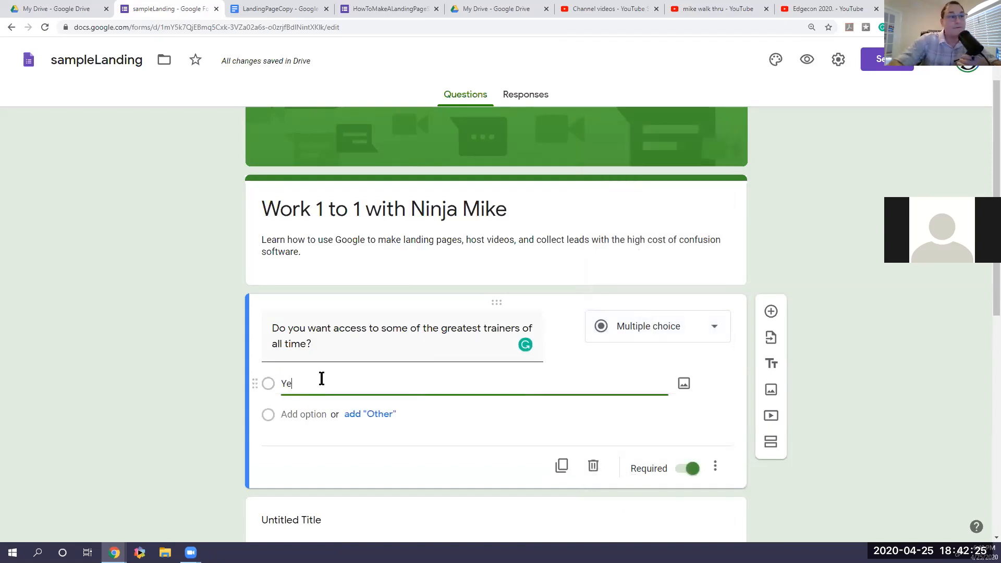
pyautogui.write('s')
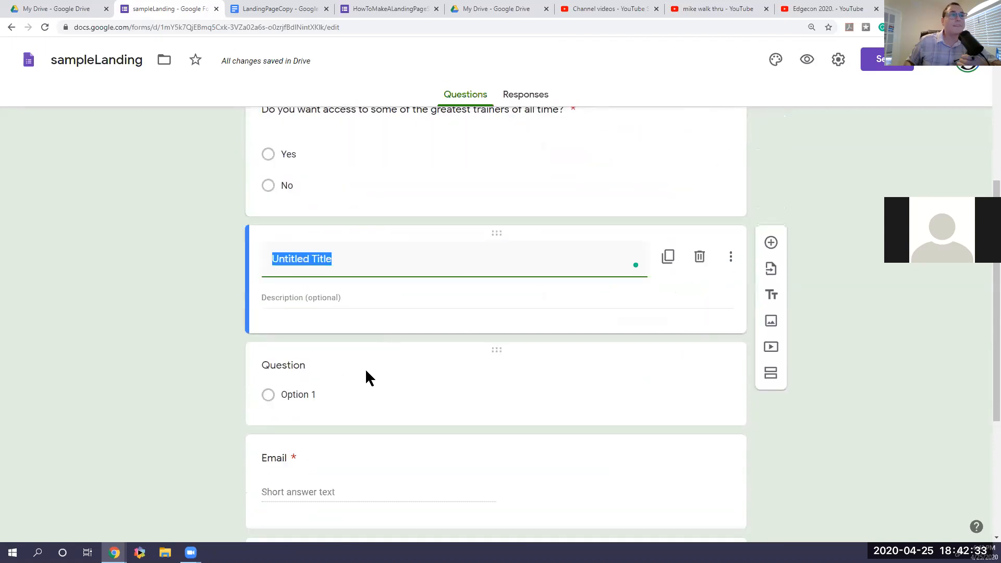
pyautogui.moveTo(770, 372)
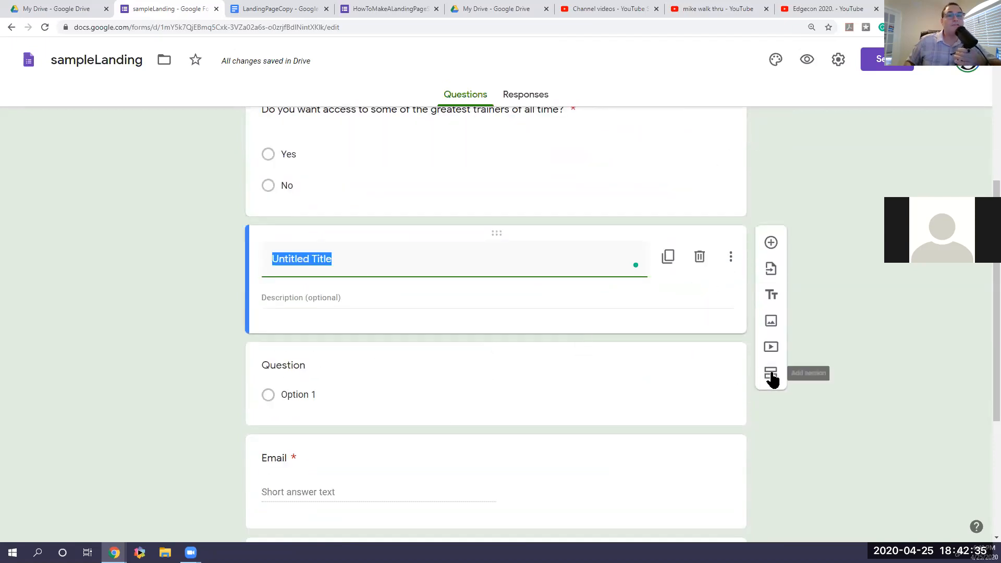
# - Add a new untitled second section after the title block
pyautogui.click(771, 372)
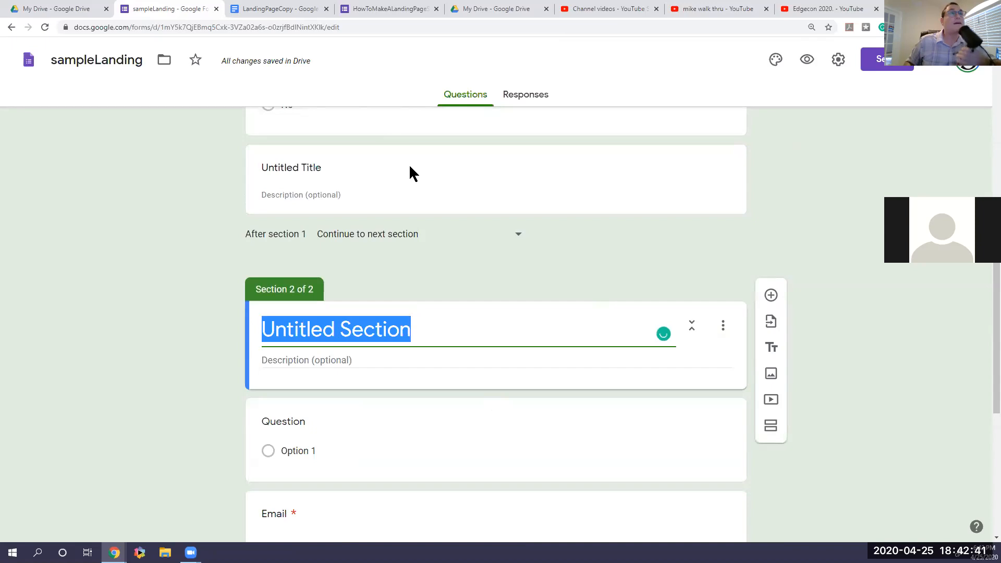
# - Title the second section 'How to get you bonus' after checking the LandingPageCopy document
pyautogui.click(277, 8)
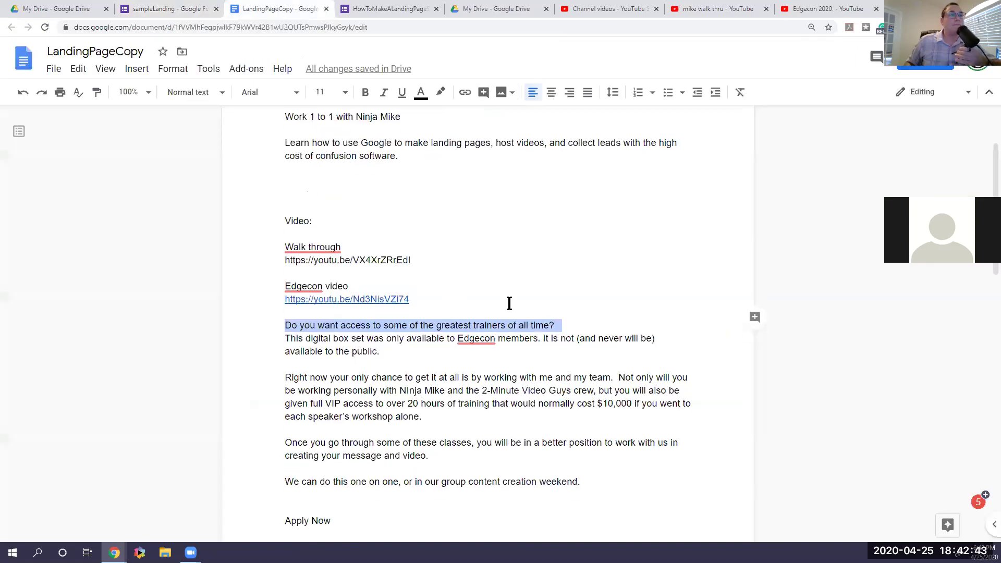
pyautogui.scroll(-3)
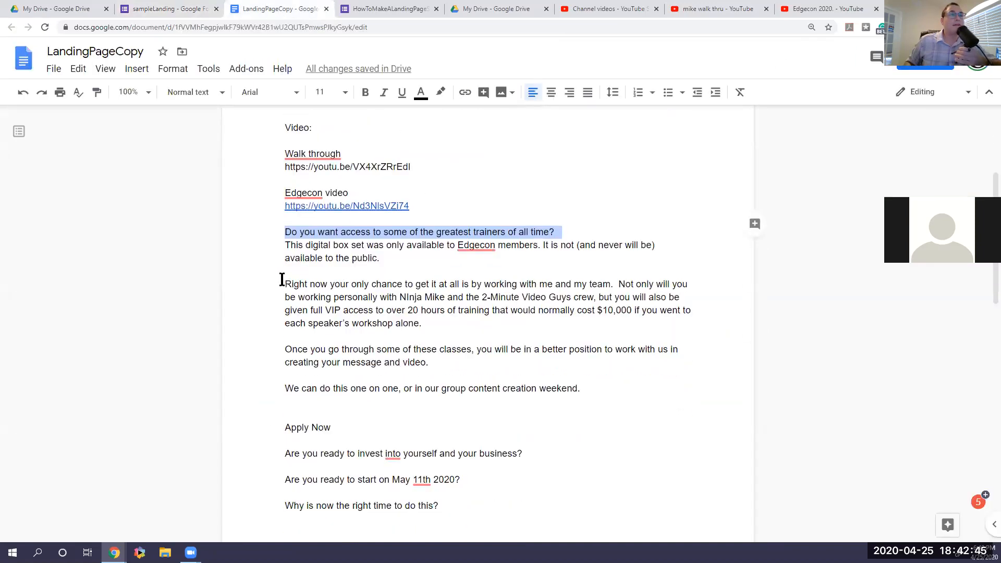
pyautogui.click(162, 9)
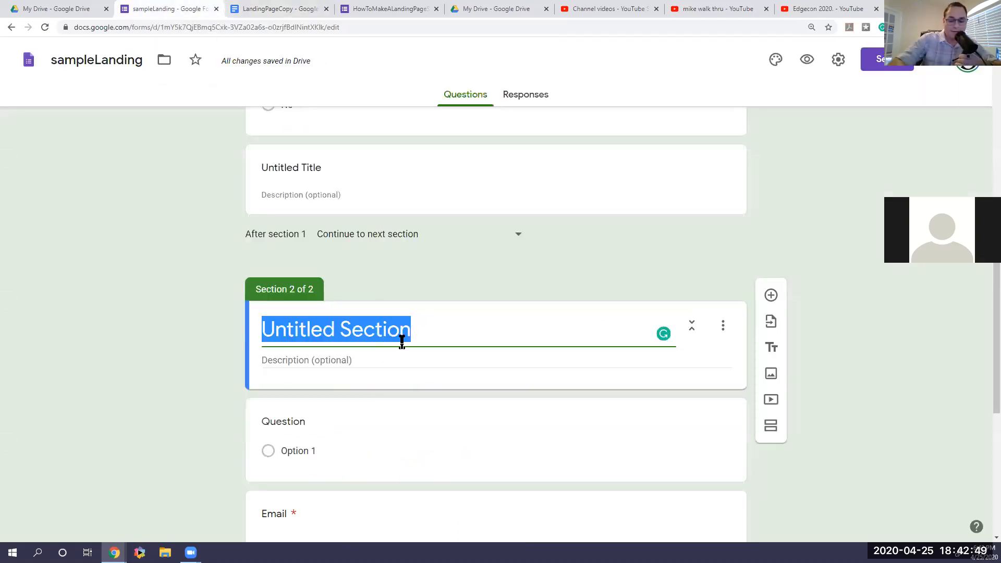
pyautogui.write('How to get you b')
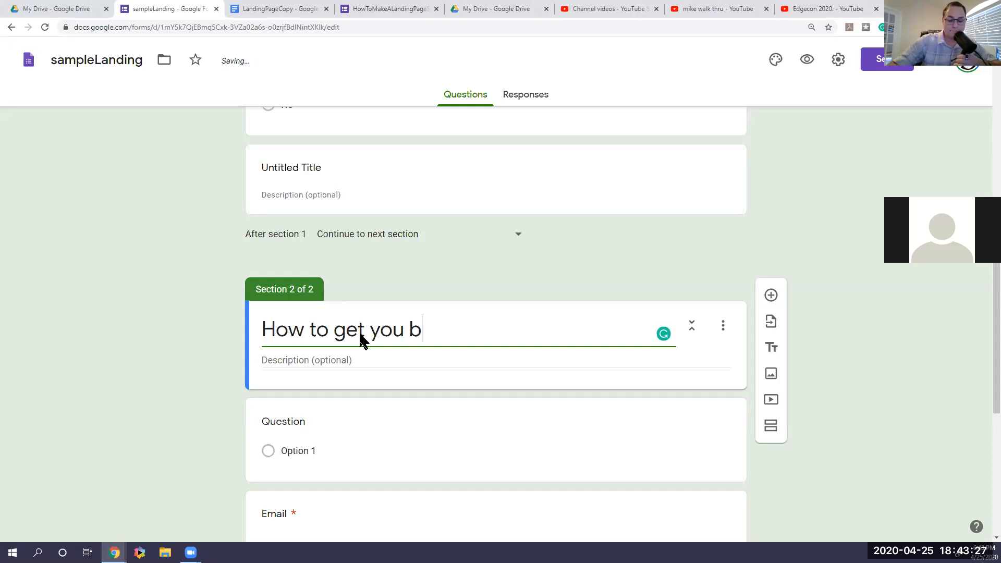
pyautogui.write('onus')
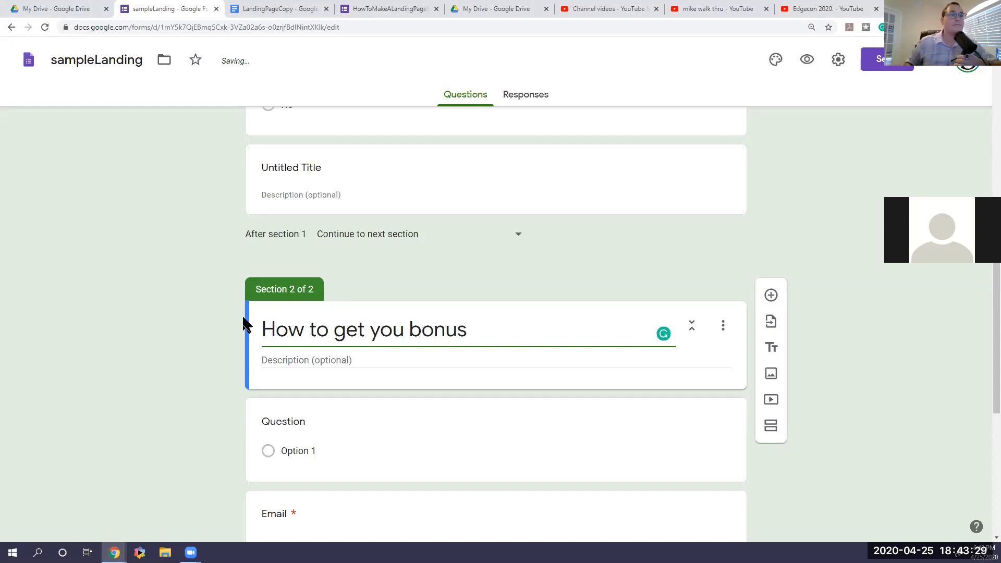
# - Copy the digital box set paragraphs from LandingPageCopy into the Section 2 description
pyautogui.click(275, 8)
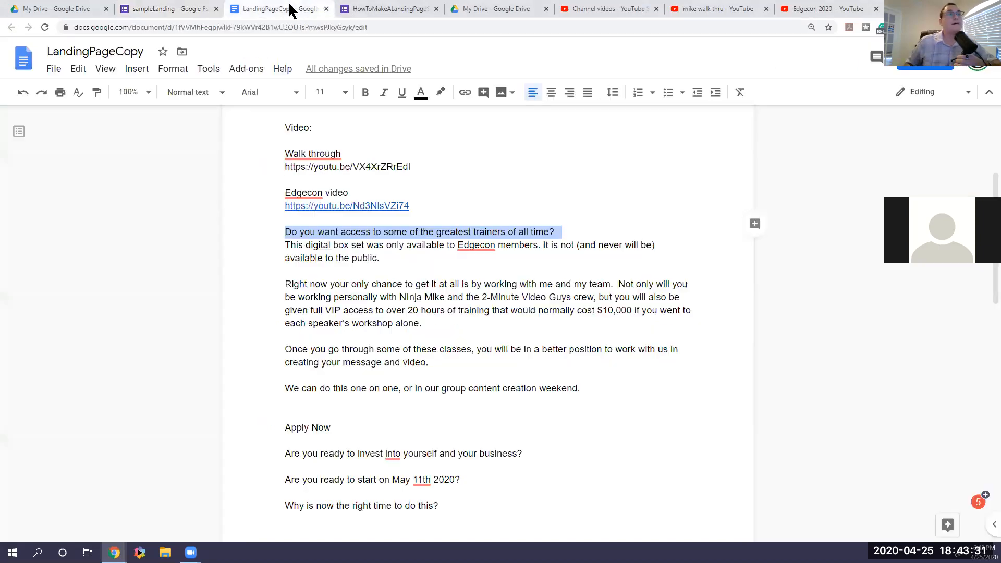
pyautogui.scroll(-3)
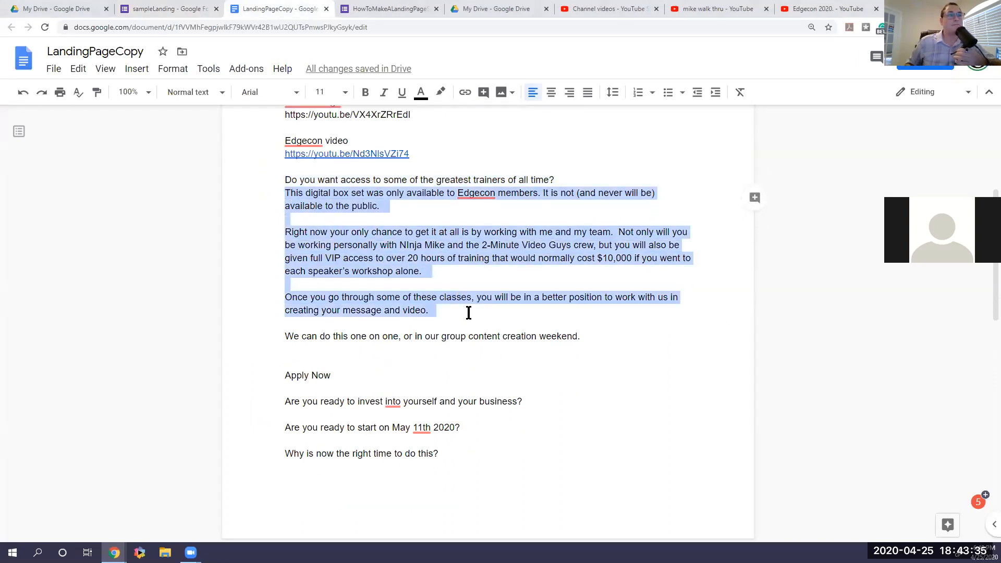
pyautogui.rightClick(465, 214)
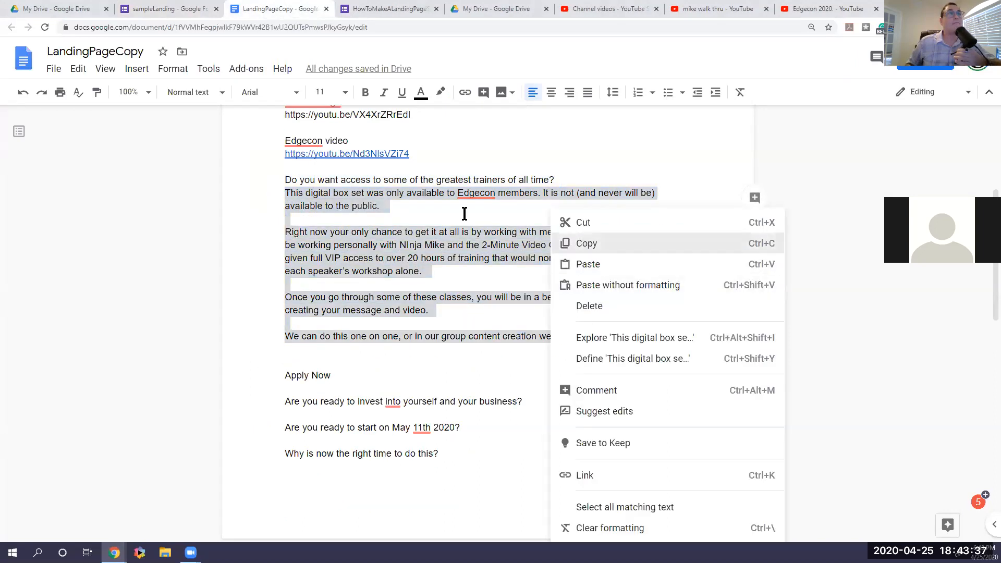
pyautogui.click(161, 8)
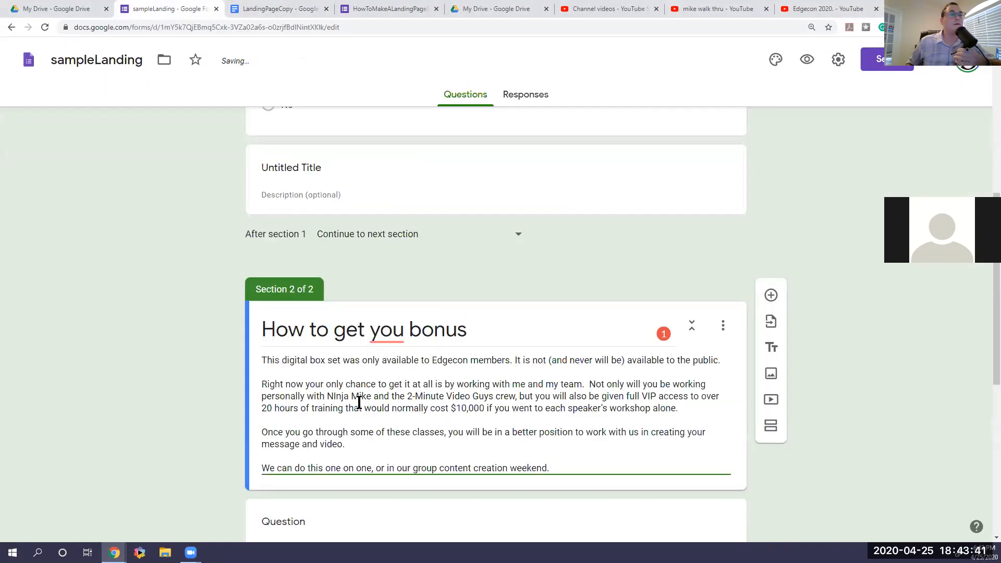
pyautogui.scroll(-3)
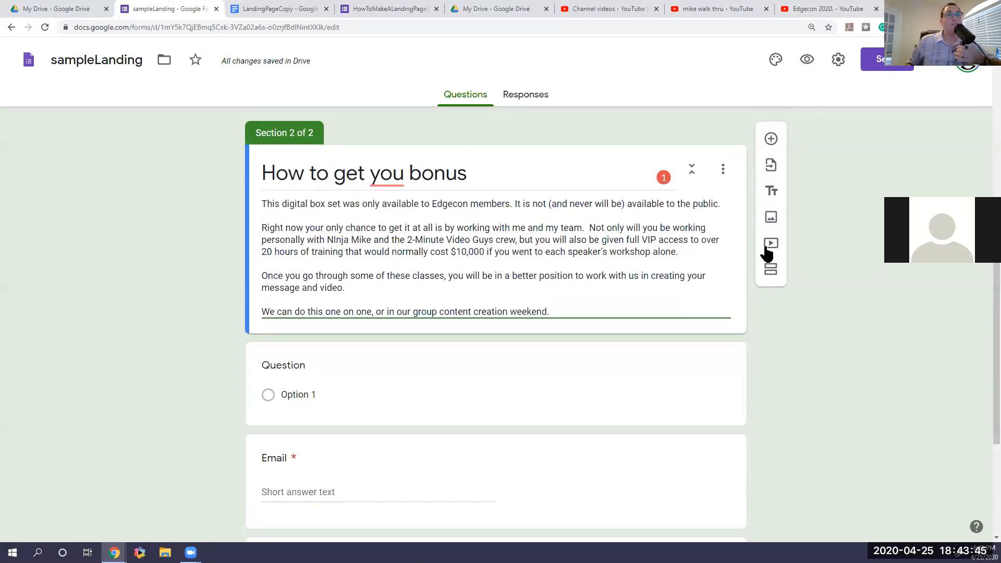
# - Embed the Edgecon 2020 YouTube video in Section 2 by its link from the Doc
pyautogui.click(771, 243)
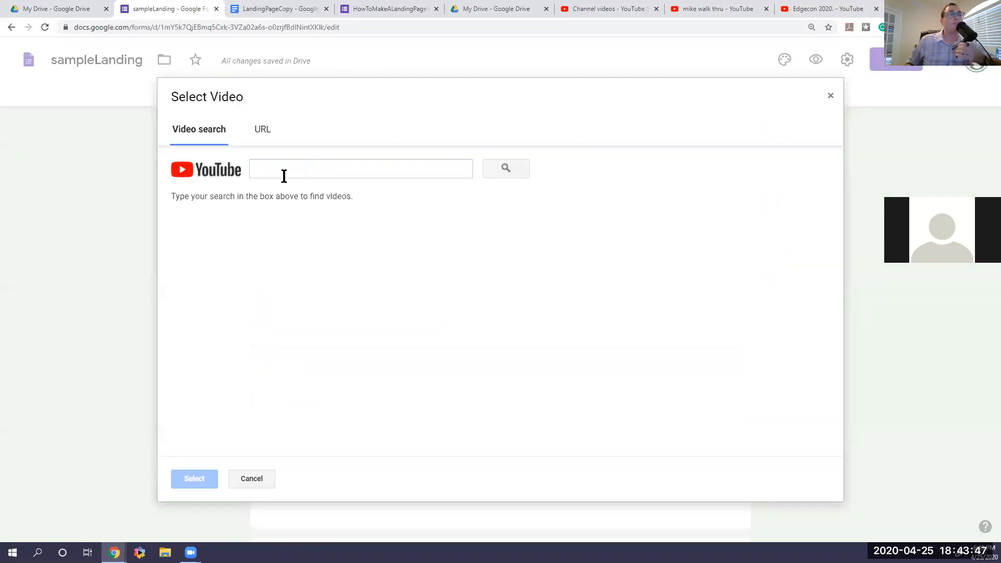
pyautogui.moveTo(260, 140)
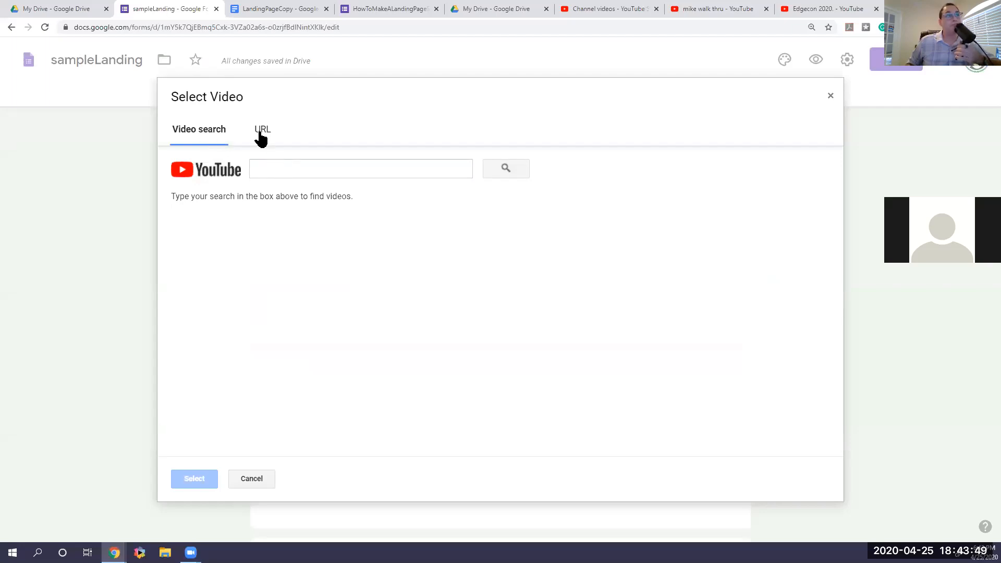
pyautogui.click(262, 129)
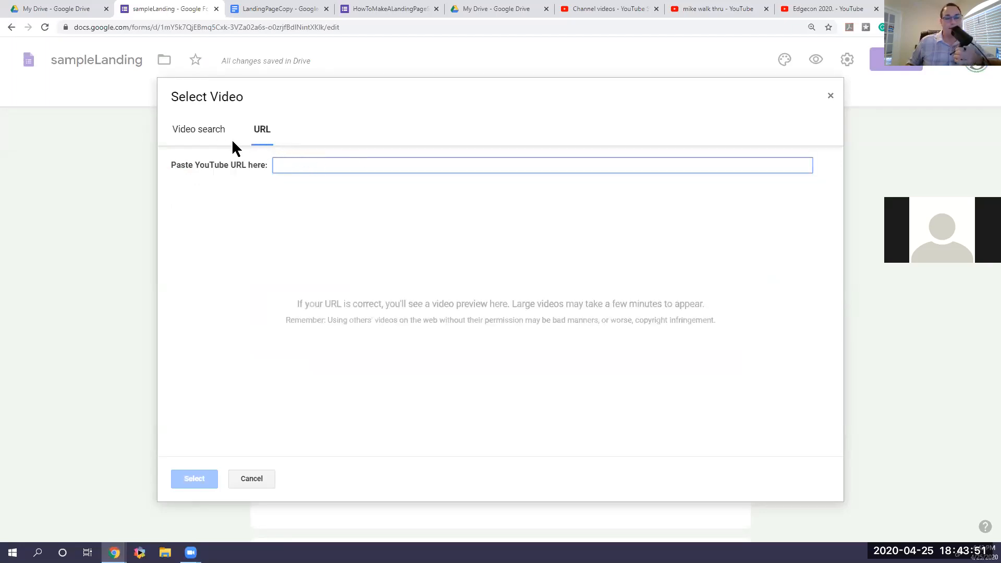
pyautogui.click(278, 9)
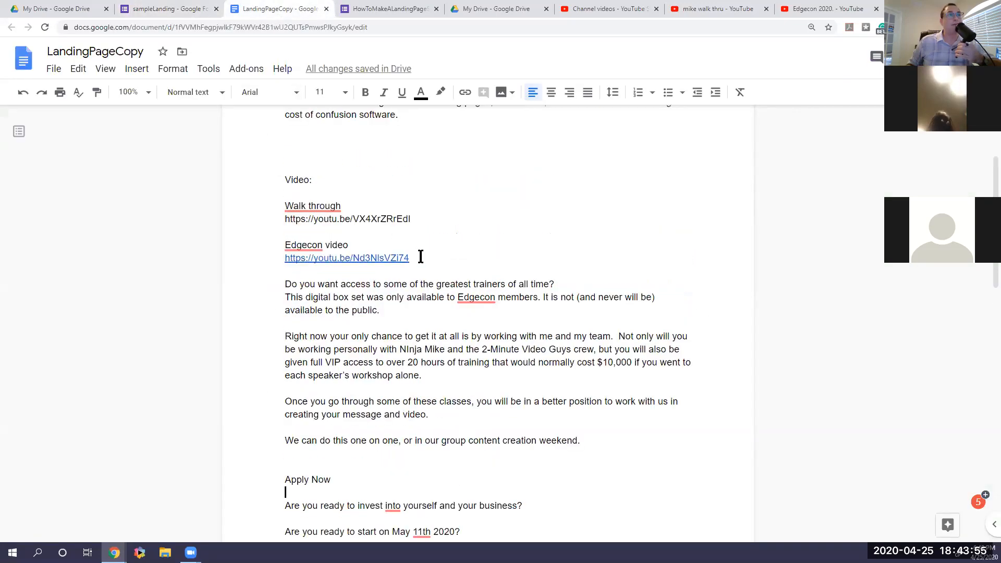
pyautogui.click(346, 258)
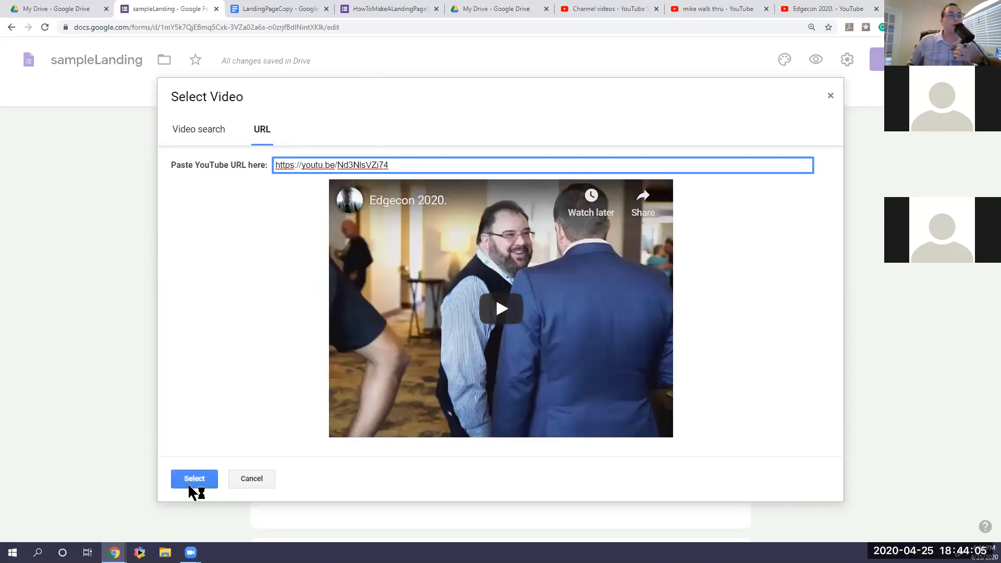
pyautogui.click(194, 479)
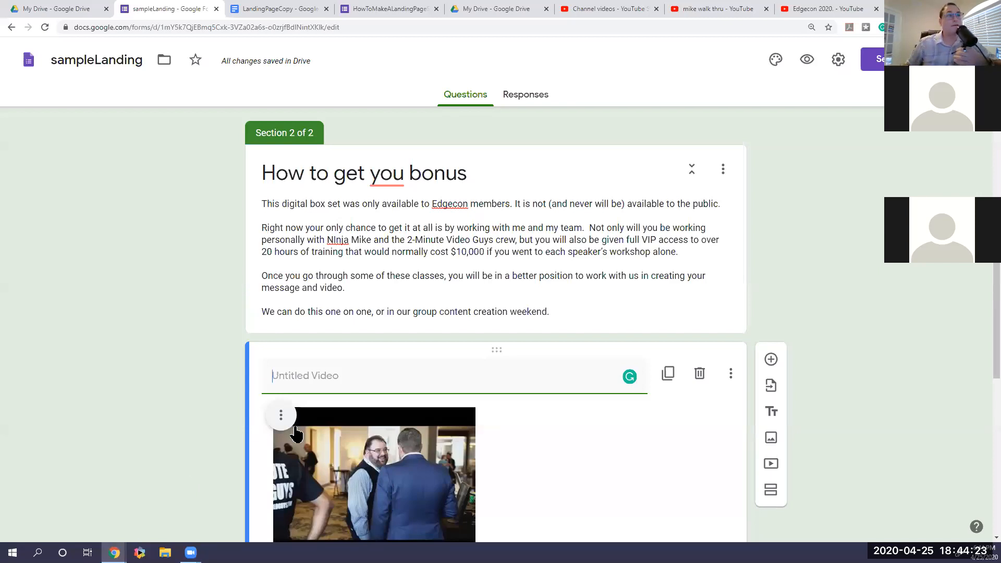
# - Centre-align the embedded Edgecon video within its item
pyautogui.scroll(-3)
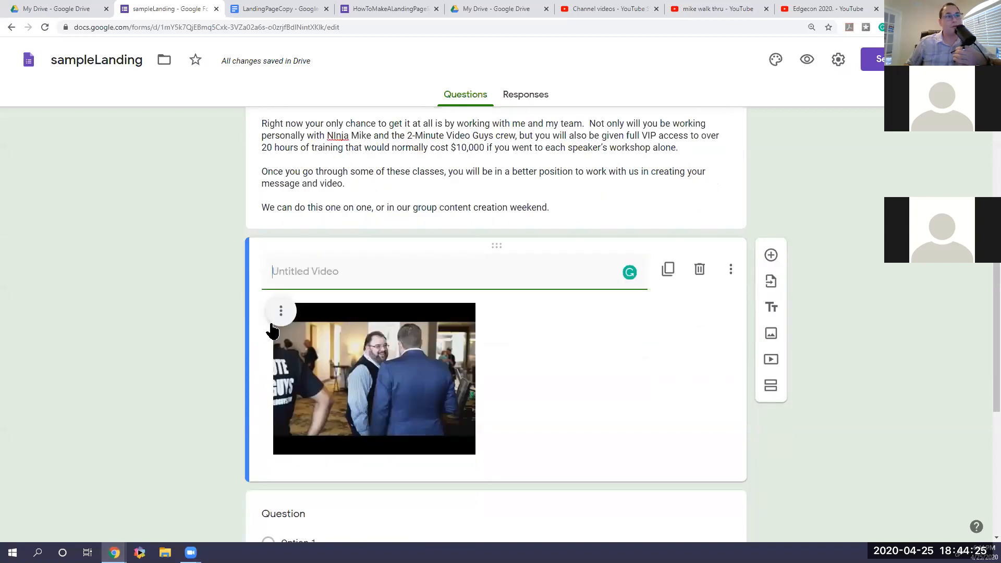
pyautogui.click(280, 310)
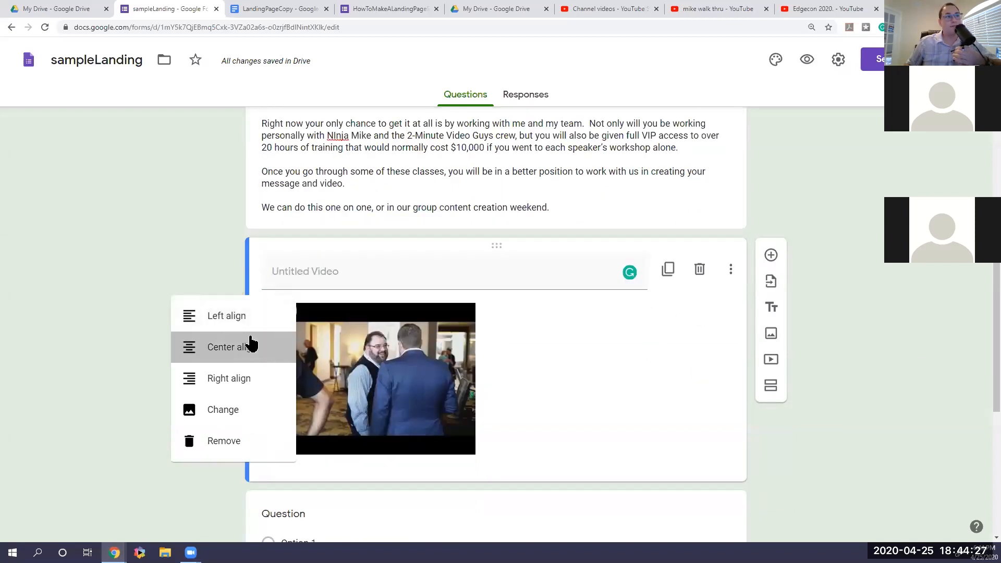
pyautogui.click(223, 348)
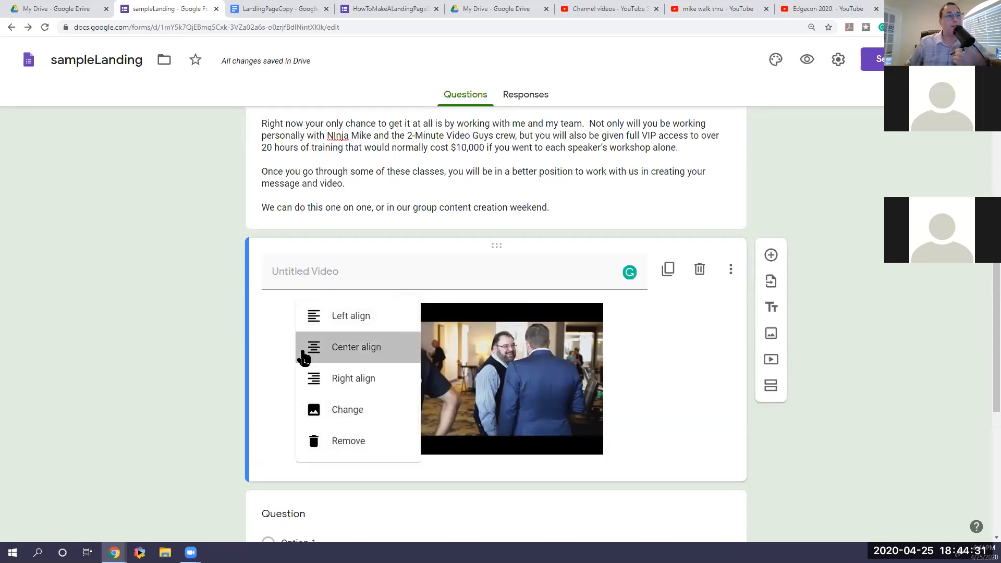
pyautogui.click(356, 347)
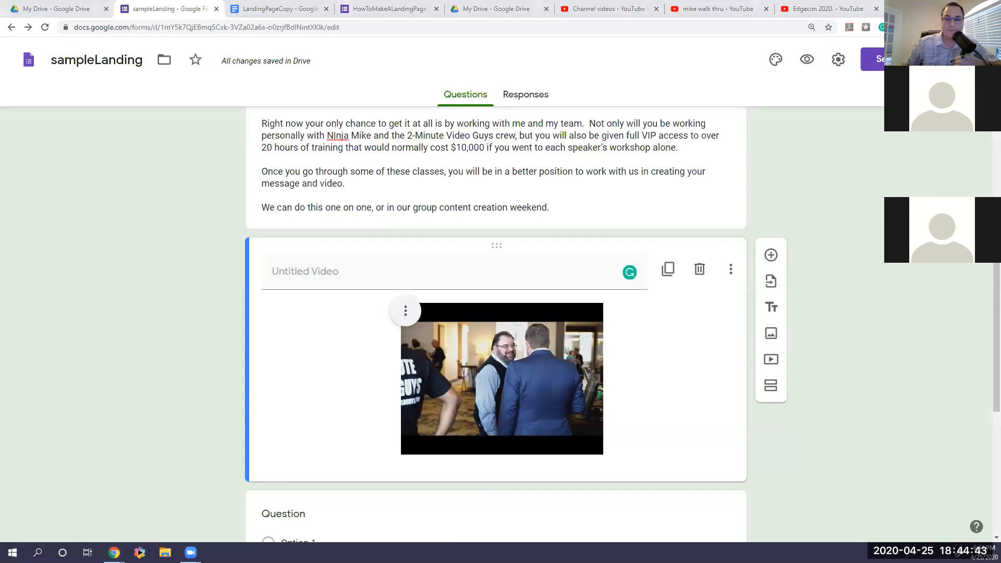
pyautogui.moveTo(294, 303)
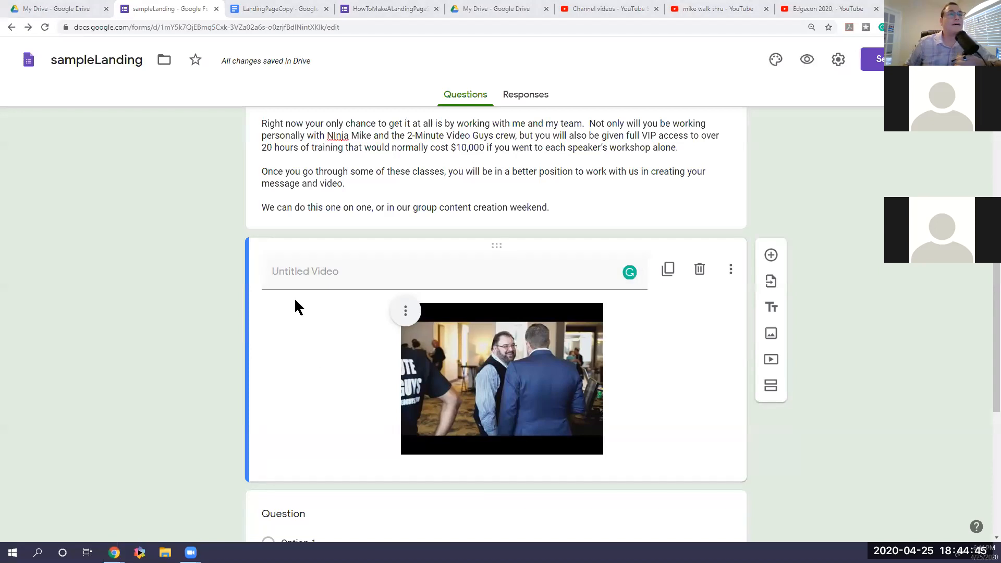
# - Title the video item 'Watch promo'
pyautogui.click(305, 271)
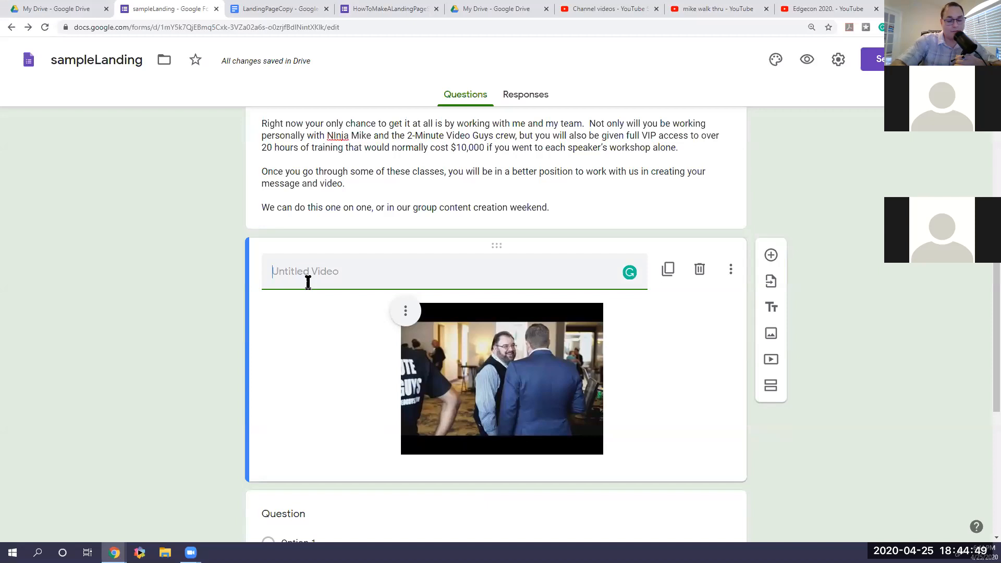
pyautogui.write('Watch')
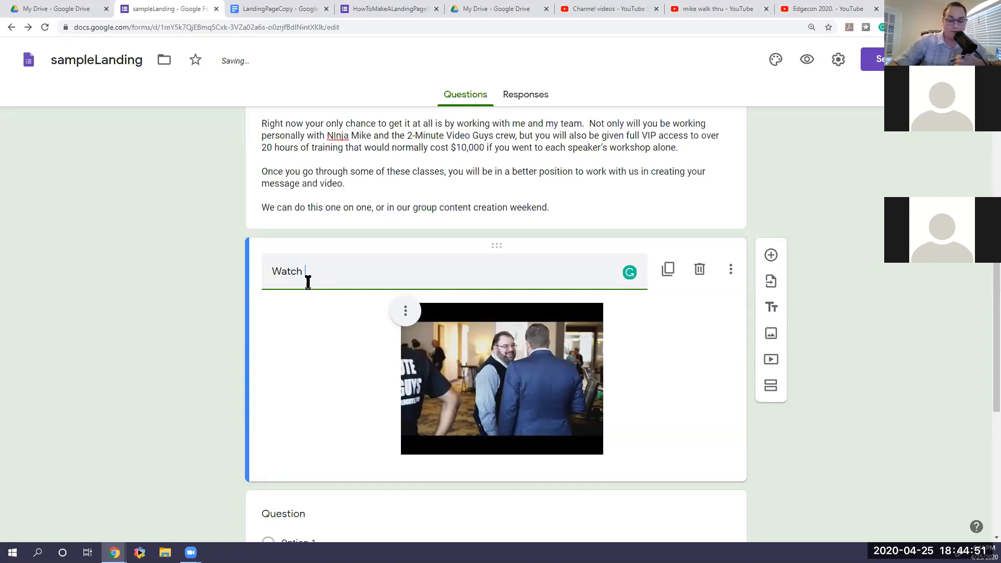
pyautogui.write('promo')
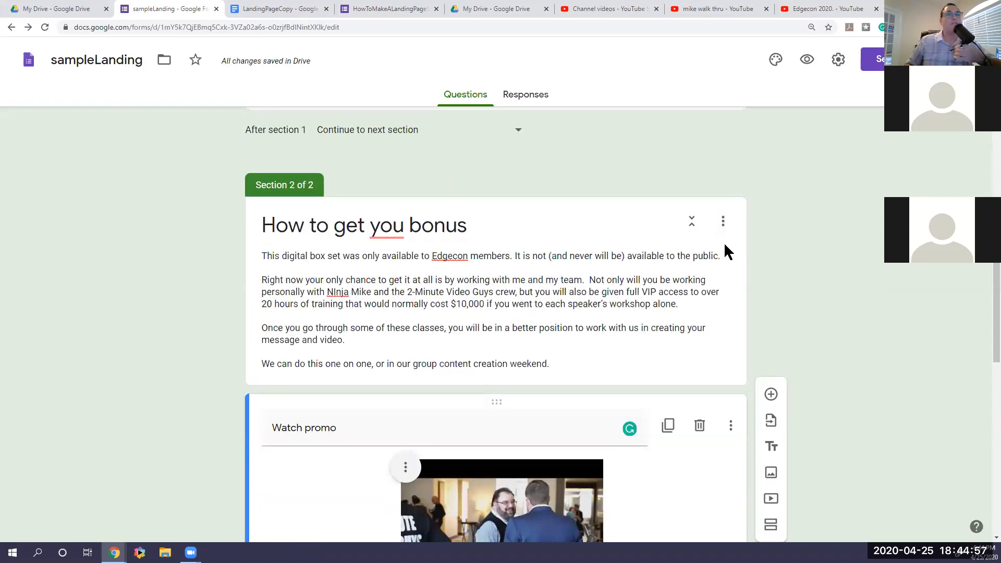
# - Add an image to Section 2, browsing Google Drive for the Digital Box Set image
pyautogui.click(771, 473)
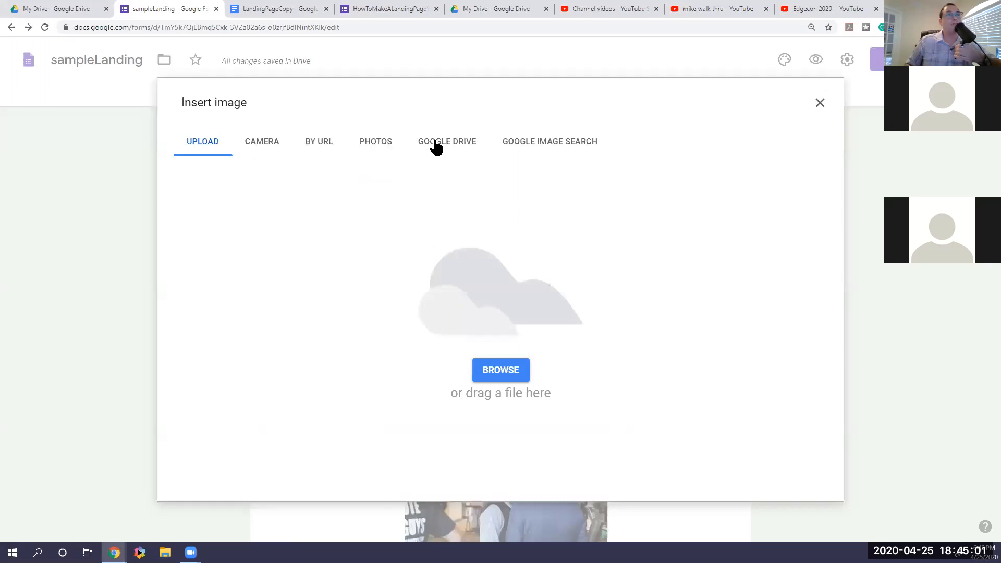
pyautogui.click(446, 141)
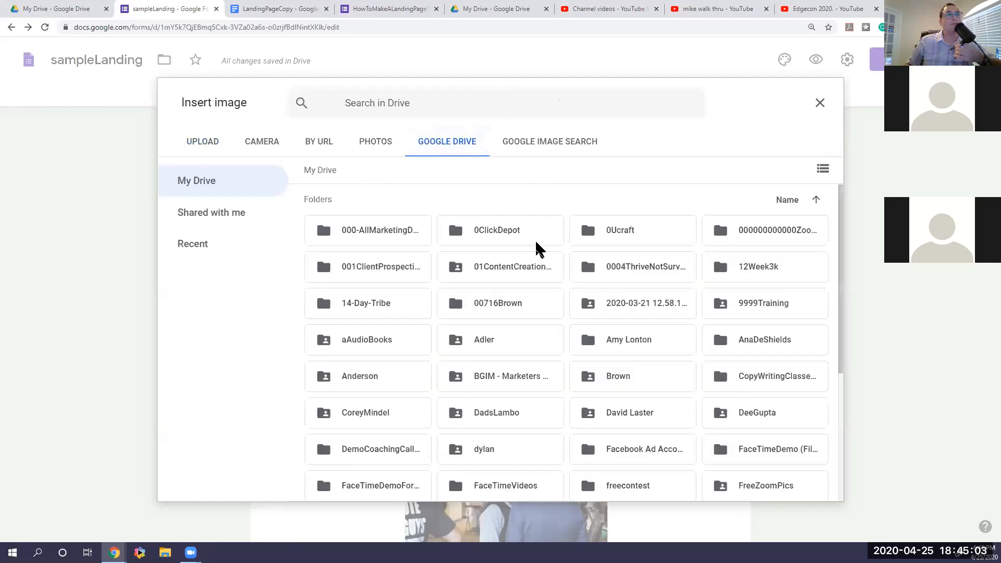
pyautogui.scroll(-3)
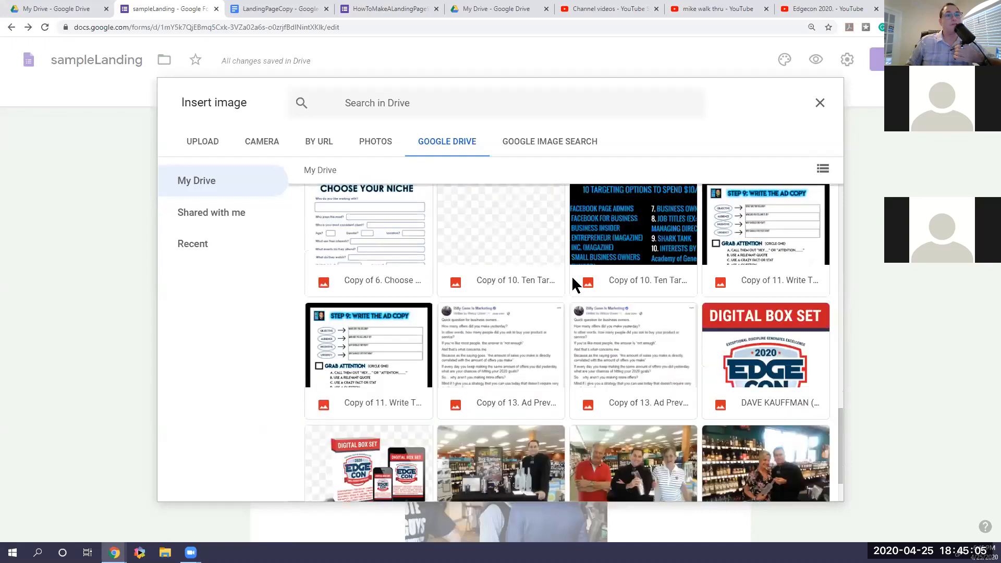
pyautogui.scroll(-3)
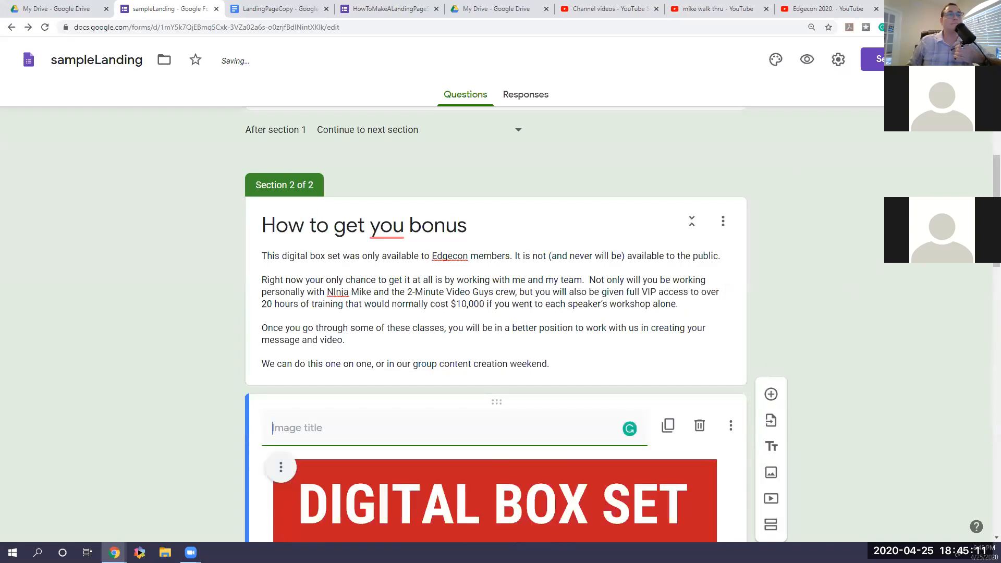
pyautogui.scroll(-3)
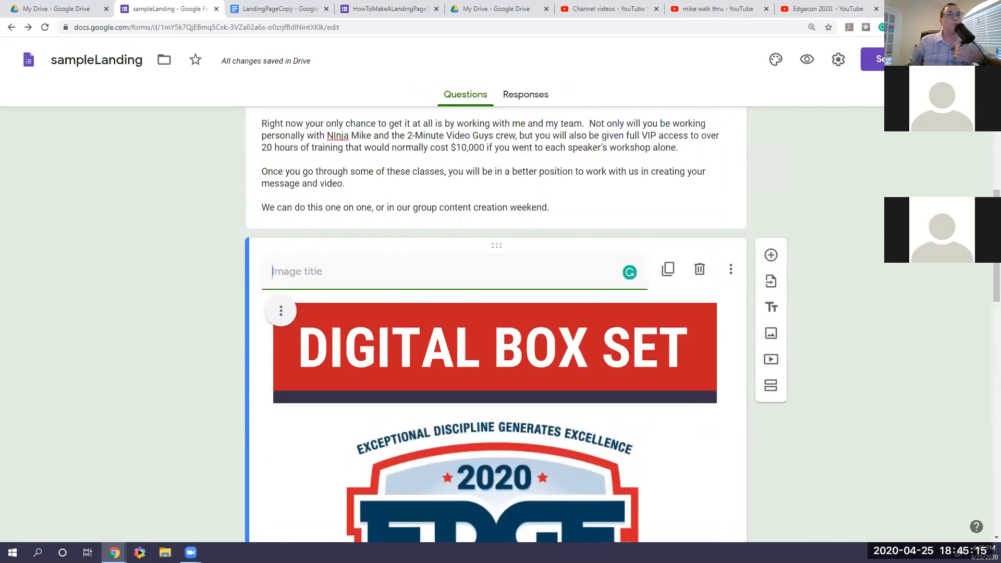
pyautogui.scroll(-3)
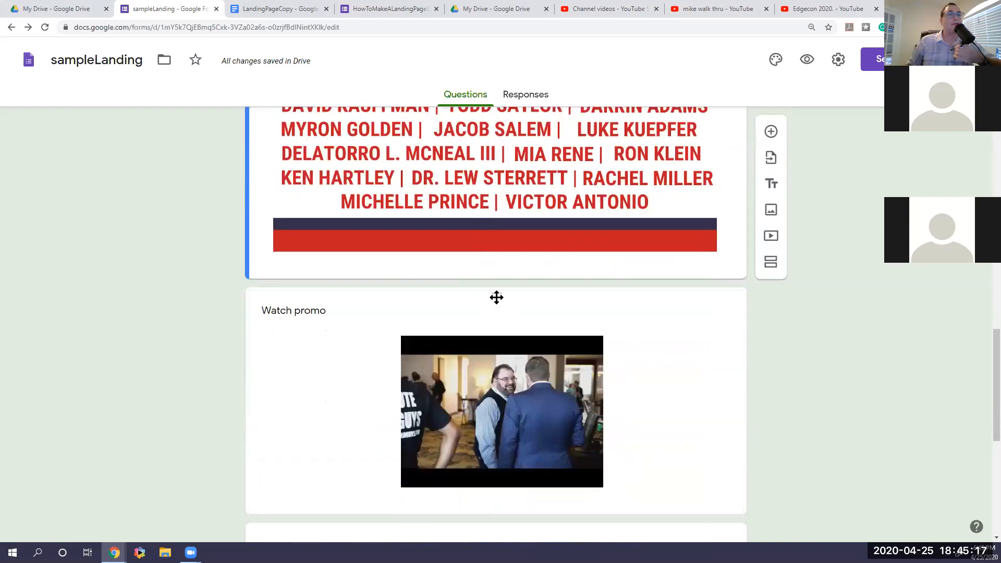
pyautogui.scroll(-3)
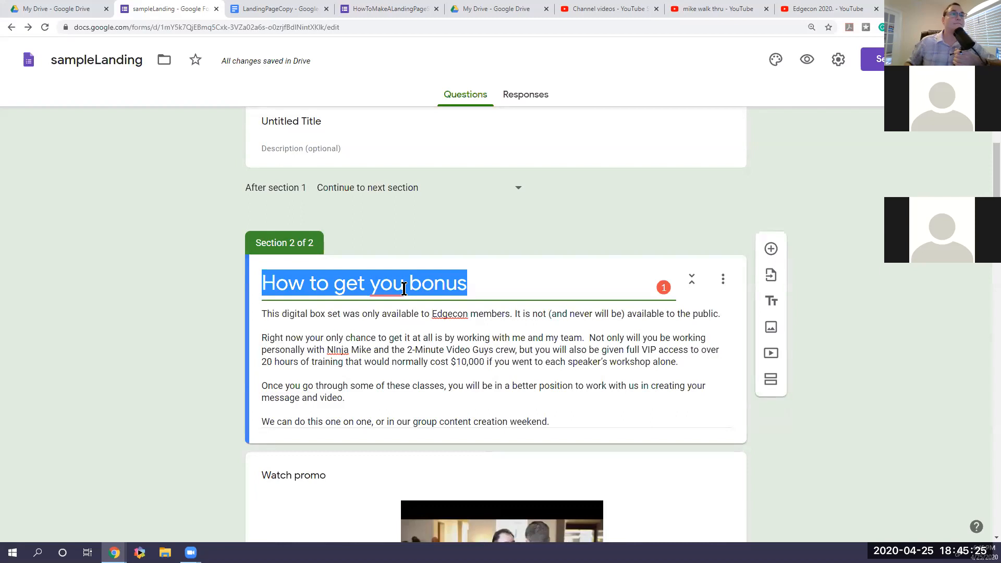
# - Correct 'you' to 'your' in the section title and select the blank Question item
pyautogui.click(388, 283)
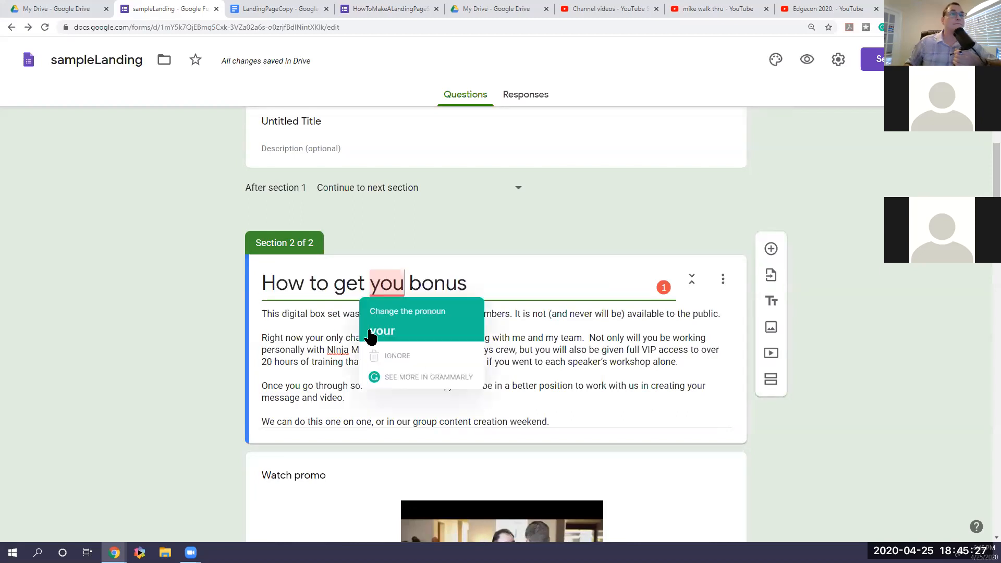
pyautogui.scroll(-3)
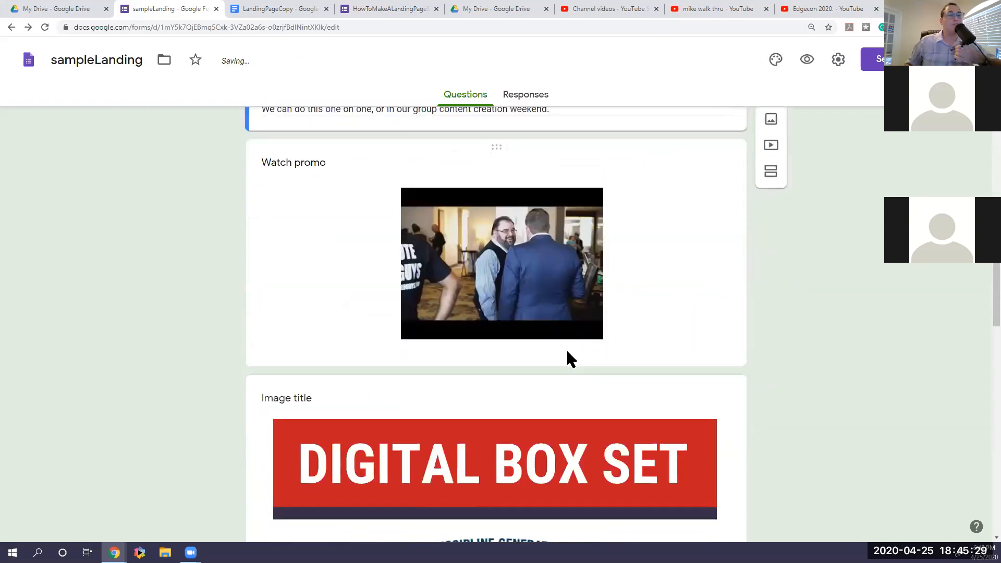
pyautogui.scroll(-3)
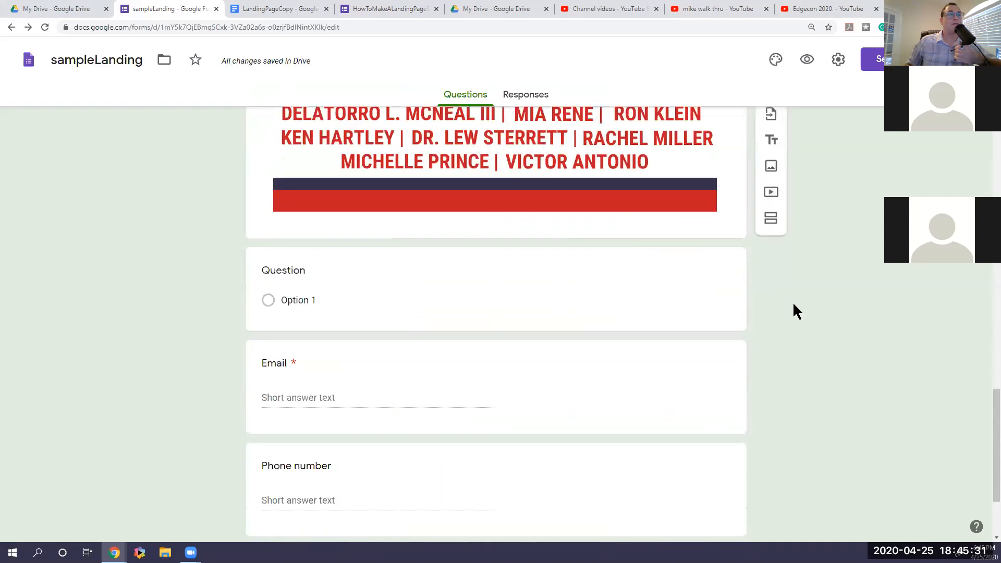
pyautogui.click(282, 271)
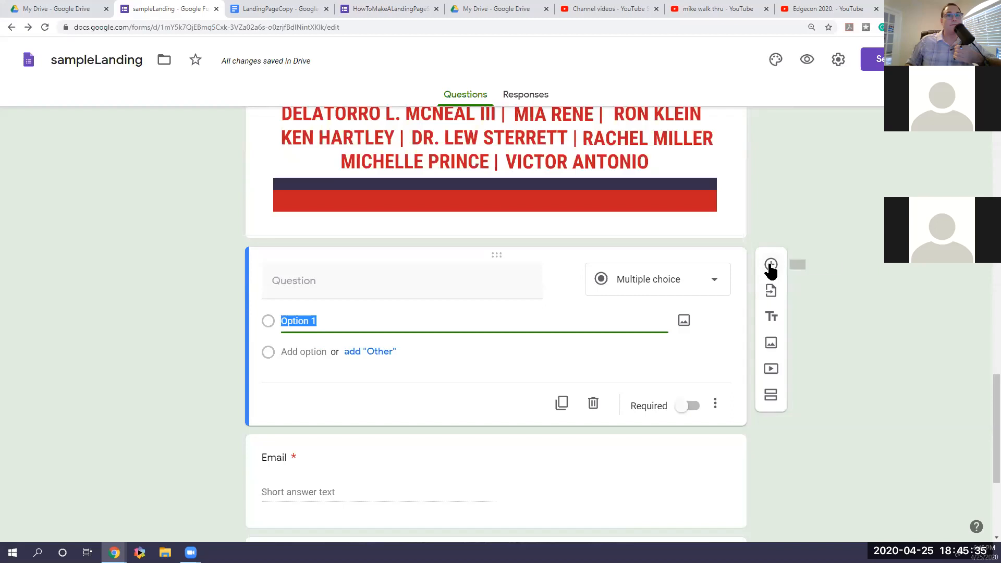
pyautogui.moveTo(771, 290)
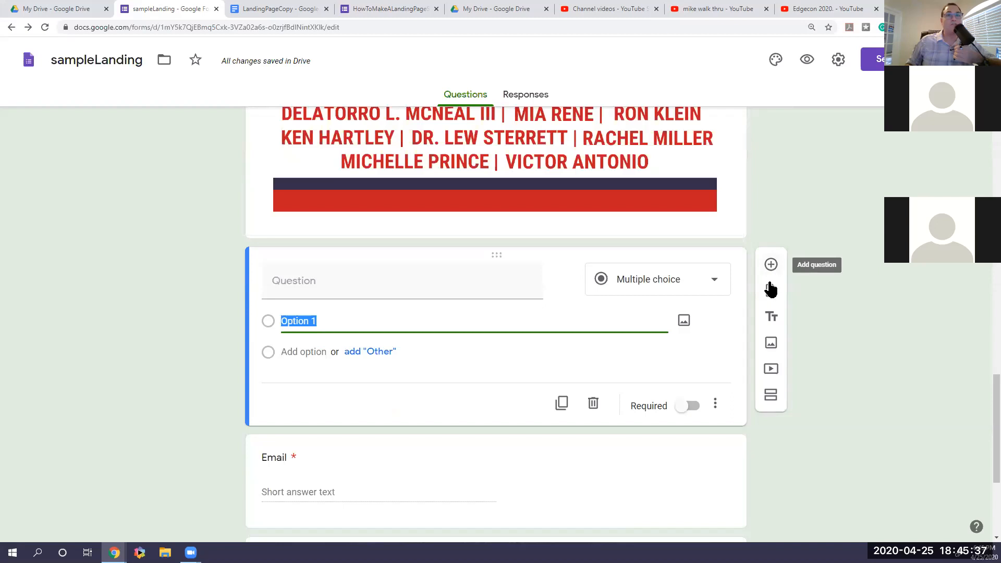
pyautogui.moveTo(772, 221)
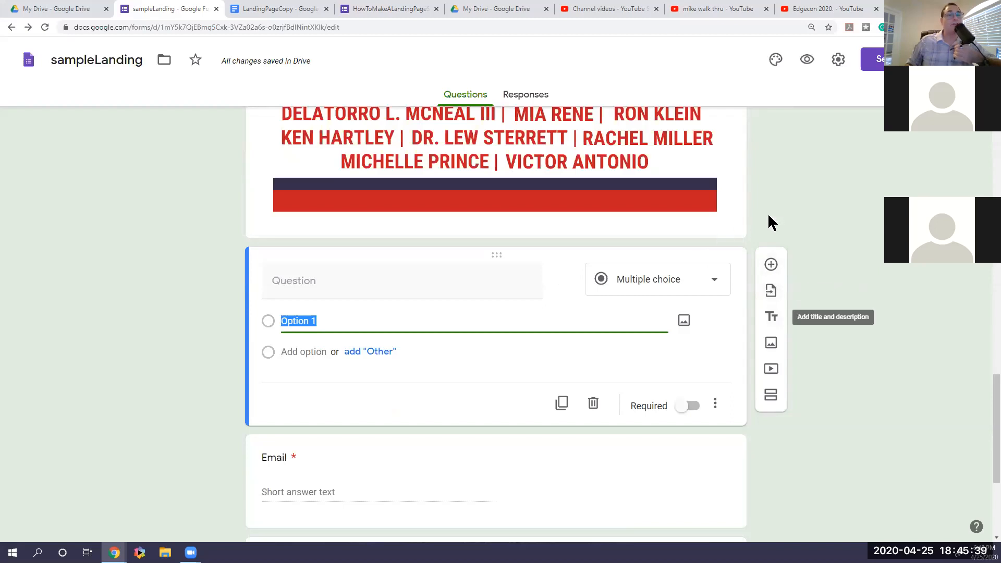
# - Delete the blank multiple-choice question above Email and select the Comments title for editing
pyautogui.scroll(-3)
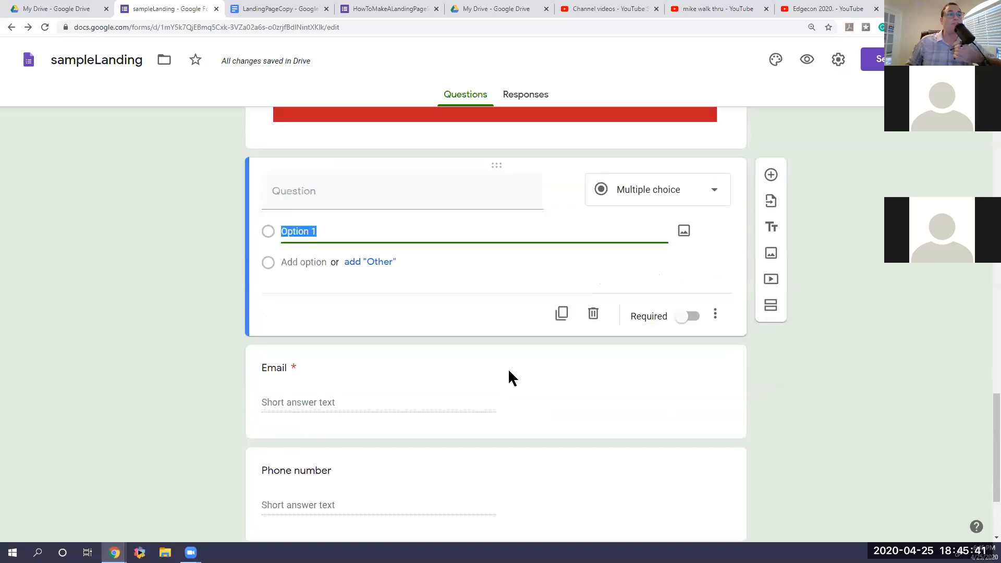
pyautogui.scroll(-3)
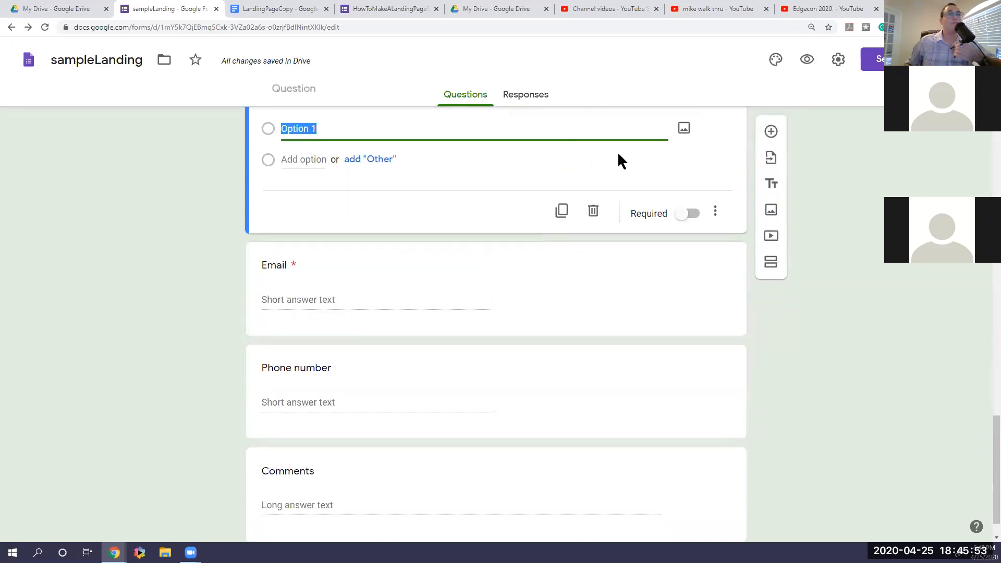
pyautogui.click(592, 211)
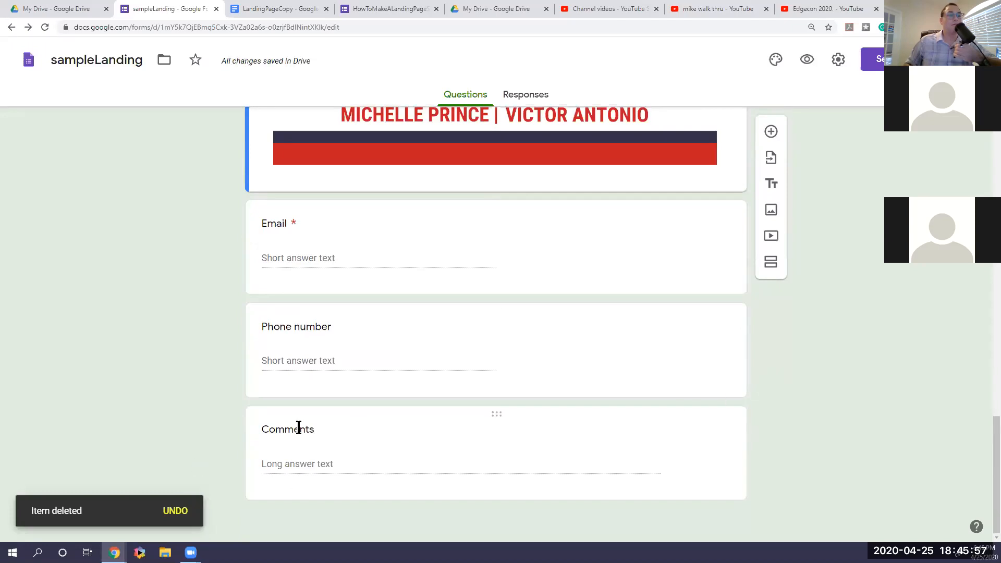
pyautogui.click(299, 428)
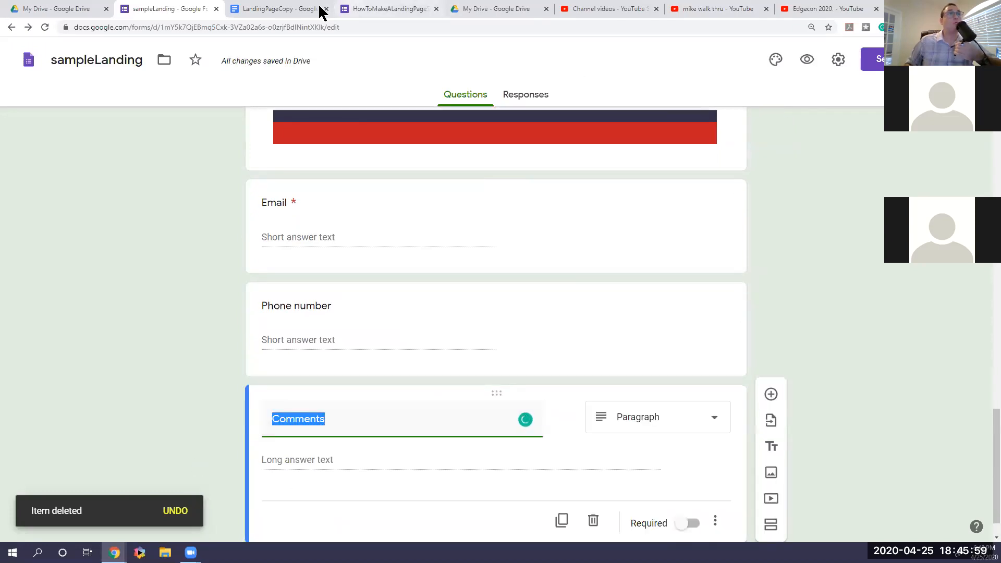
pyautogui.click(284, 9)
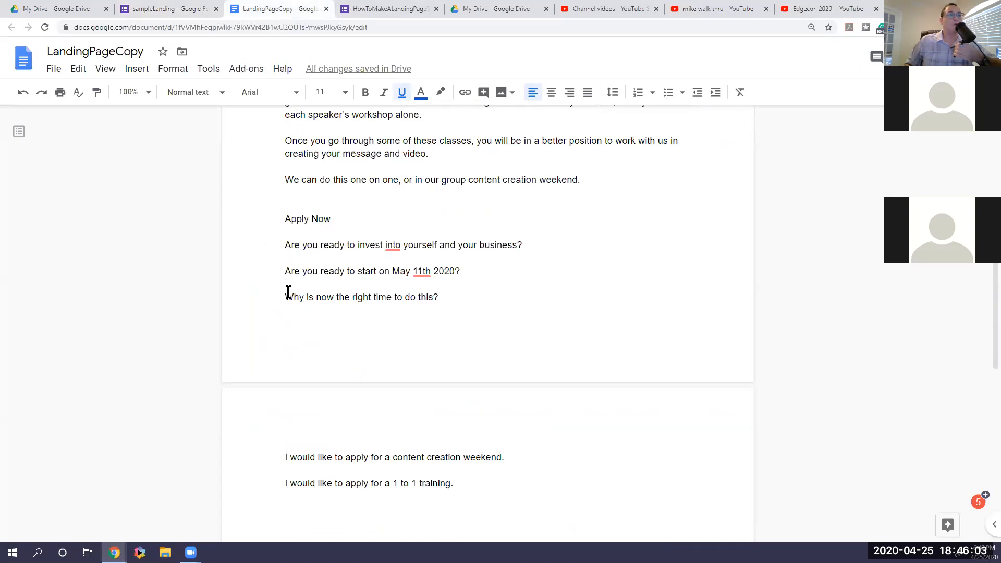
# - Retitle Comments to 'Why is now the right time to do this?' and make it required
pyautogui.rightClick(361, 296)
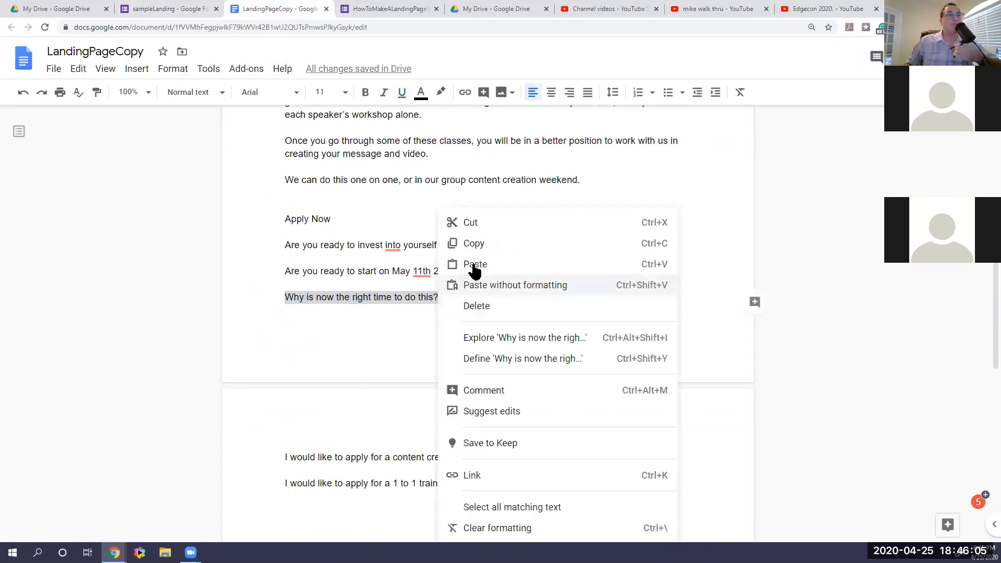
pyautogui.click(157, 9)
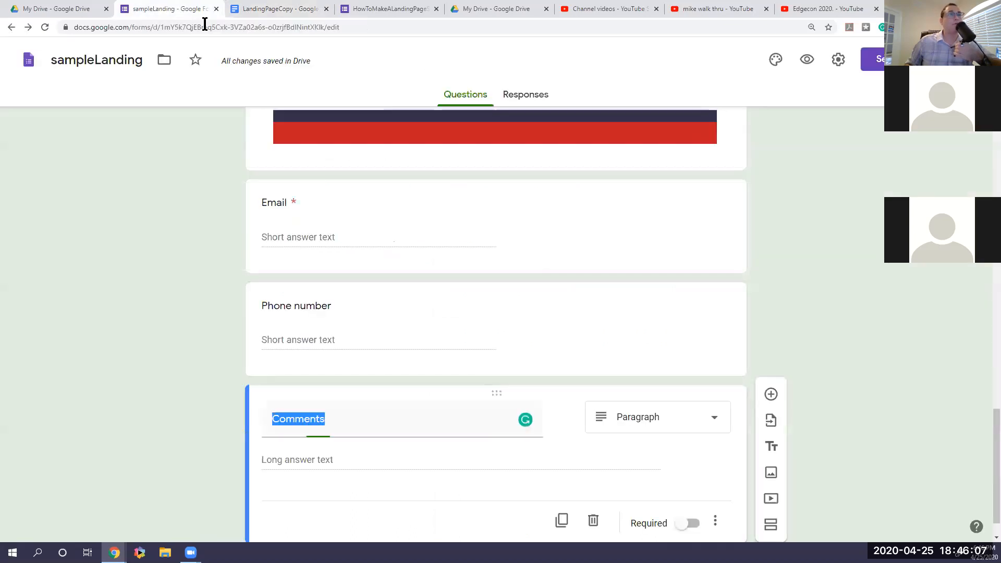
pyautogui.write('Why is now the right time to do this?')
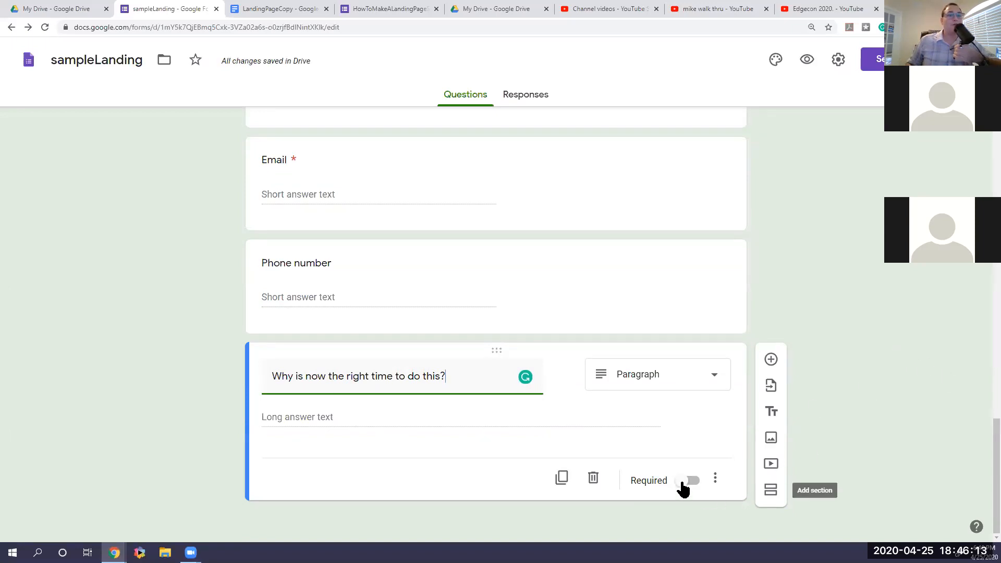
pyautogui.click(687, 479)
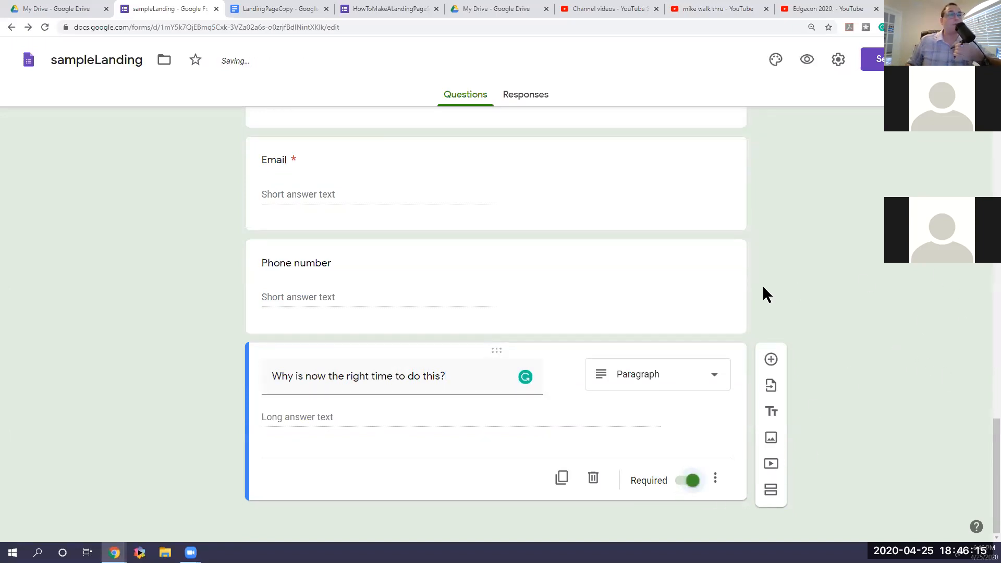
pyautogui.moveTo(765, 402)
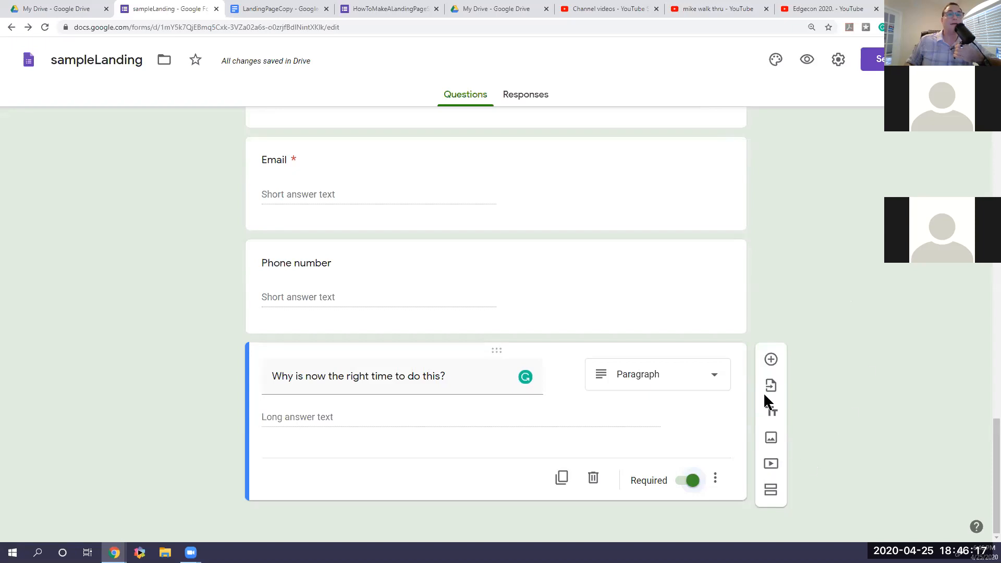
# - Add a question titled 'Are you ready to invest into yourself and your business?' from the Doc
pyautogui.click(771, 359)
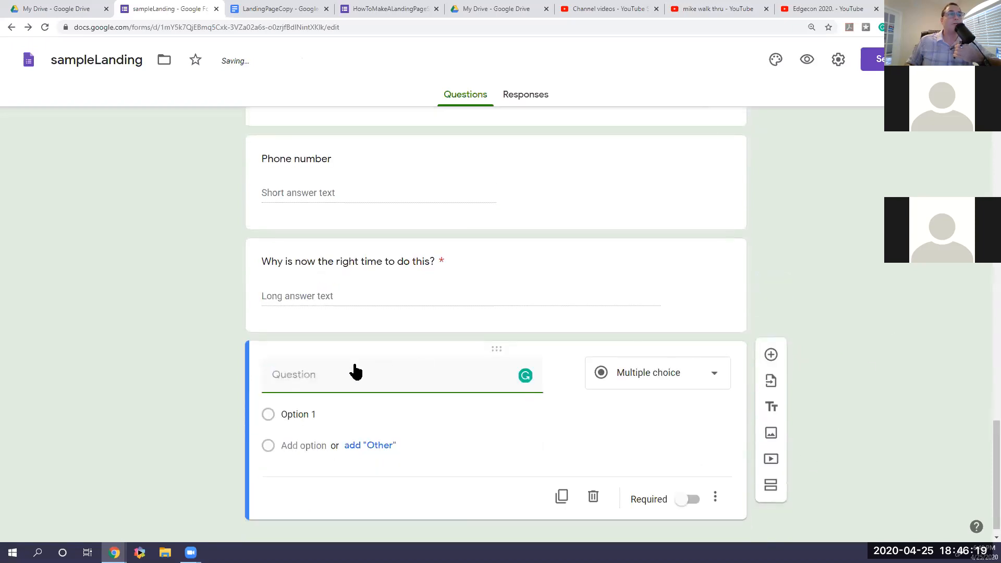
pyautogui.click(277, 8)
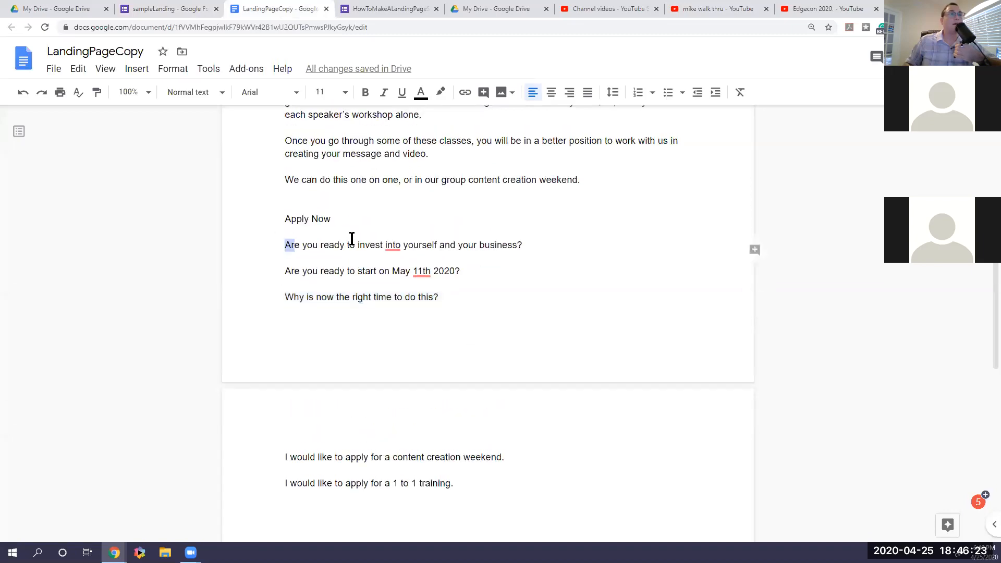
pyautogui.rightClick(372, 245)
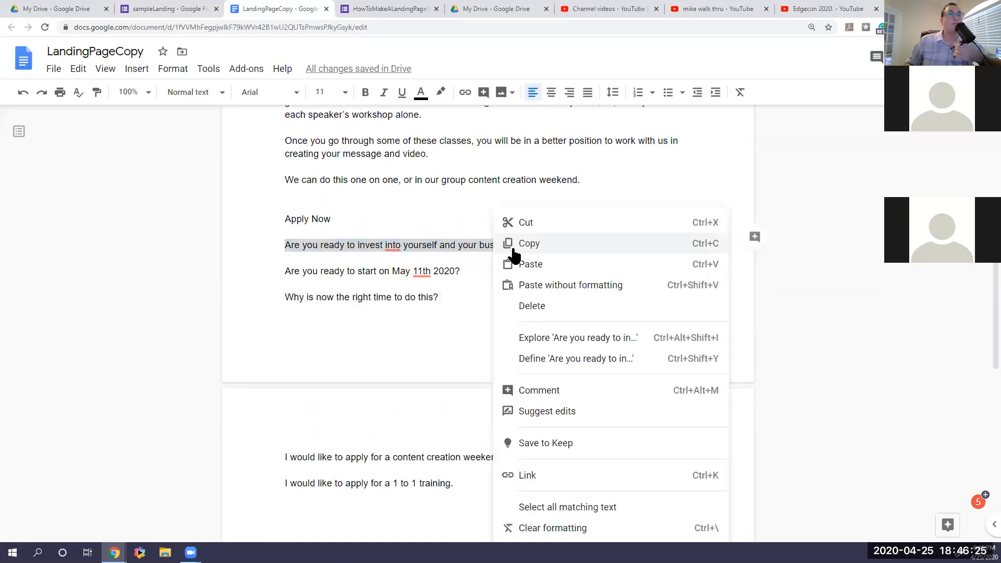
pyautogui.click(156, 8)
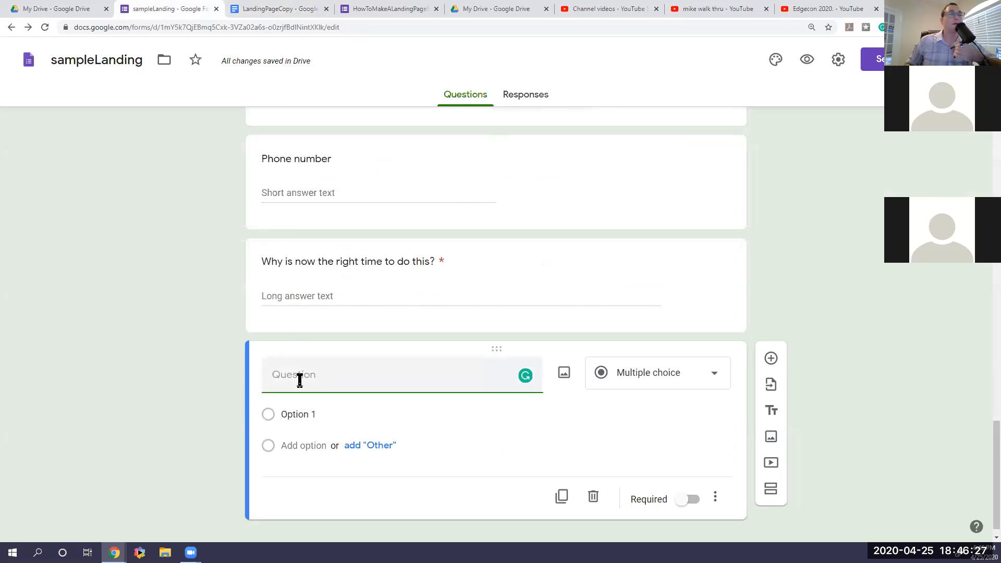
pyautogui.write('Are you ready to invest into yourself and your business?')
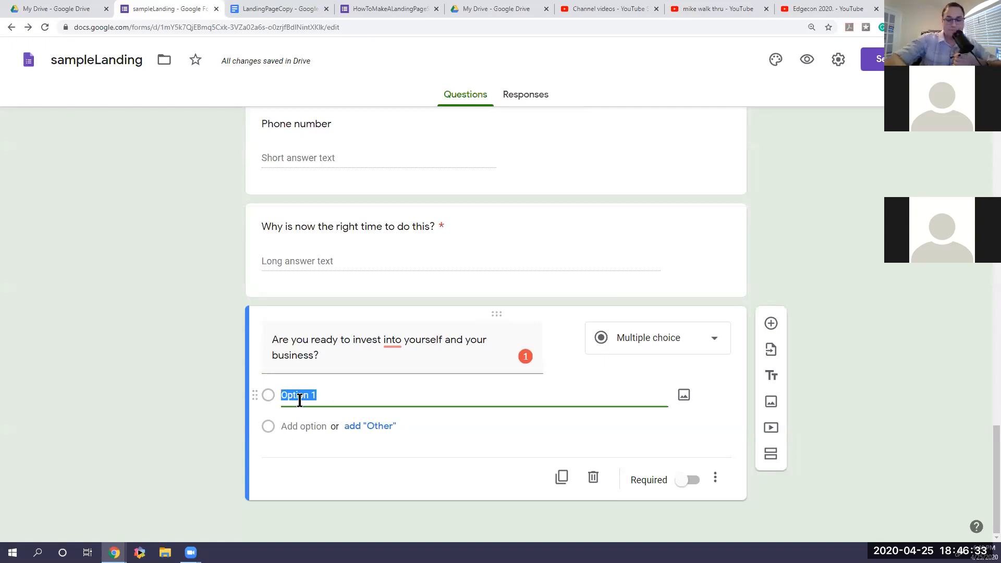
# - Give the investment question Yes and No answer options
pyautogui.write('Yes')
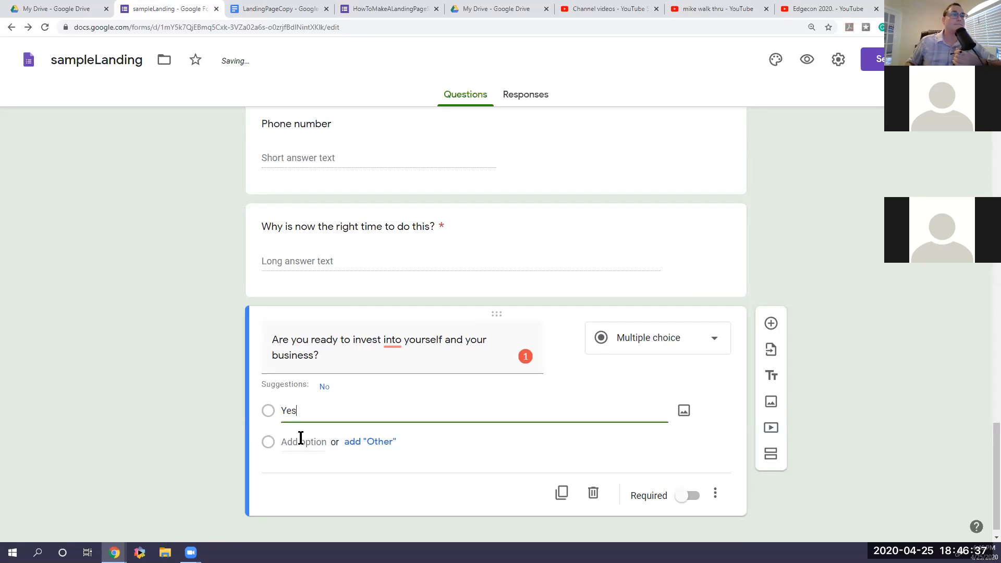
pyautogui.click(323, 386)
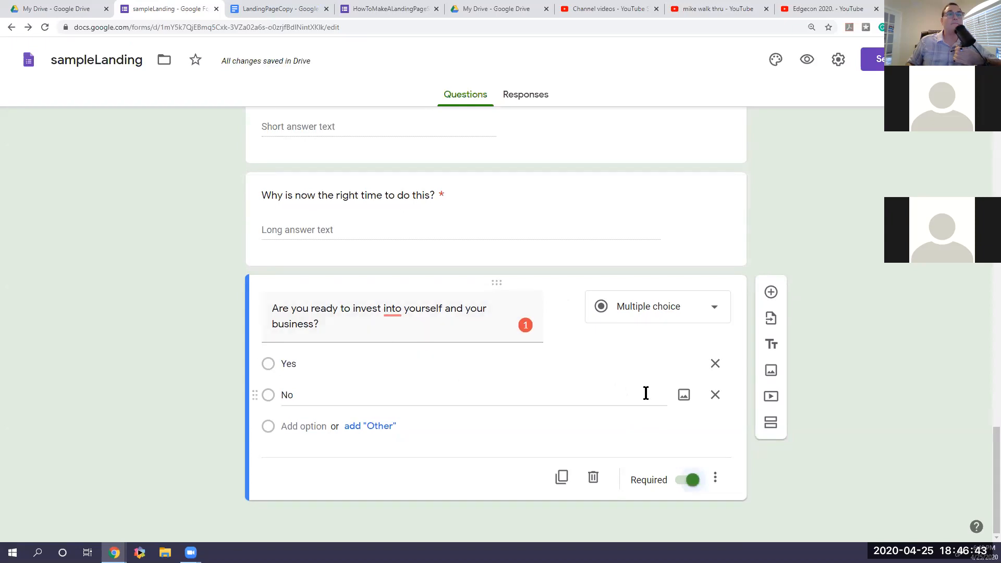
# - Add a required question 'Are you ready to start on May 11th 2020?' pasted from the Doc
pyautogui.click(771, 292)
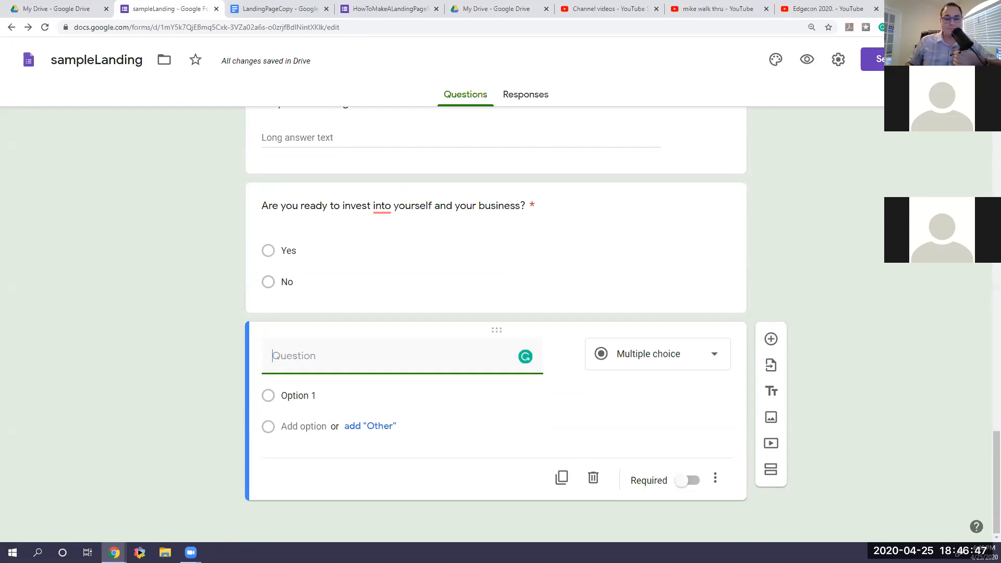
pyautogui.click(281, 8)
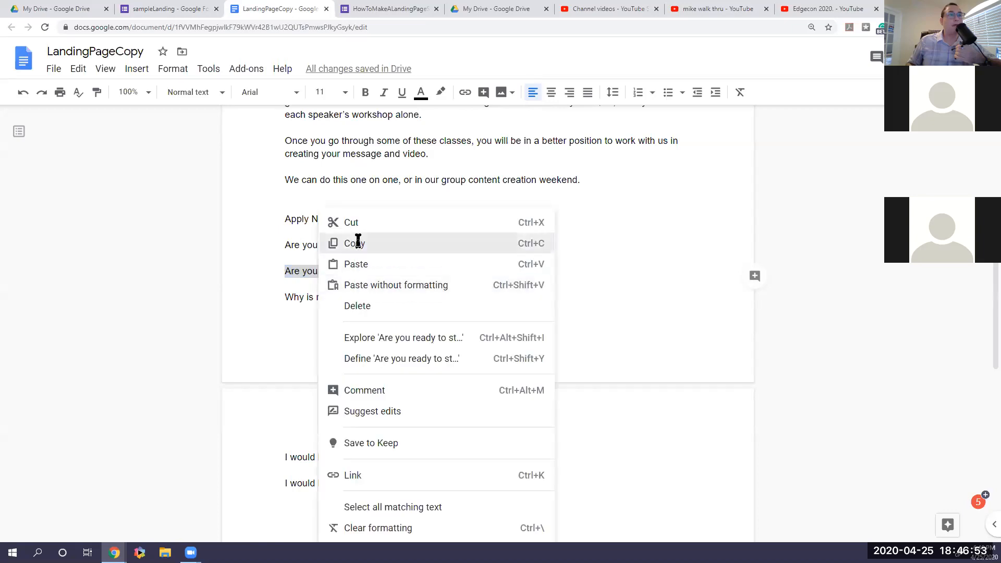
pyautogui.click(151, 9)
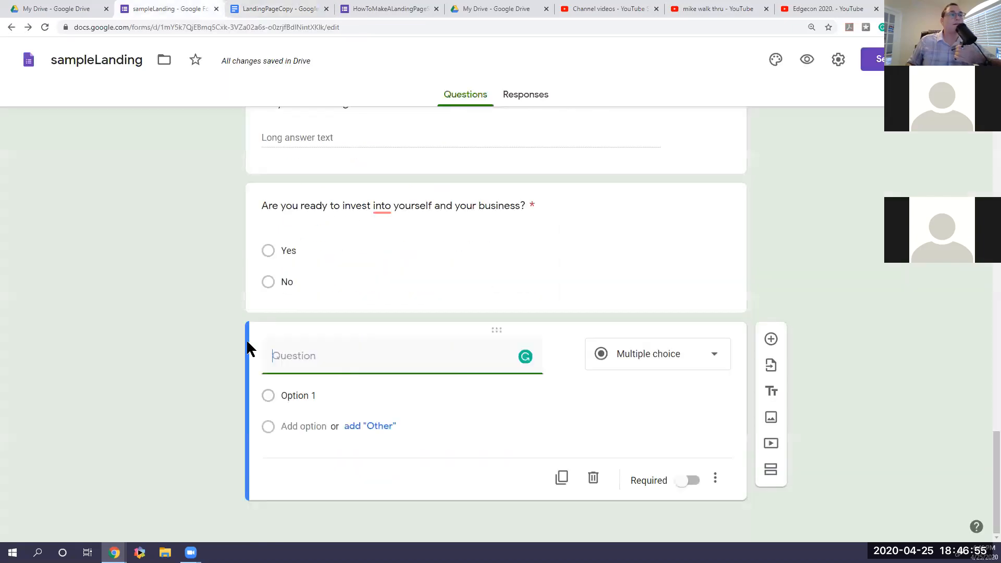
pyautogui.rightClick(315, 356)
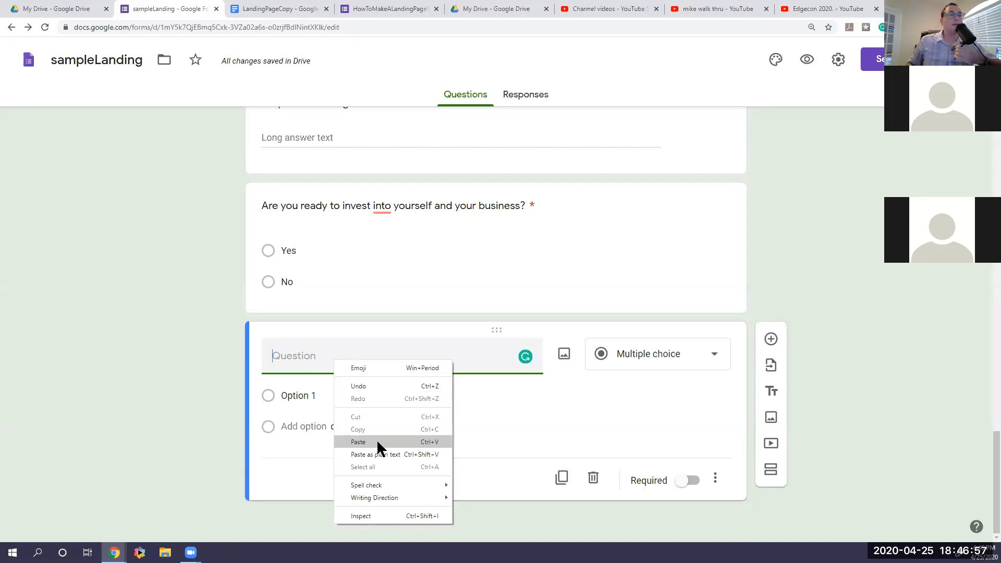
pyautogui.click(358, 442)
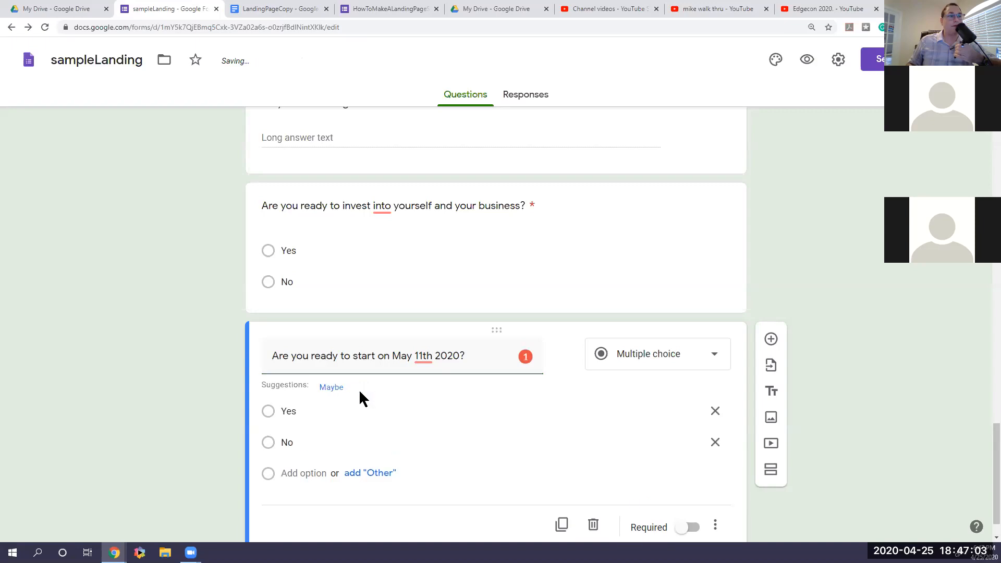
pyautogui.scroll(-3)
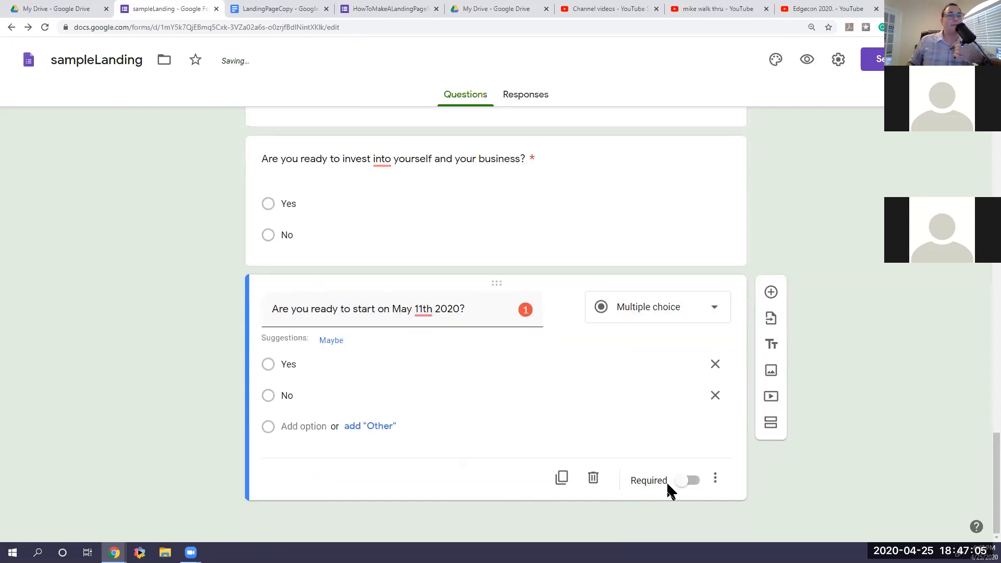
pyautogui.click(686, 479)
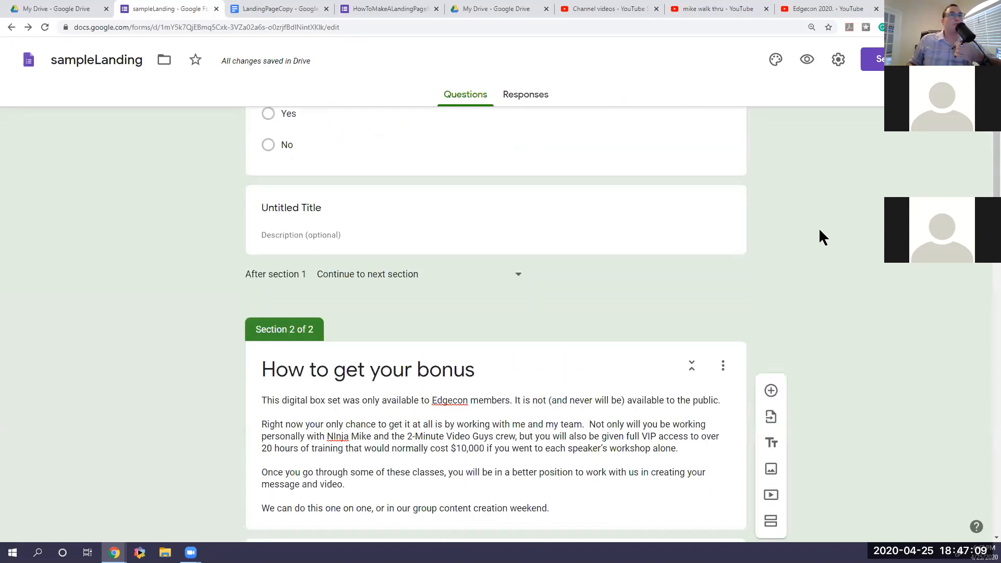
pyautogui.scroll(-3)
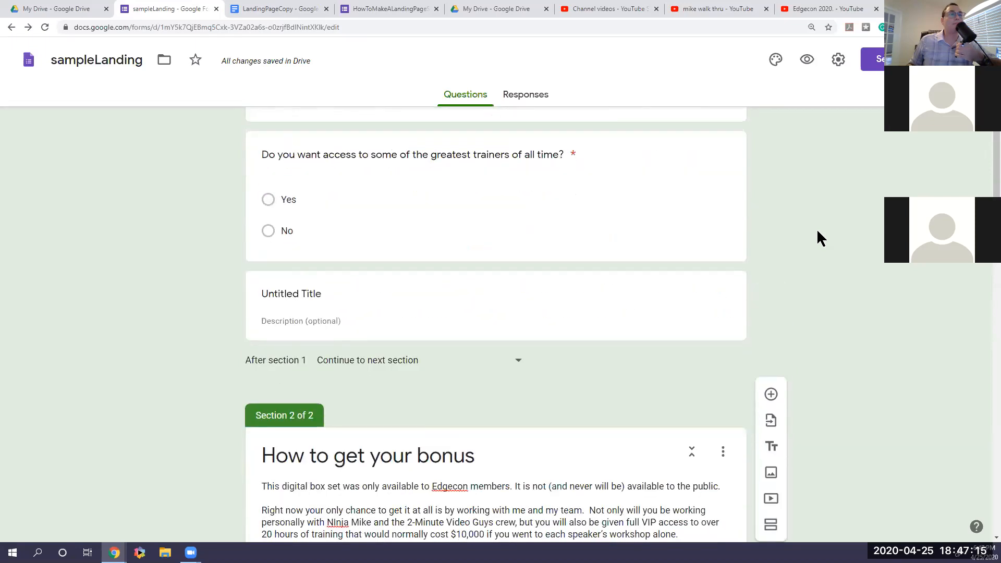
pyautogui.moveTo(223, 311)
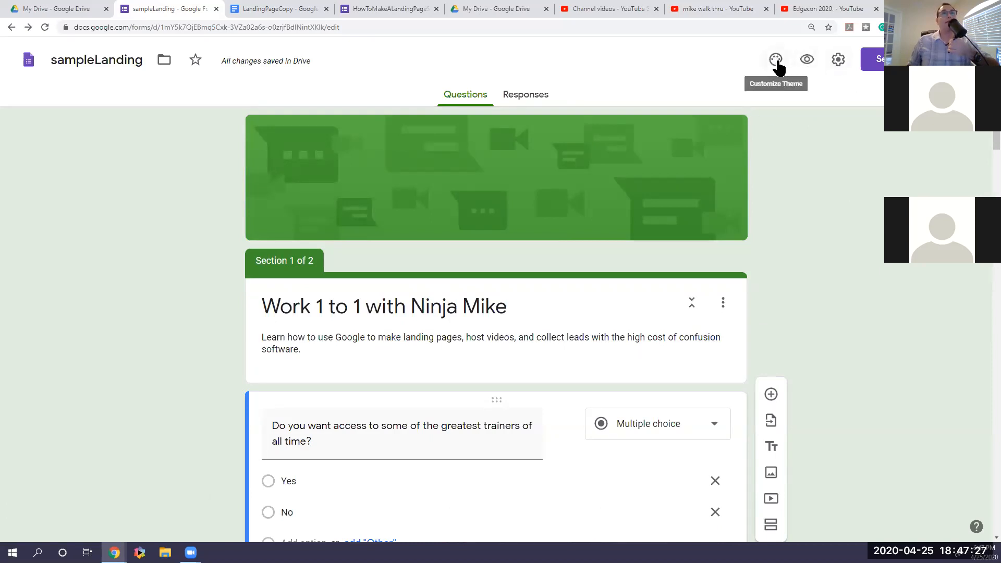
# - Browse the theme header image gallery, including the Birthday themes
pyautogui.click(776, 59)
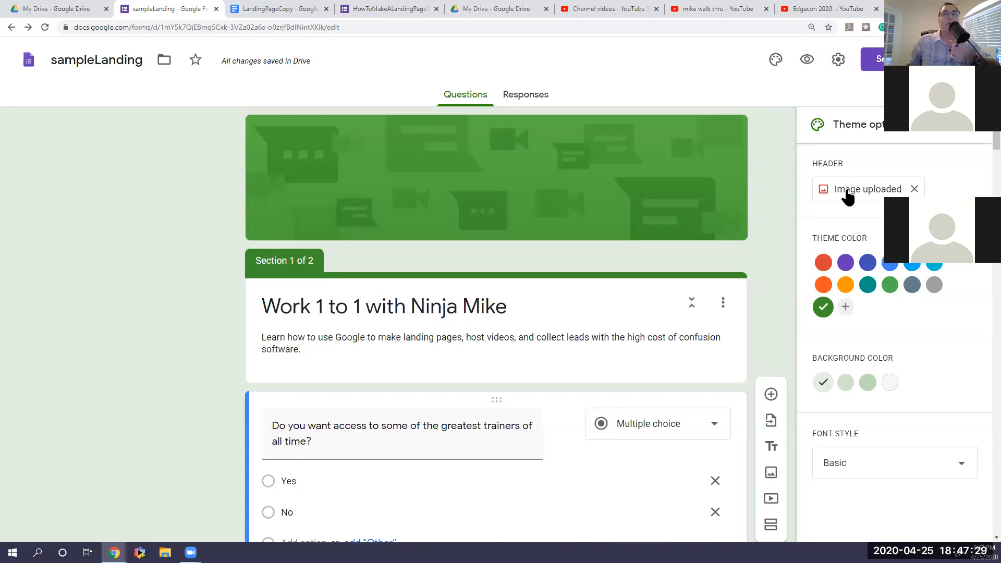
pyautogui.click(867, 189)
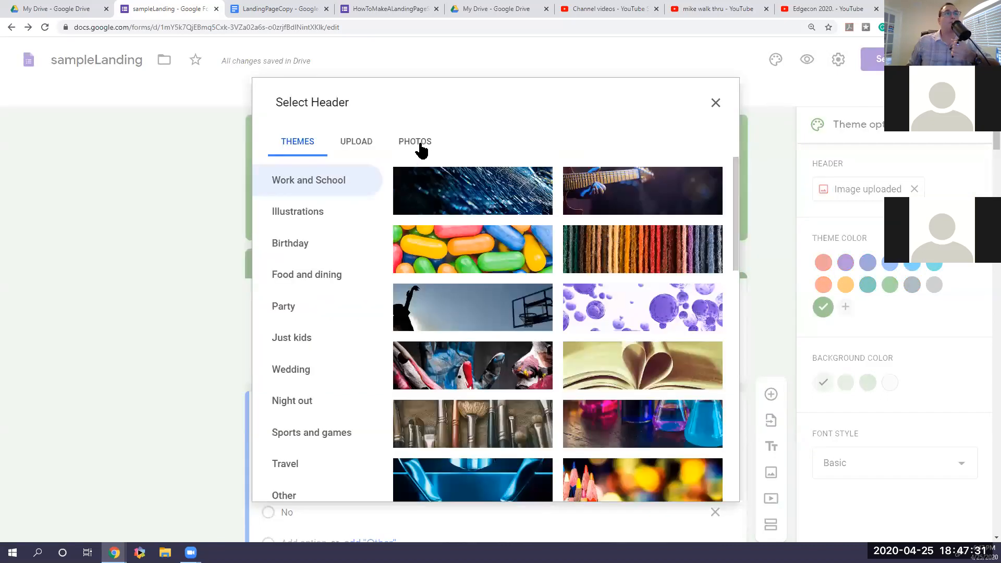
pyautogui.moveTo(529, 235)
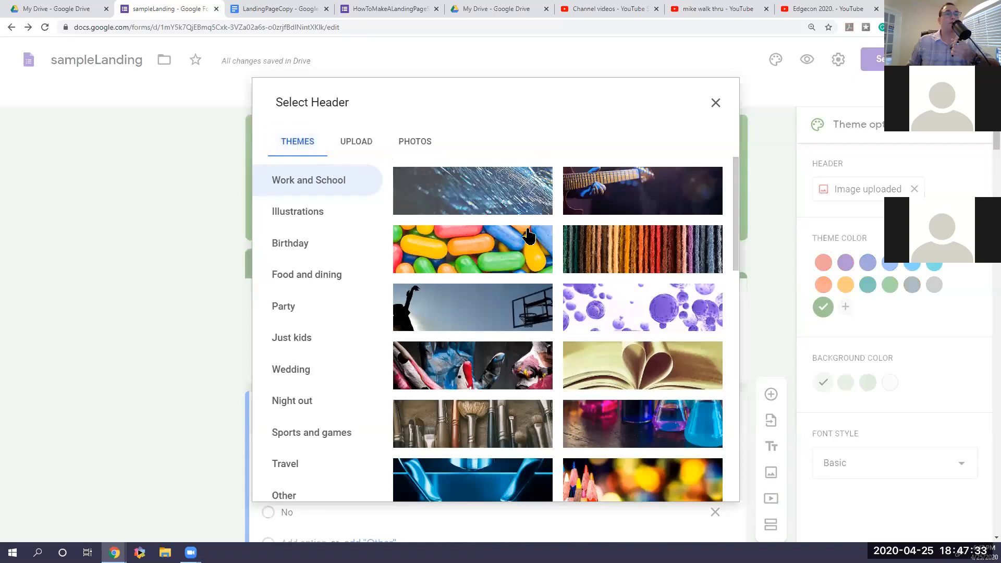
pyautogui.scroll(-3)
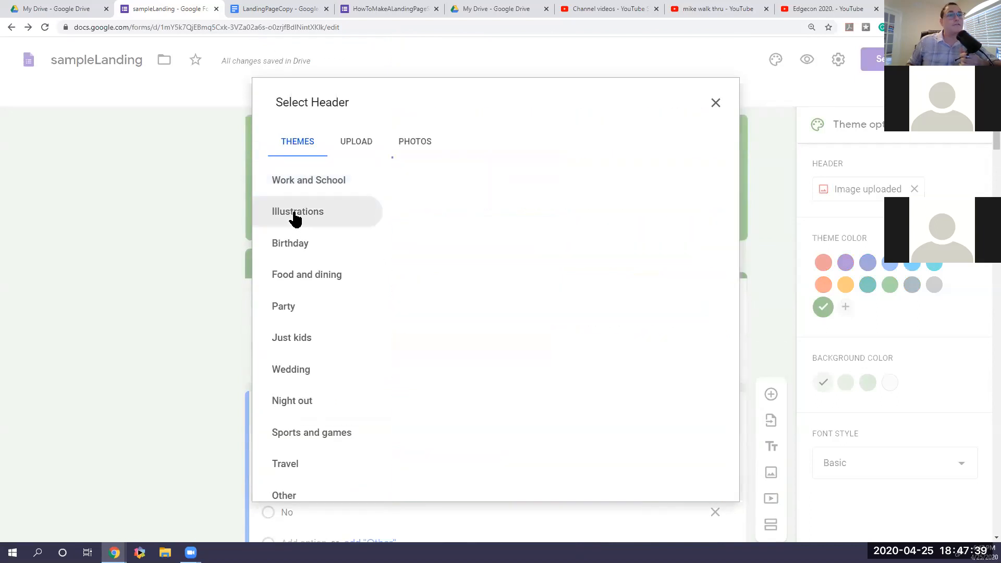
pyautogui.click(290, 243)
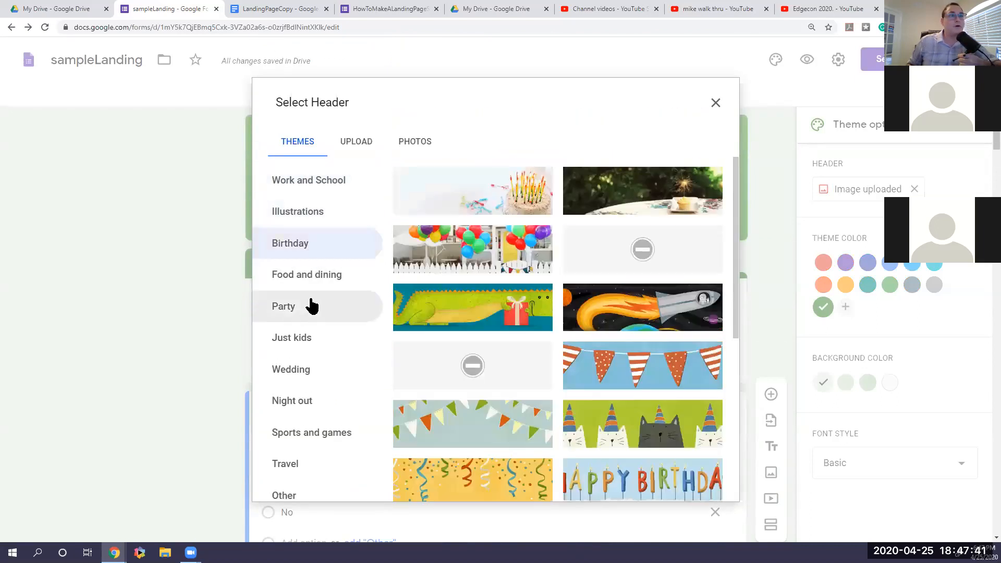
pyautogui.click(291, 369)
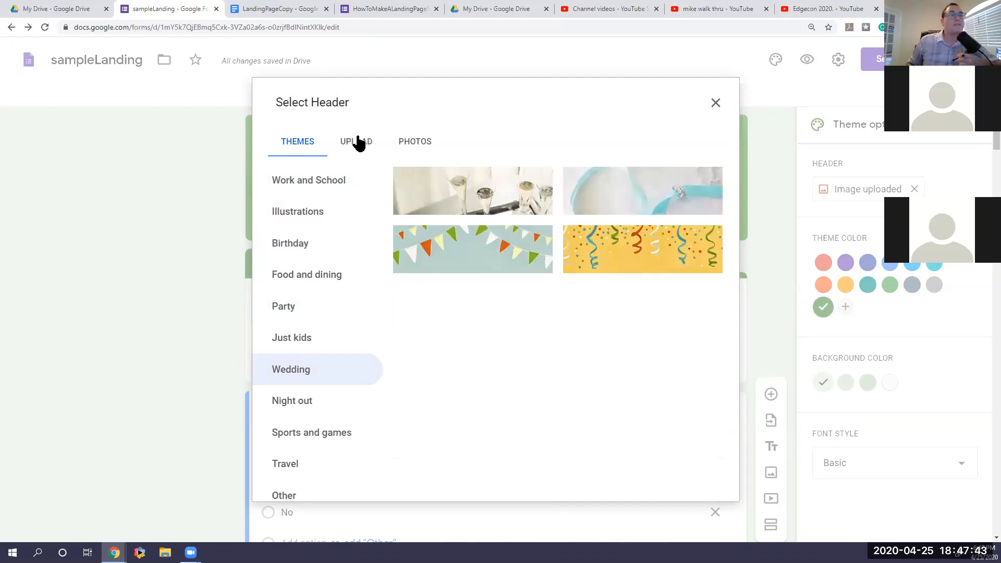
# - Set the Ninja Mike Local Marketing banner from Photos as the cropped form header
pyautogui.click(415, 141)
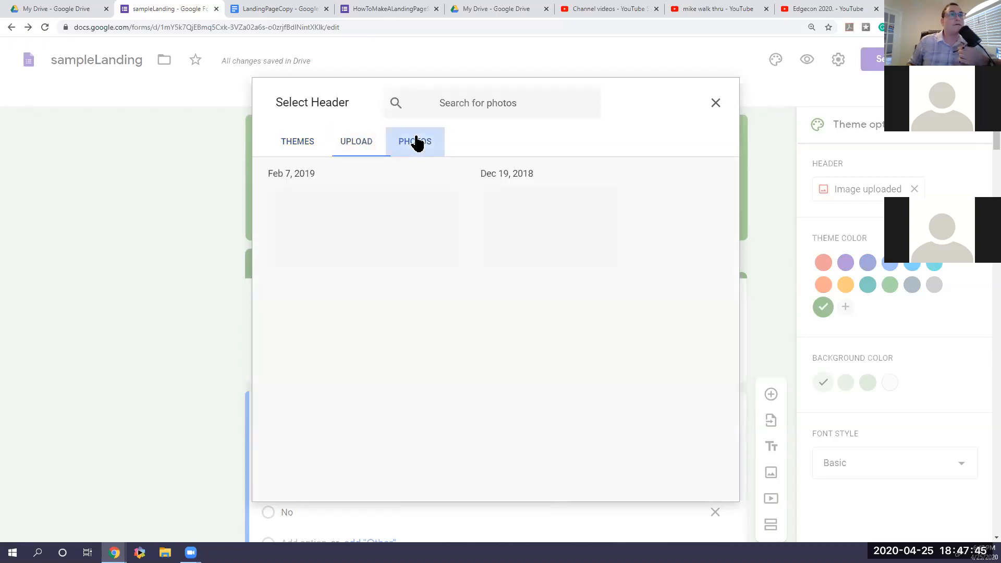
pyautogui.click(415, 141)
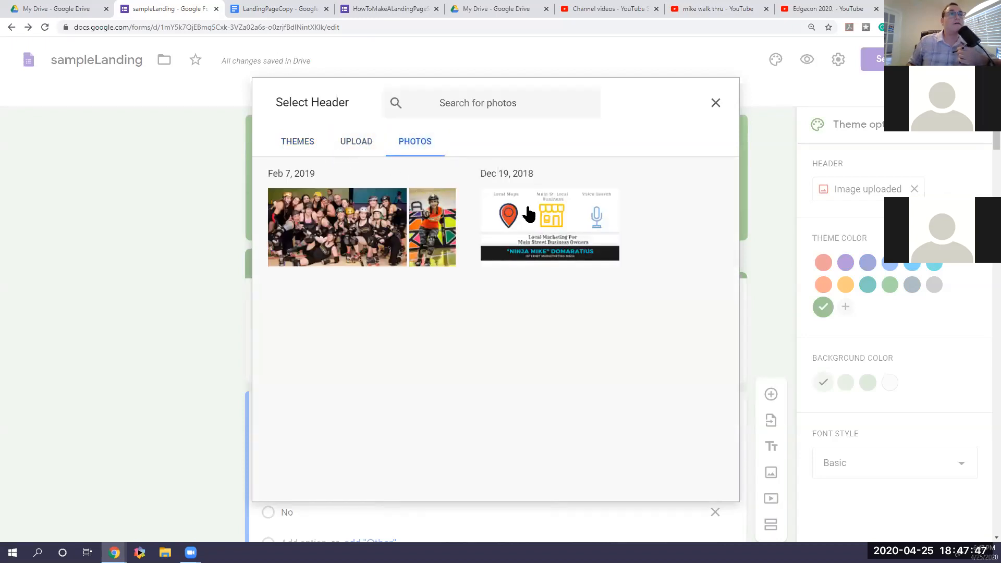
pyautogui.click(551, 215)
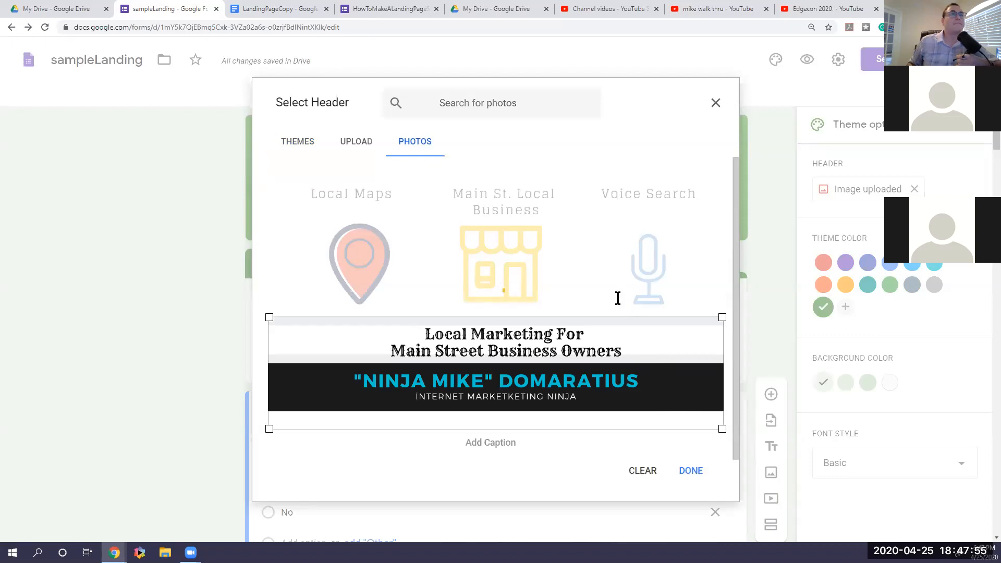
pyautogui.click(690, 470)
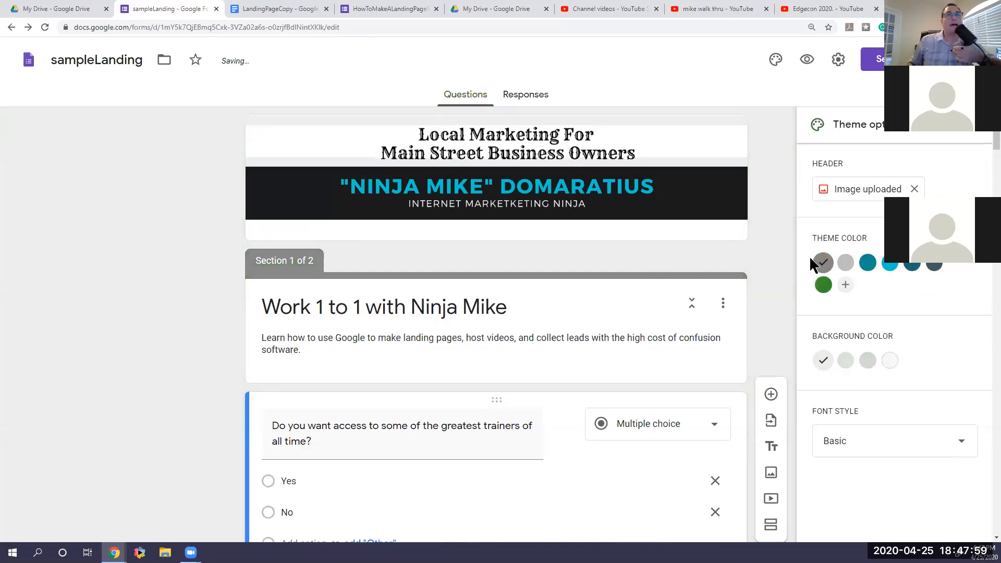
# - Apply the dark grey theme colour, lightest background shade and Playful font style
pyautogui.click(889, 263)
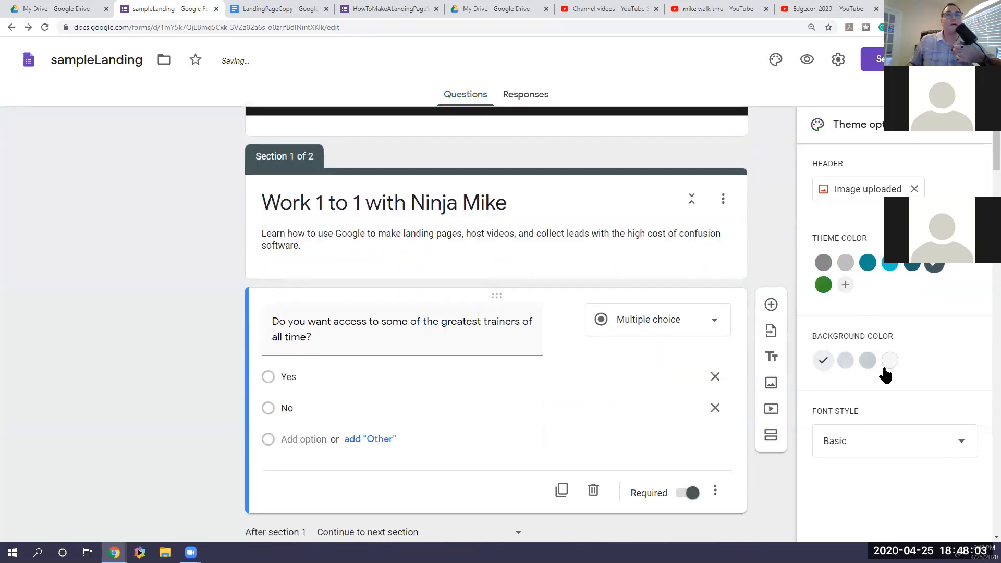
pyautogui.click(889, 360)
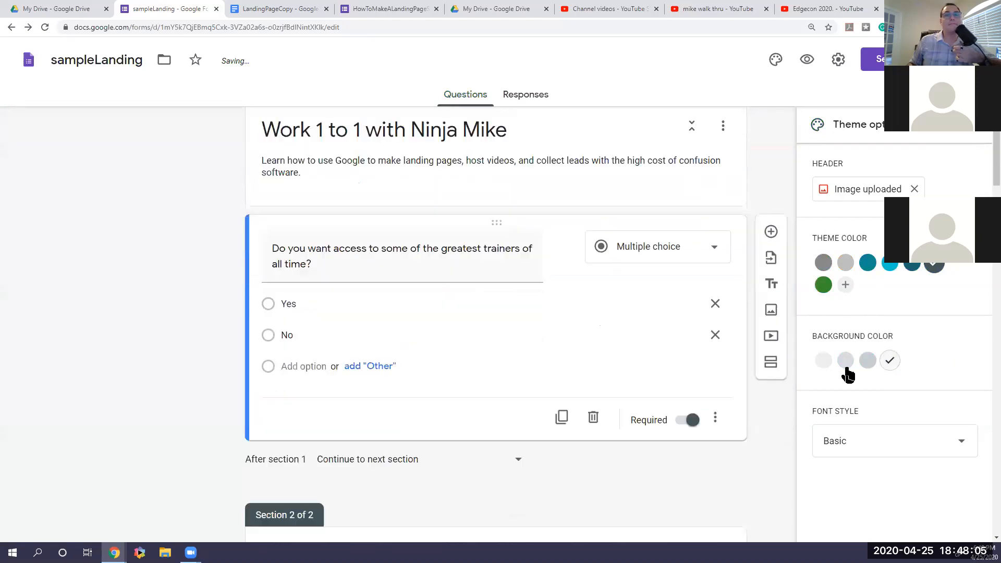
pyautogui.click(895, 440)
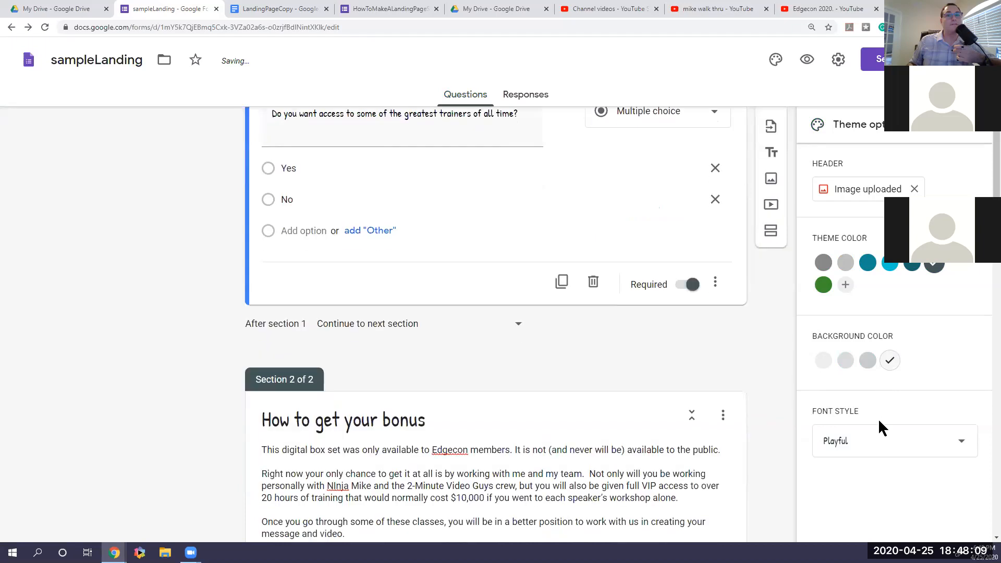
pyautogui.scroll(3)
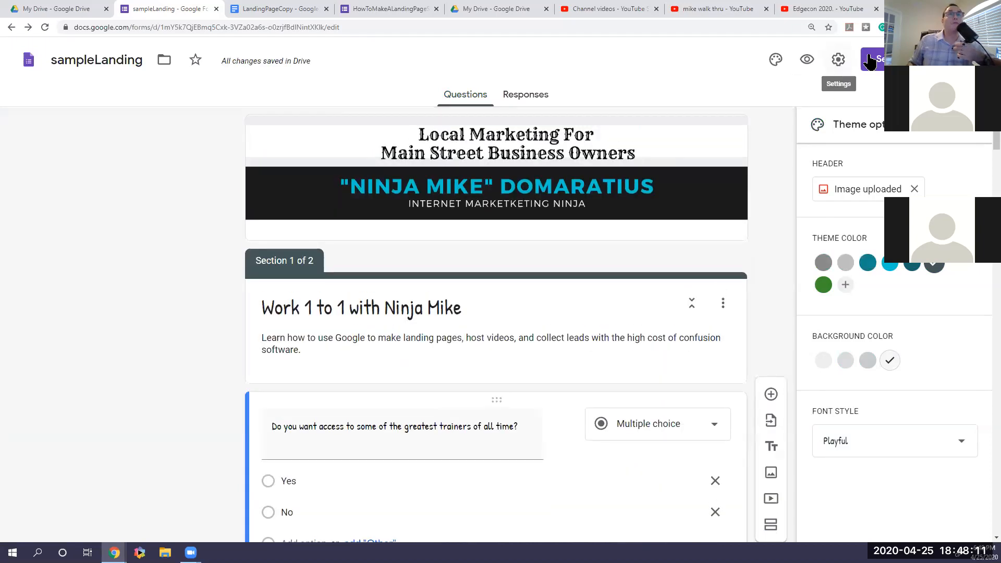
# - In the Send dialog, view the link and embed HTML, and enable Collect email addresses
pyautogui.click(880, 58)
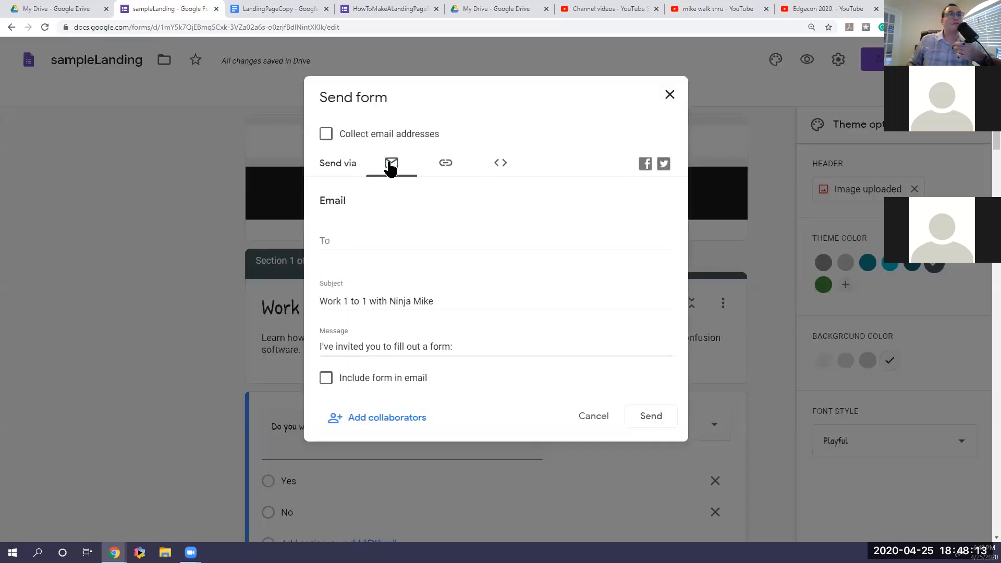
pyautogui.click(445, 162)
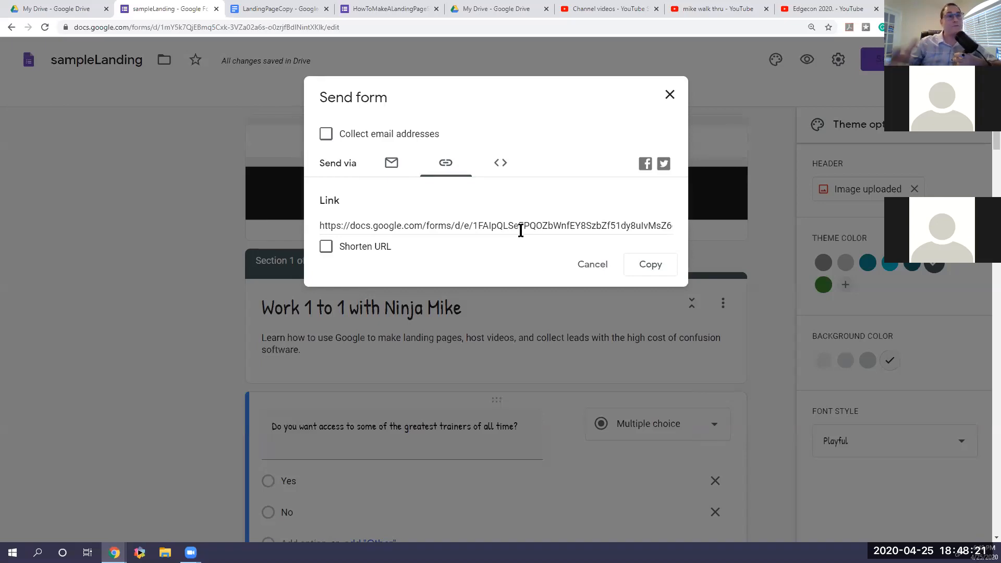
pyautogui.moveTo(500, 163)
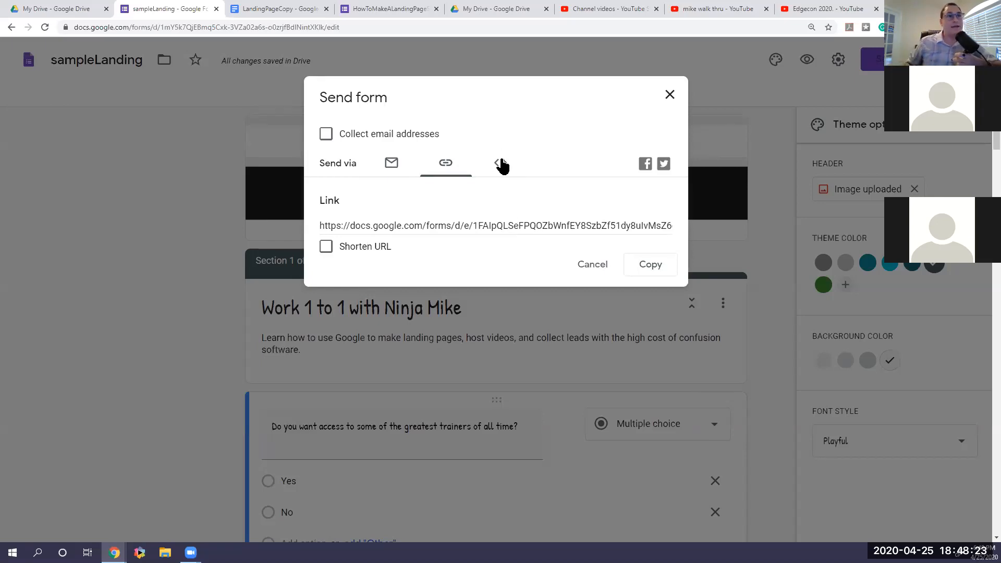
pyautogui.click(500, 162)
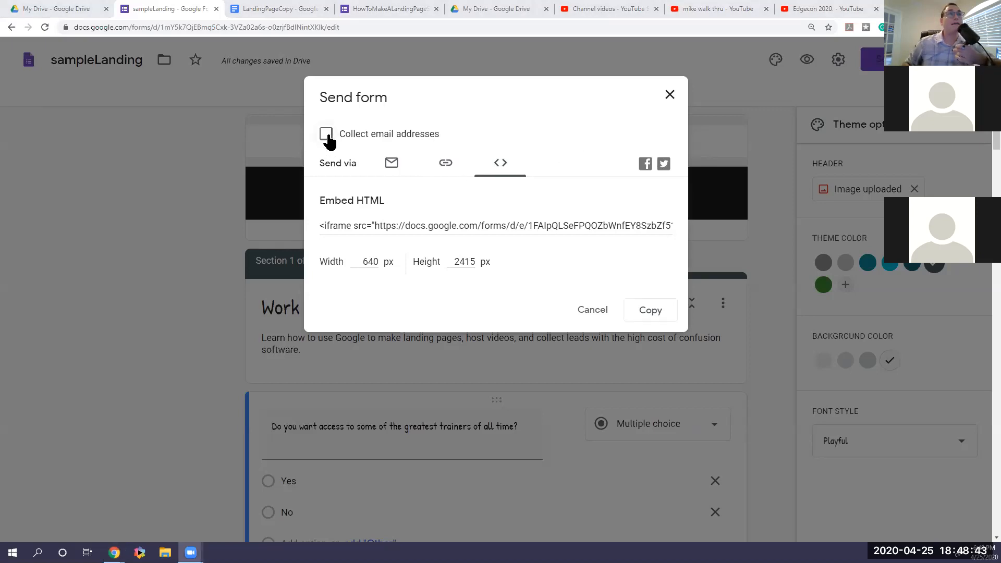
pyautogui.click(325, 133)
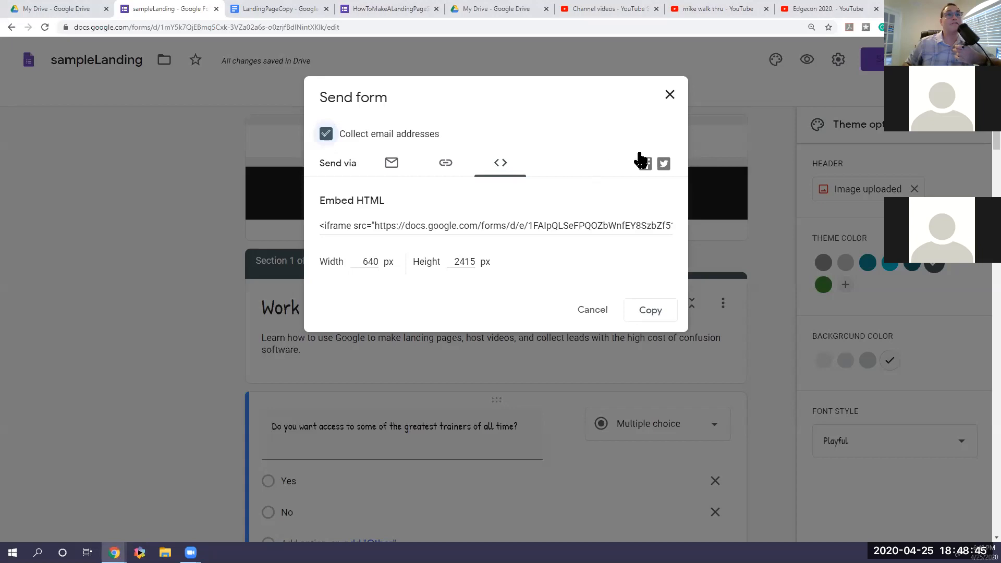
pyautogui.moveTo(645, 163)
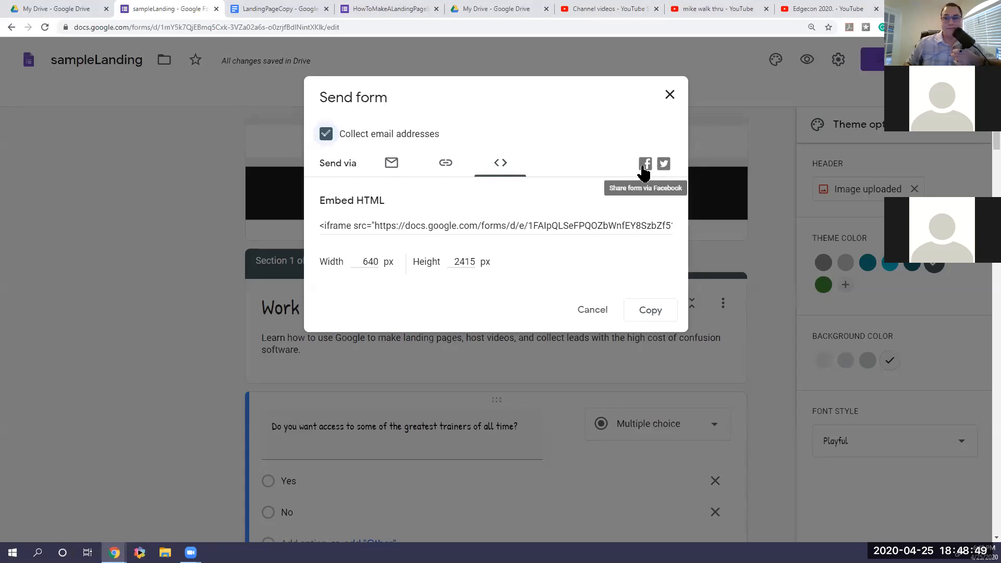
pyautogui.moveTo(611, 179)
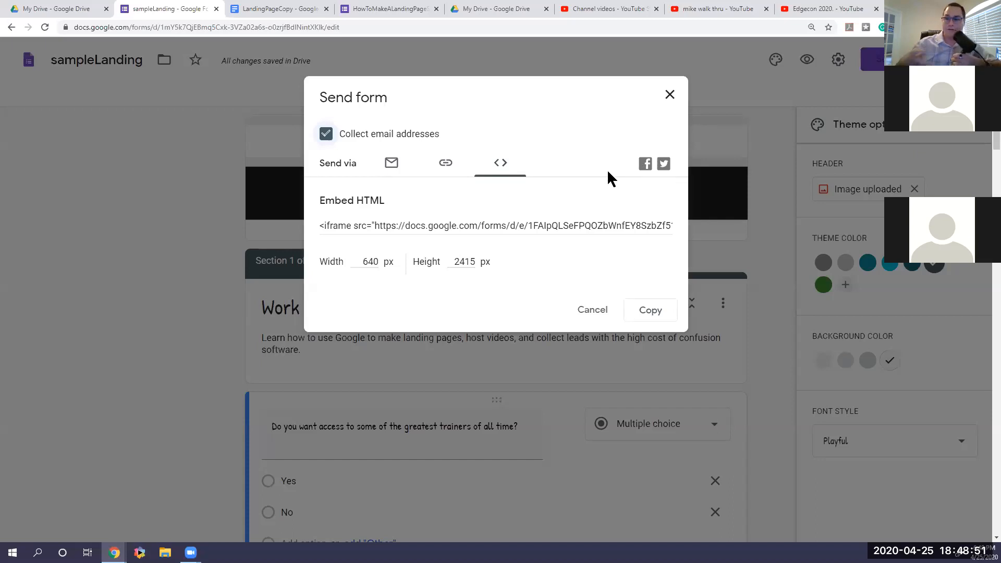
pyautogui.moveTo(605, 172)
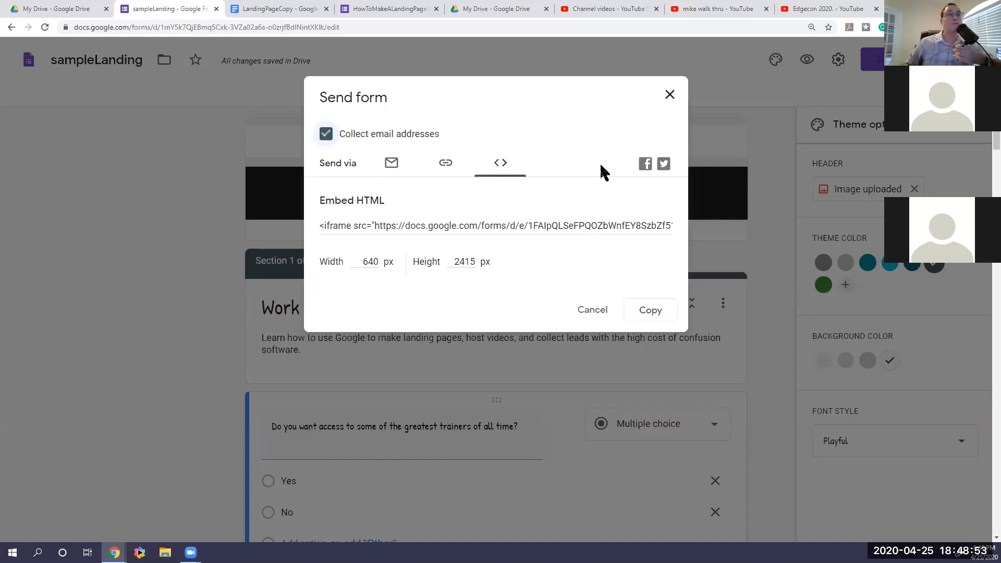
# - Share the form to Facebook and switch the post to Share in a Group
pyautogui.click(645, 164)
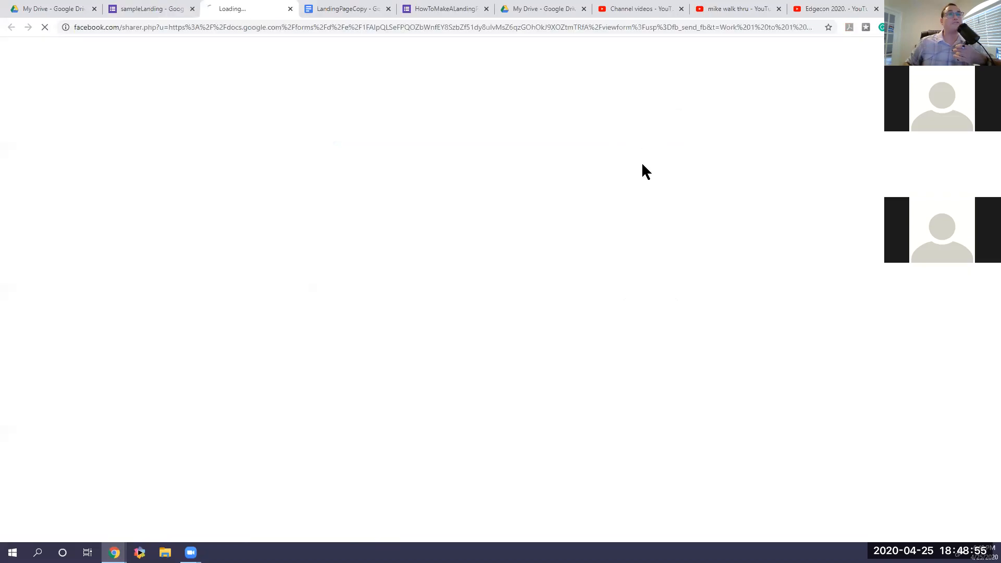
pyautogui.moveTo(362, 203)
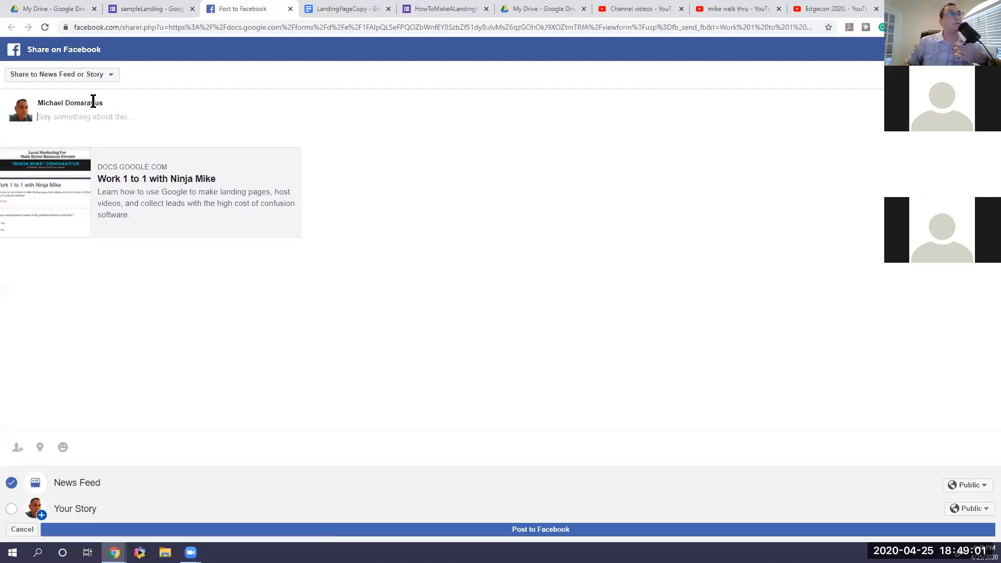
pyautogui.click(62, 75)
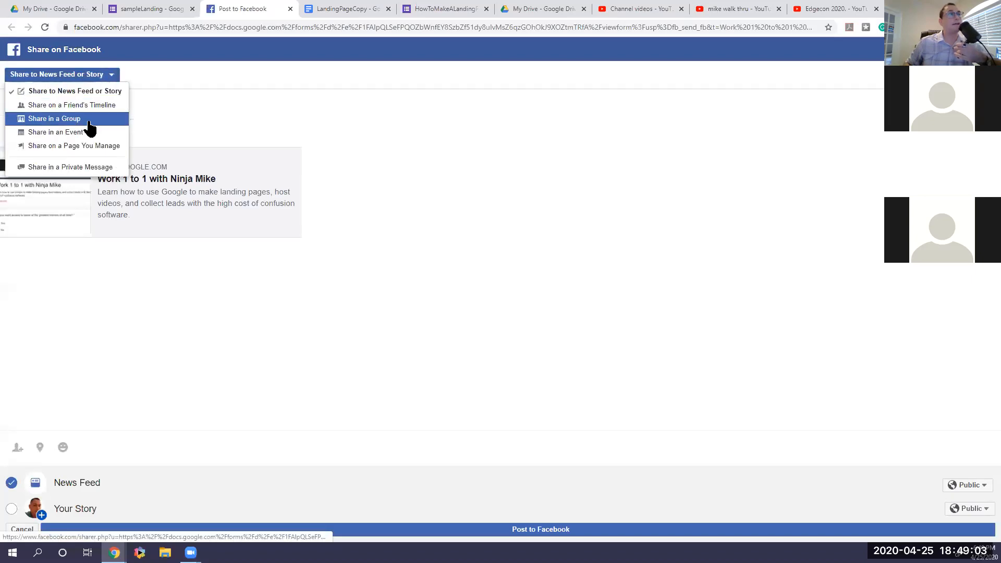
pyautogui.click(54, 118)
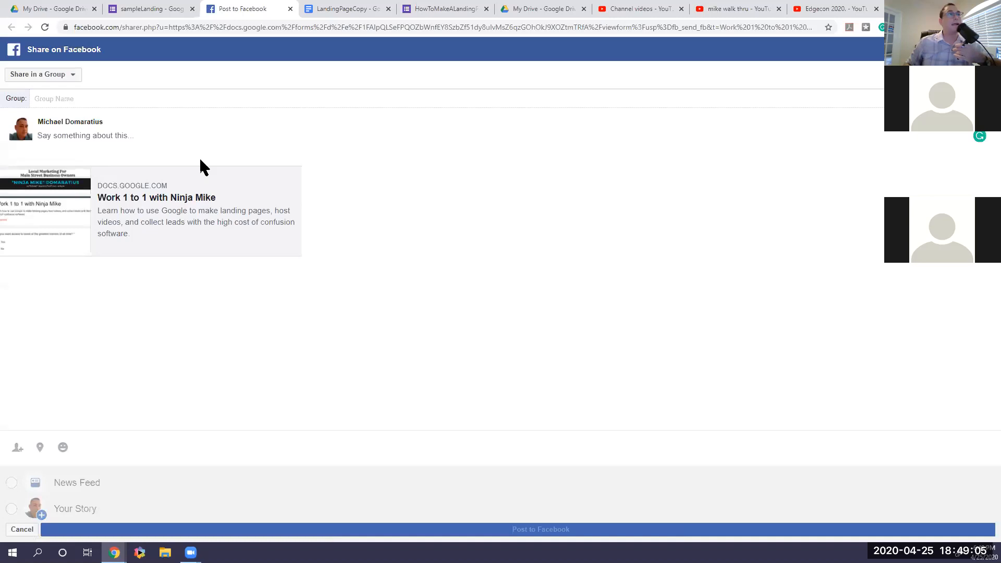
pyautogui.moveTo(281, 25)
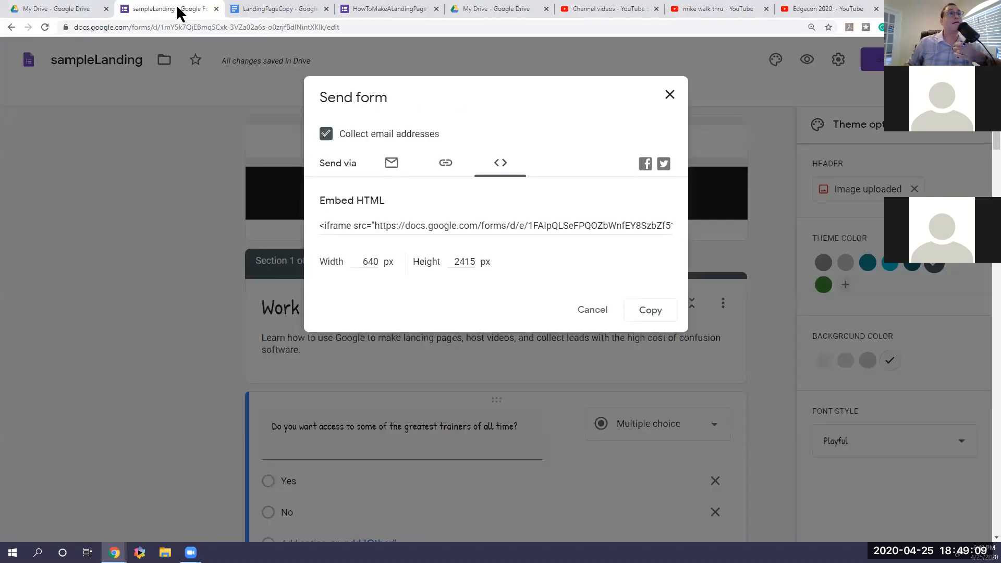
pyautogui.click(669, 94)
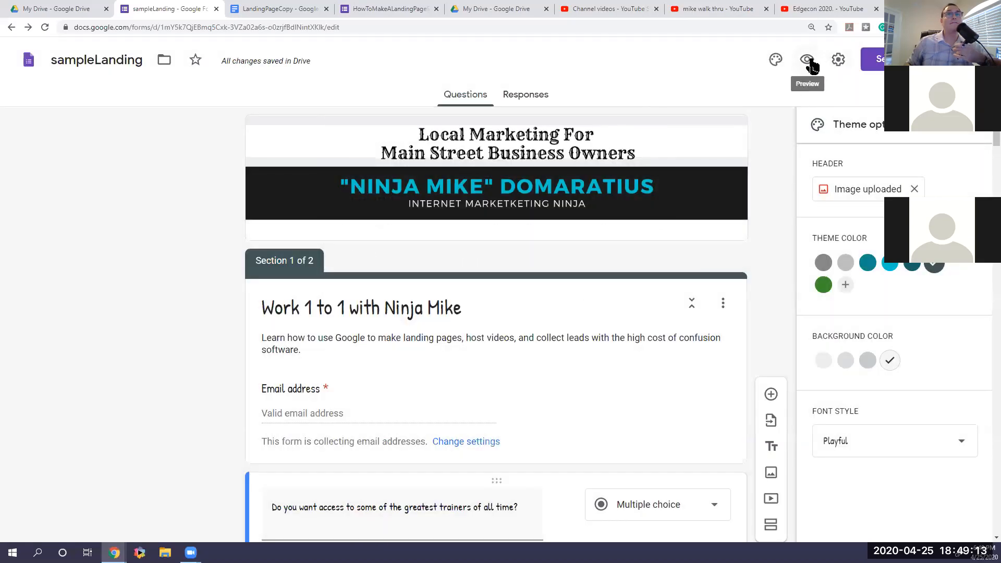
pyautogui.click(806, 59)
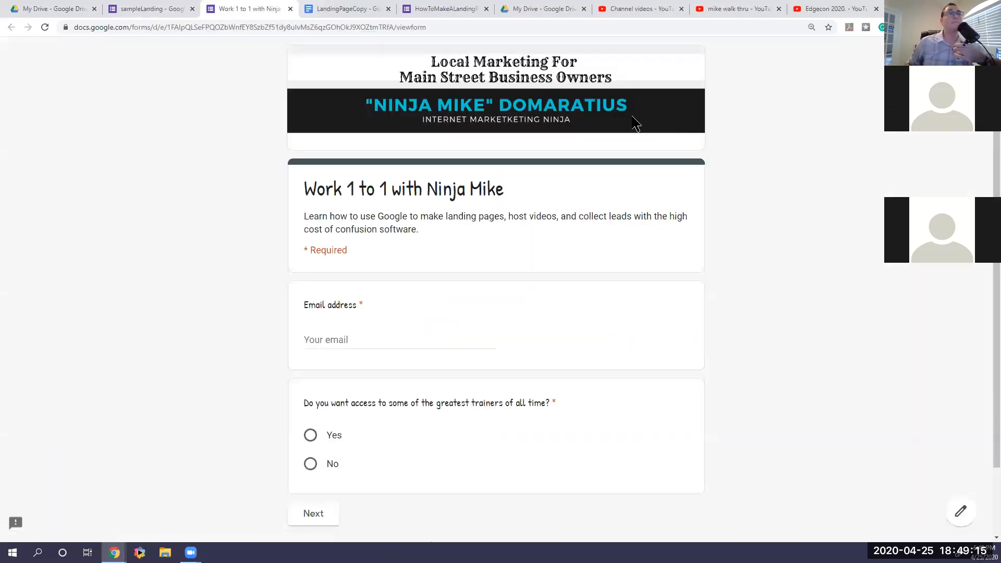
pyautogui.scroll(-3)
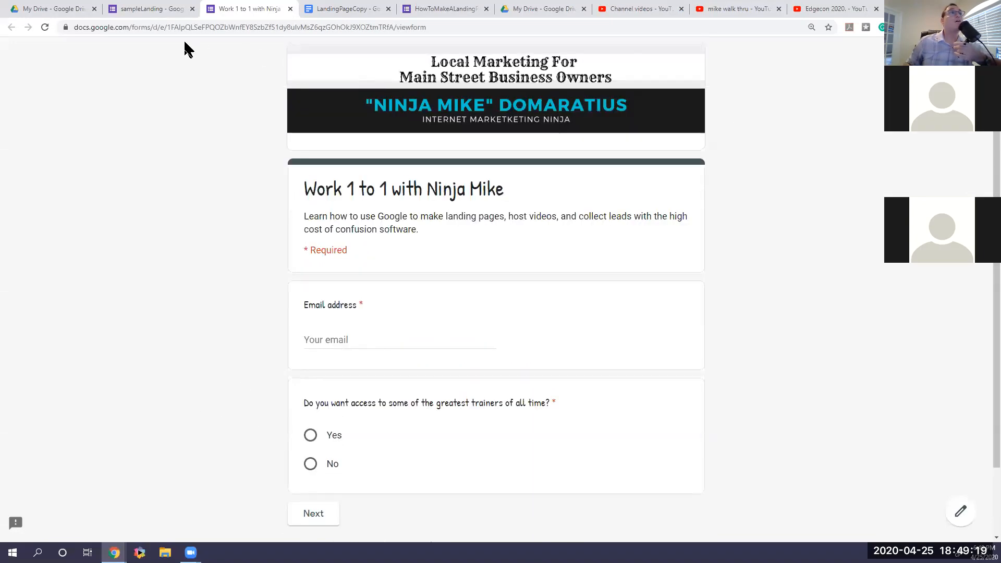
pyautogui.click(149, 8)
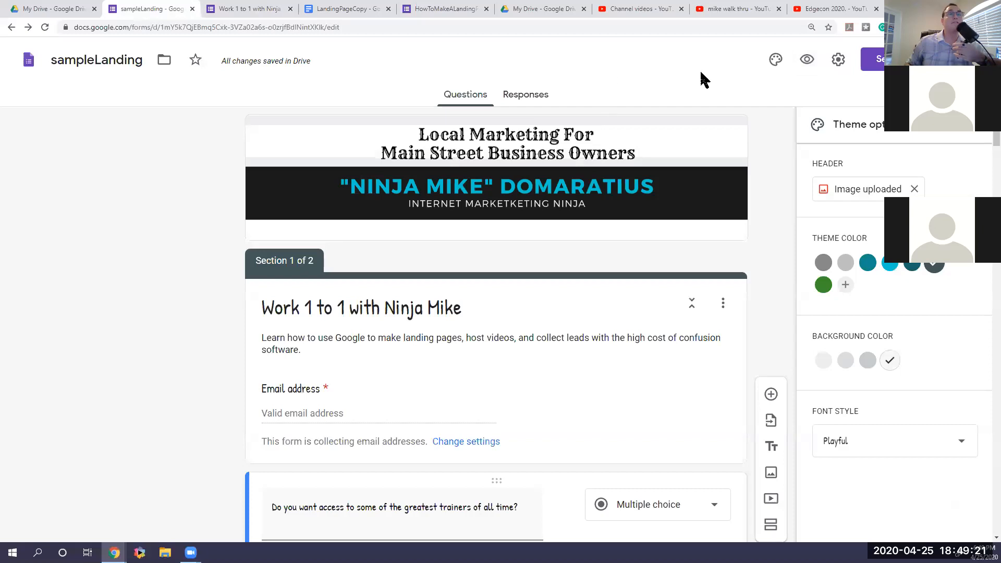
pyautogui.click(248, 9)
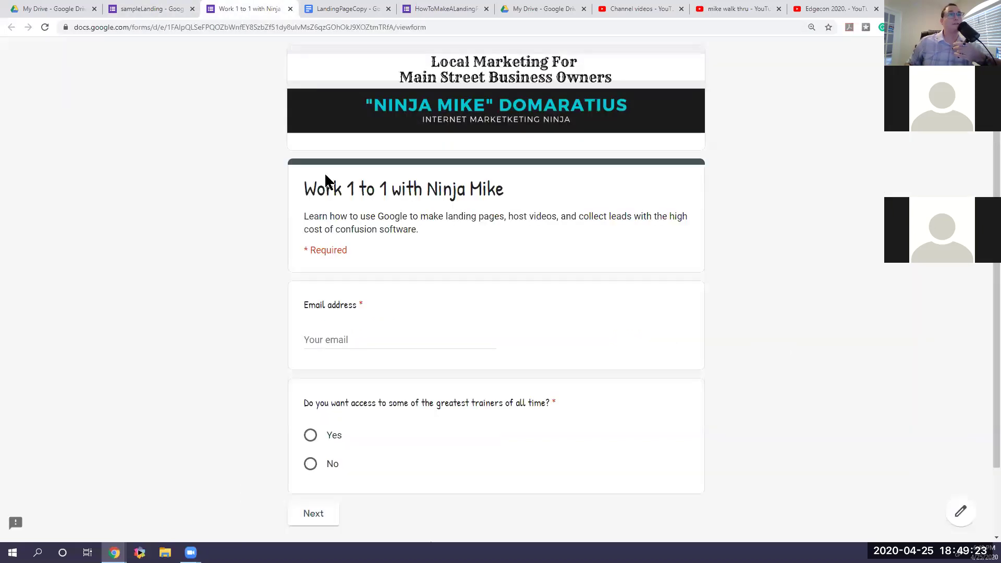
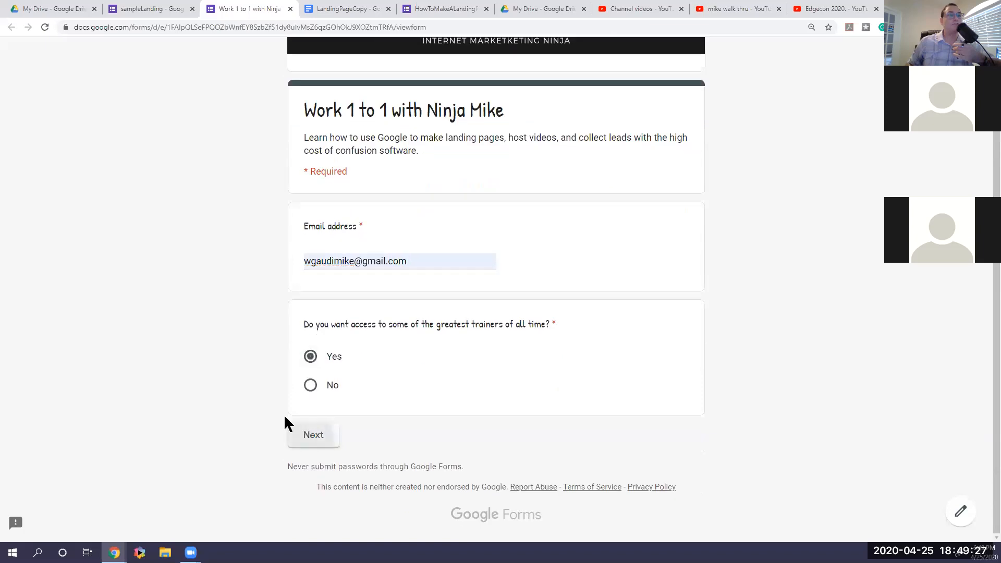
pyautogui.click(313, 433)
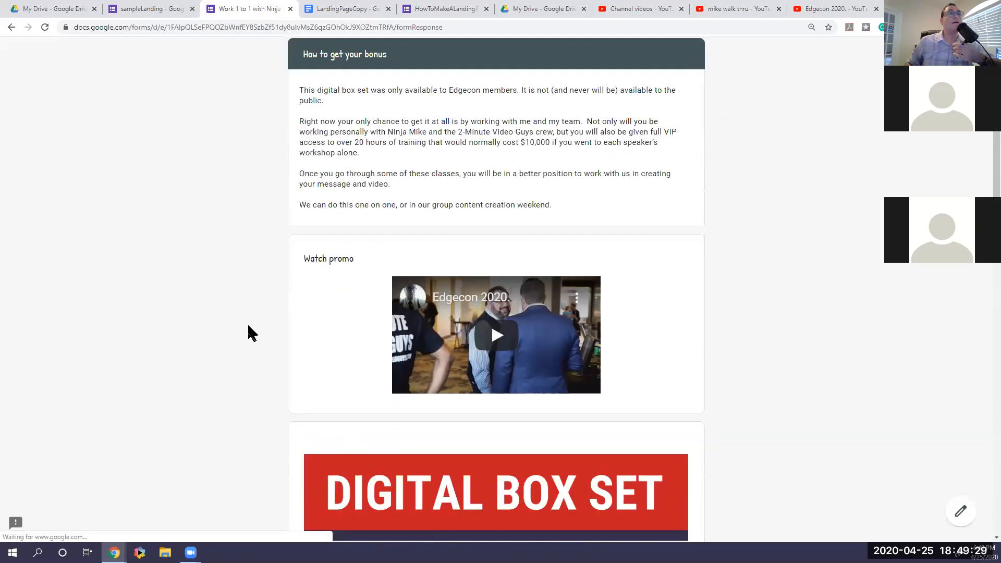
# - Answer 'yes' in the text question, choose Yes for both choices and submit the response
pyautogui.scroll(-3)
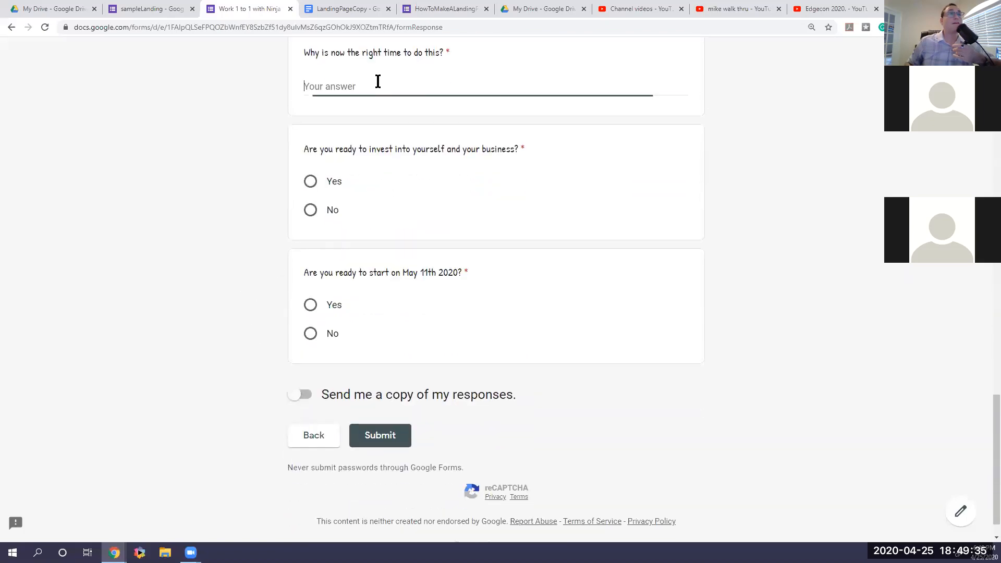
pyautogui.write('yrs')
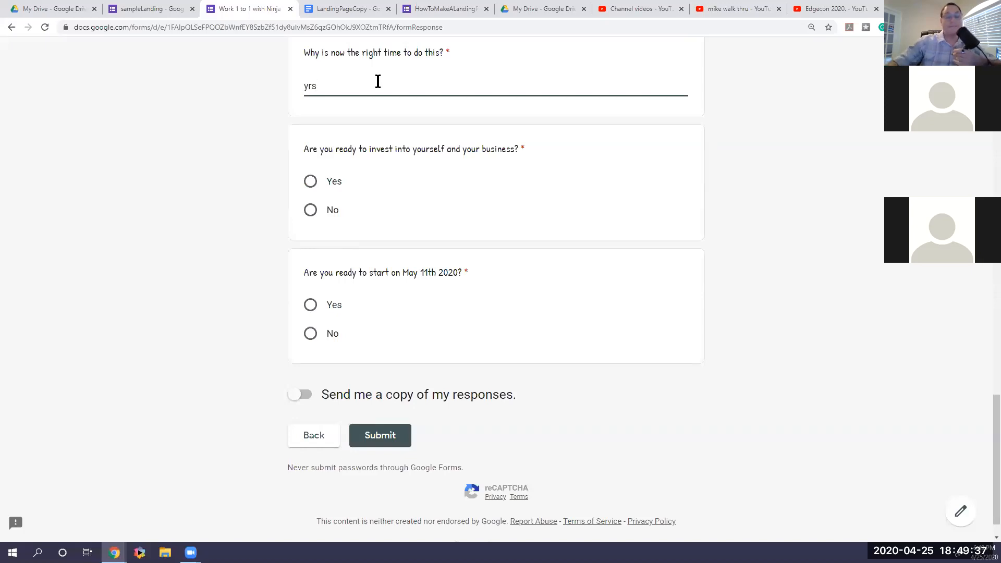
pyautogui.write('yes')
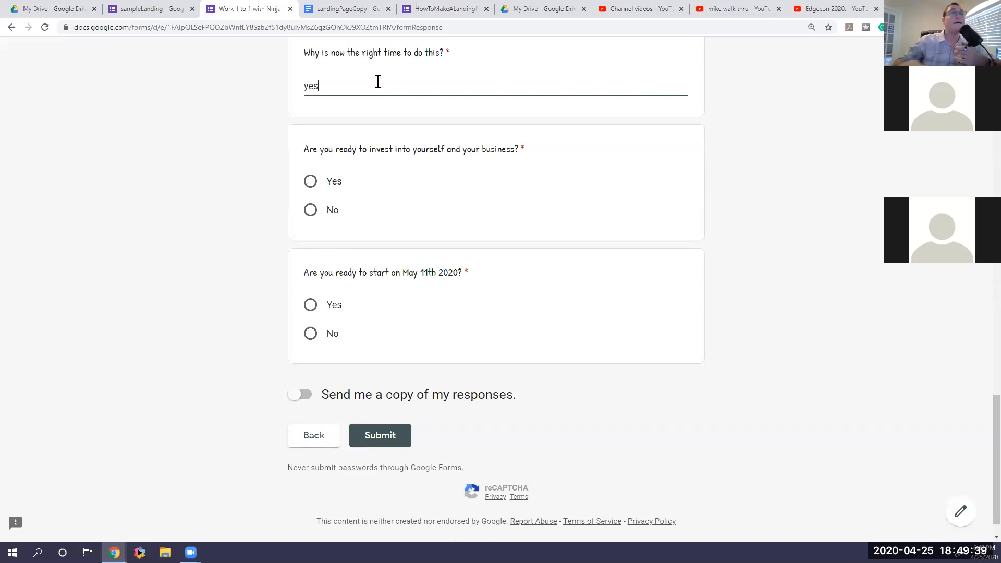
pyautogui.click(311, 182)
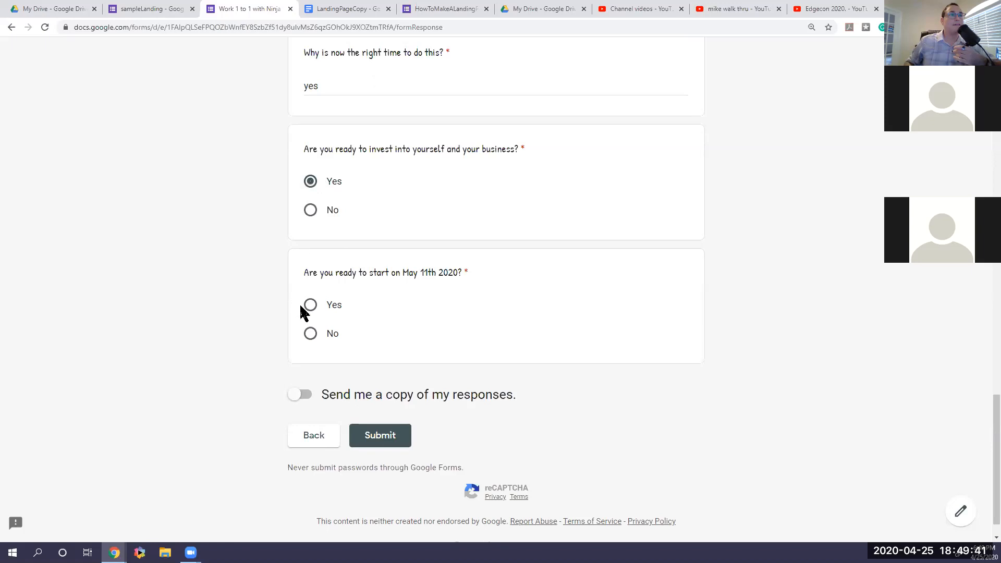
pyautogui.click(310, 304)
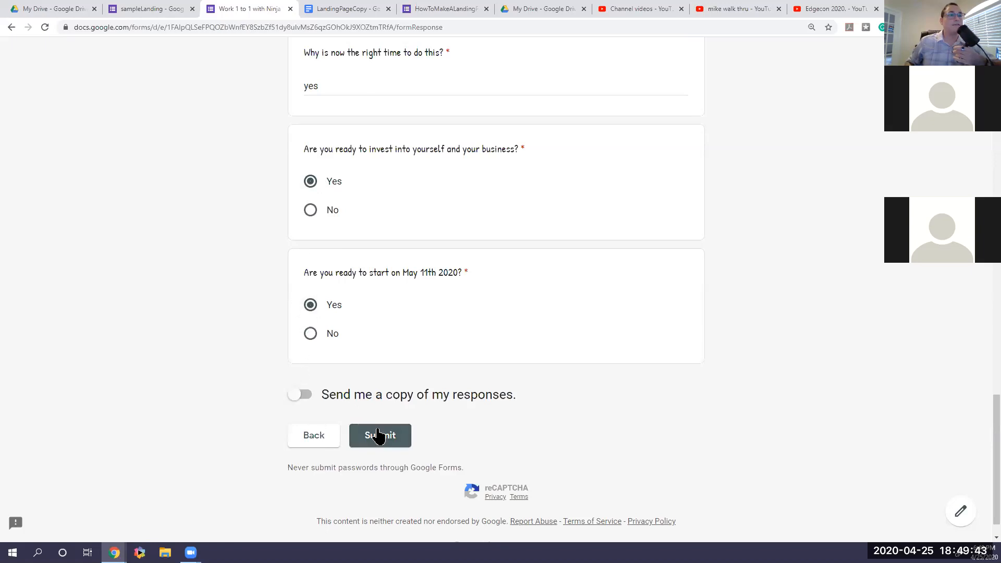
pyautogui.click(379, 436)
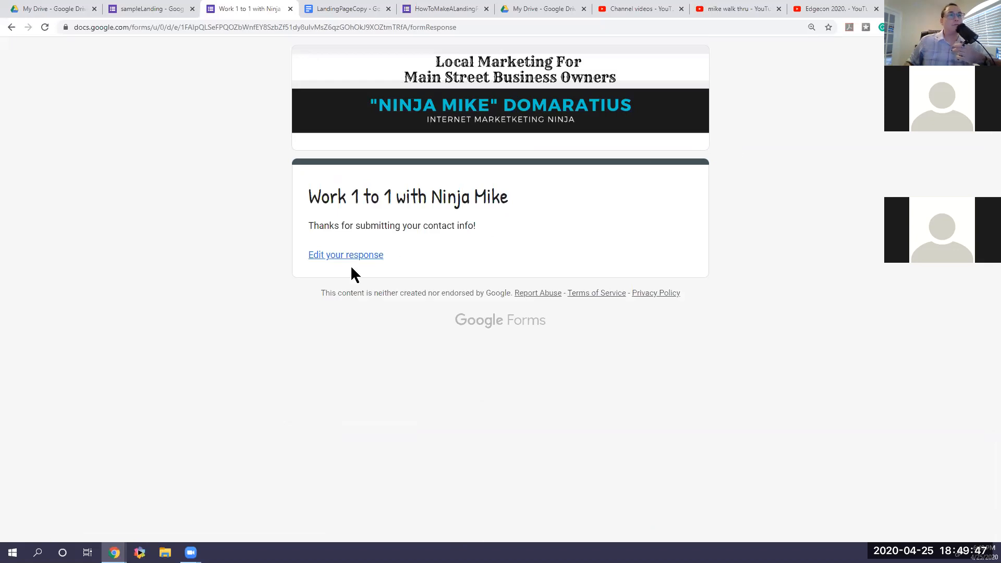
pyautogui.moveTo(342, 267)
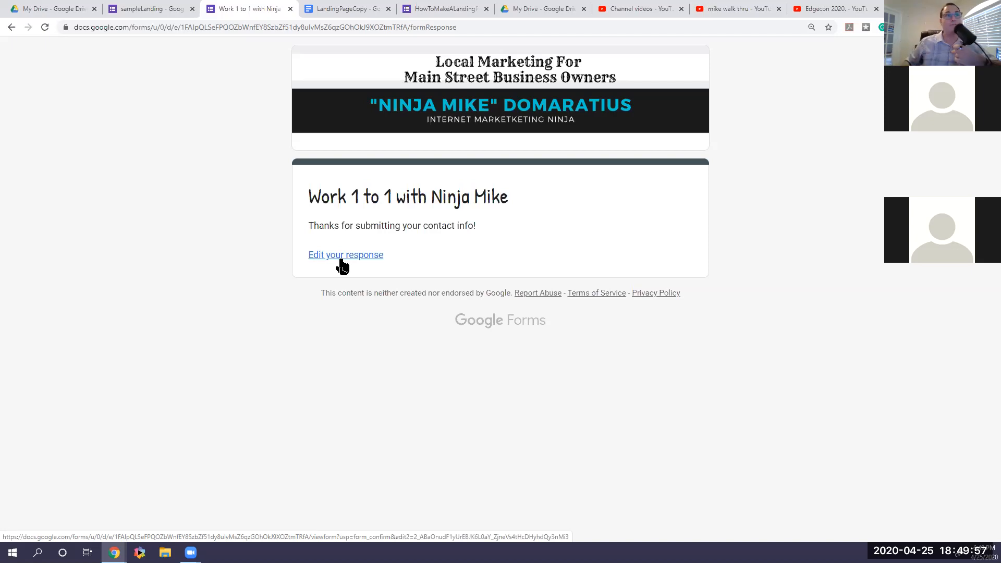
pyautogui.moveTo(162, 73)
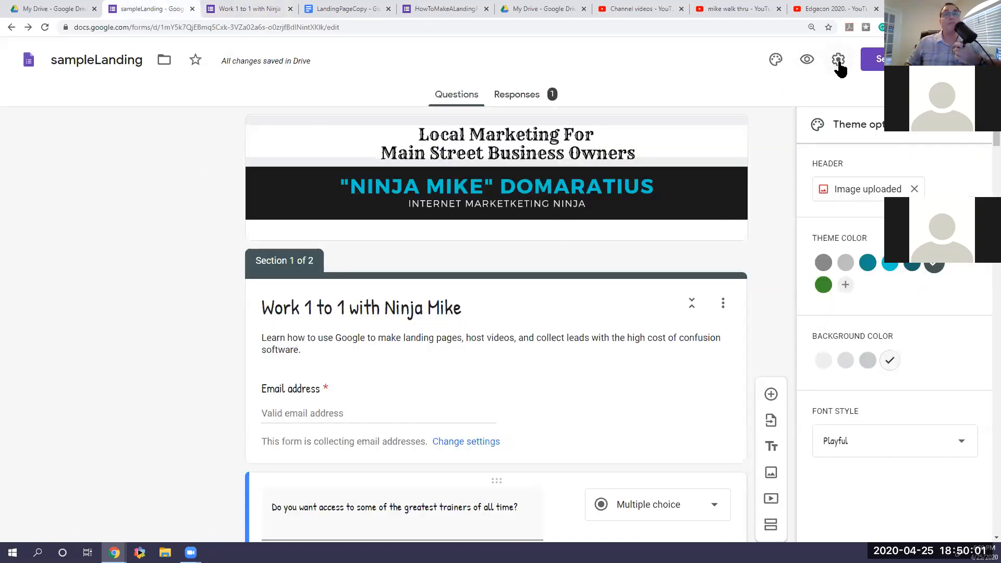
# - In General settings, switch off Limit to 1 response
pyautogui.click(838, 58)
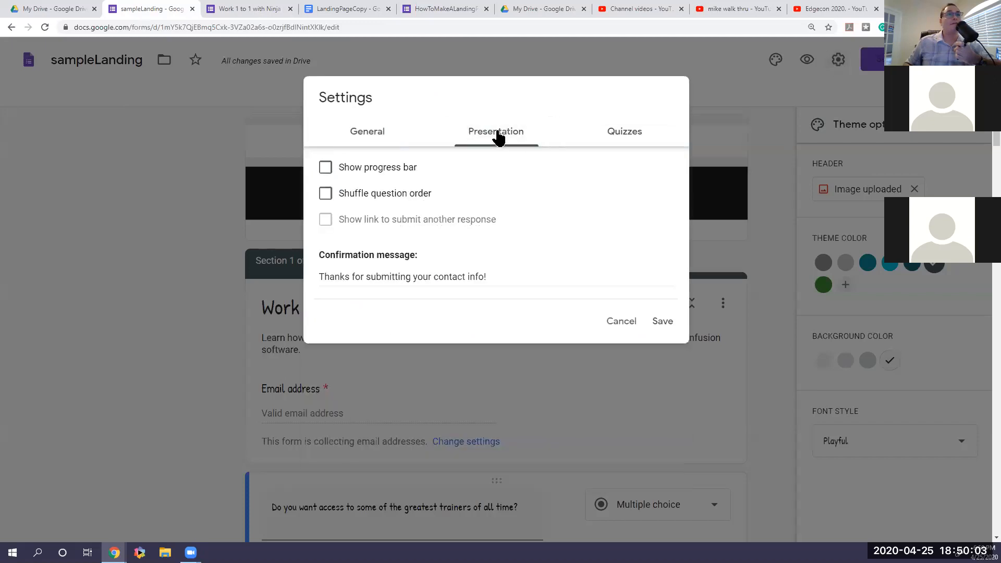
pyautogui.click(367, 131)
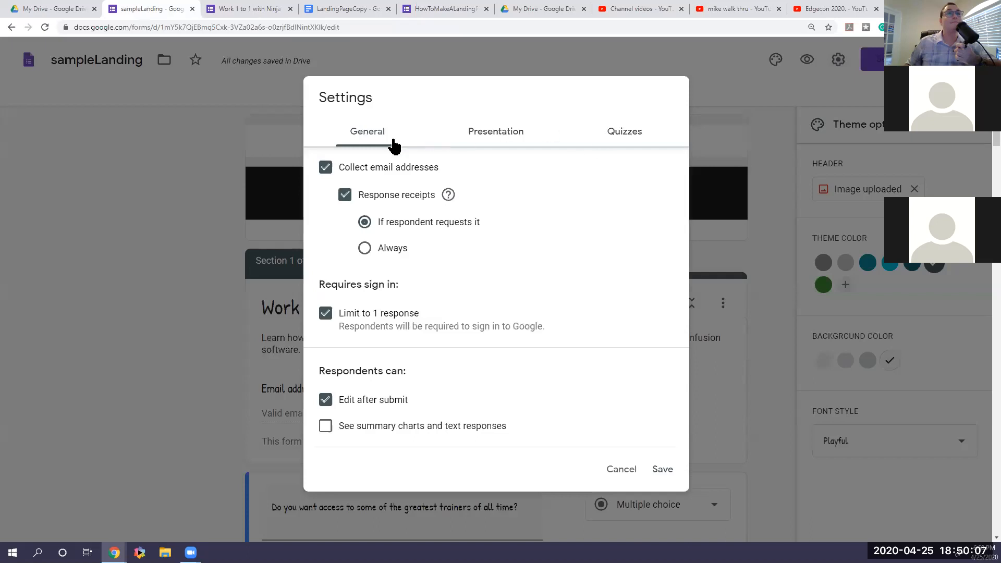
pyautogui.moveTo(449, 305)
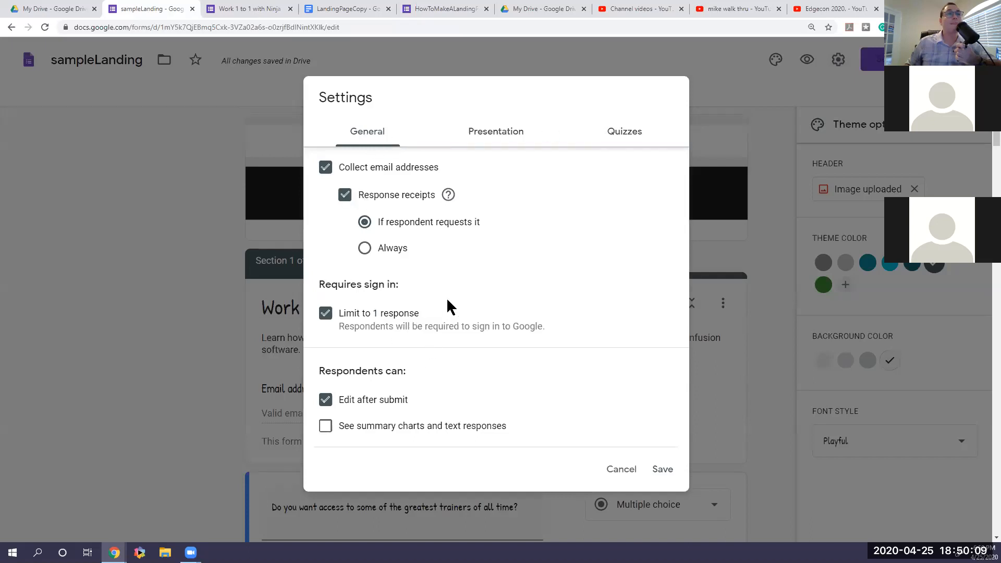
pyautogui.click(325, 313)
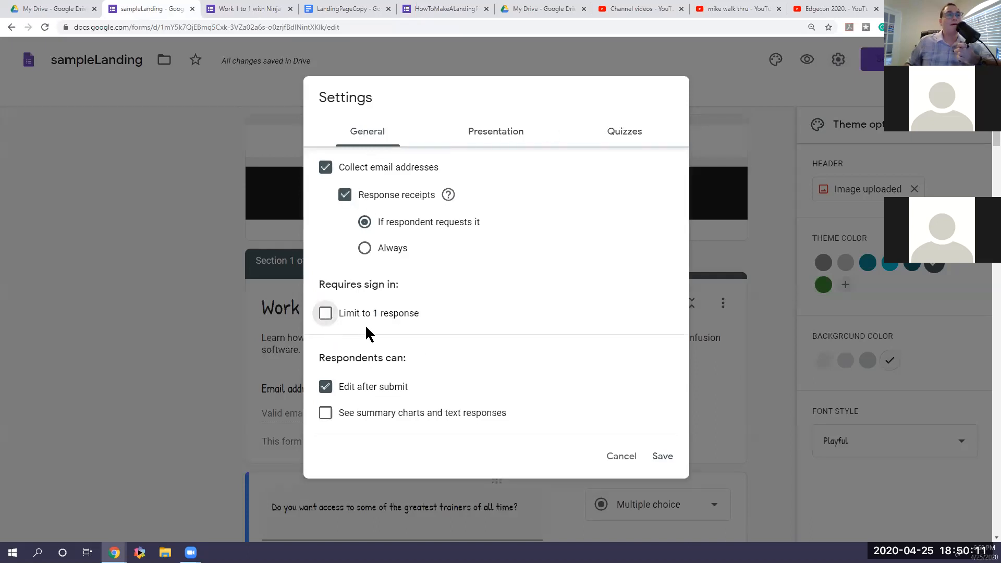
pyautogui.click(326, 313)
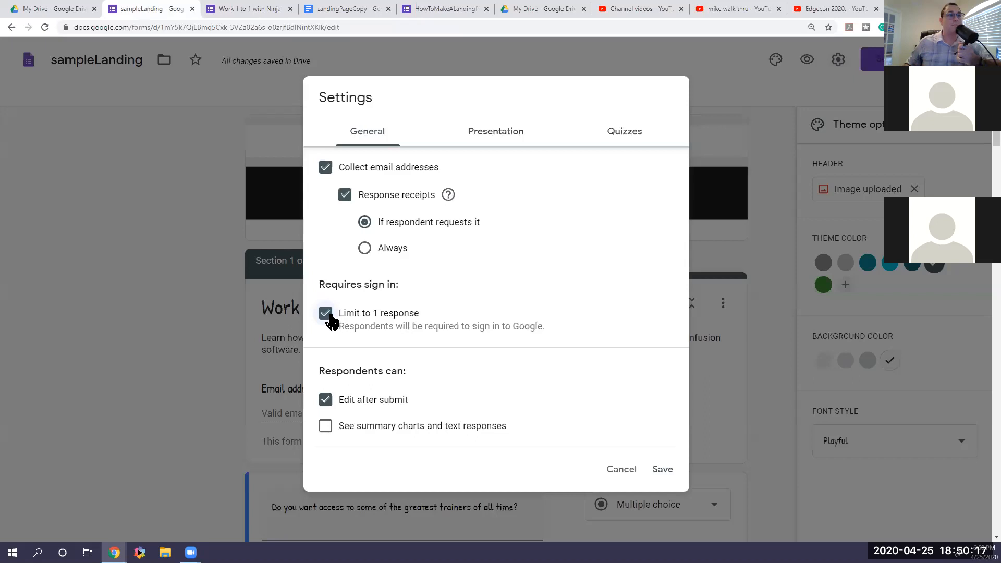
pyautogui.click(326, 313)
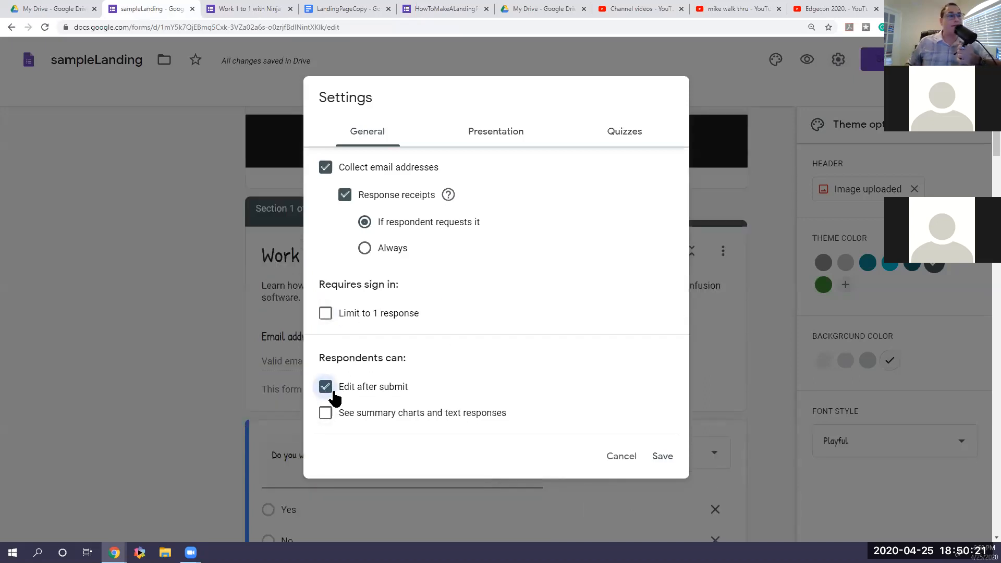
# - Switch off Edit after submit, leave summary charts off, and save the settings
pyautogui.click(325, 385)
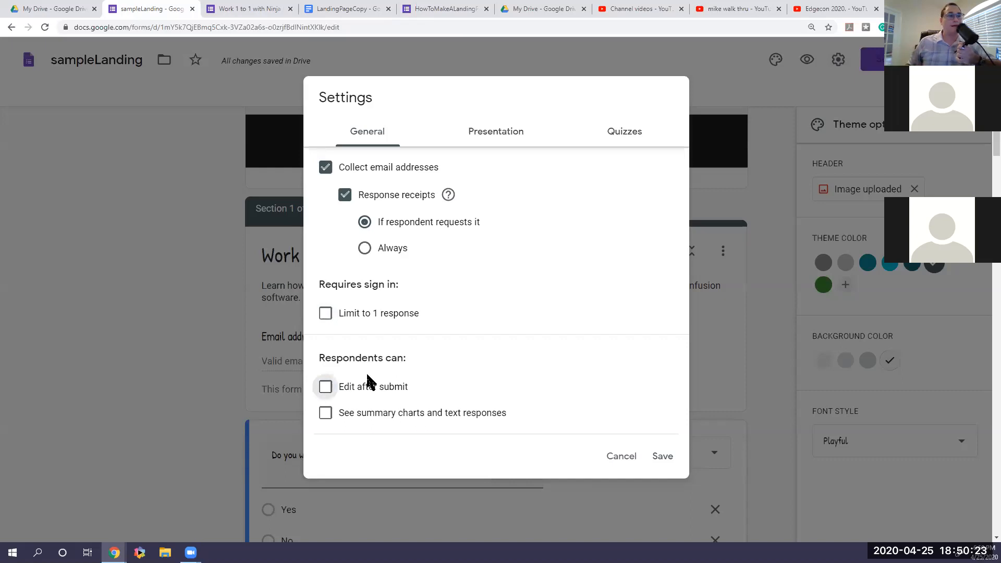
pyautogui.click(325, 413)
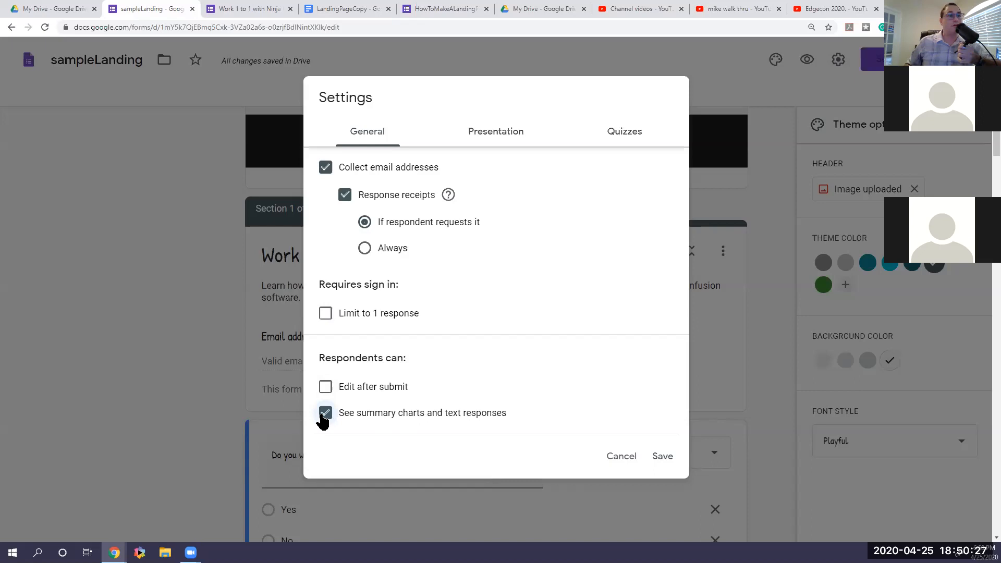
pyautogui.click(325, 412)
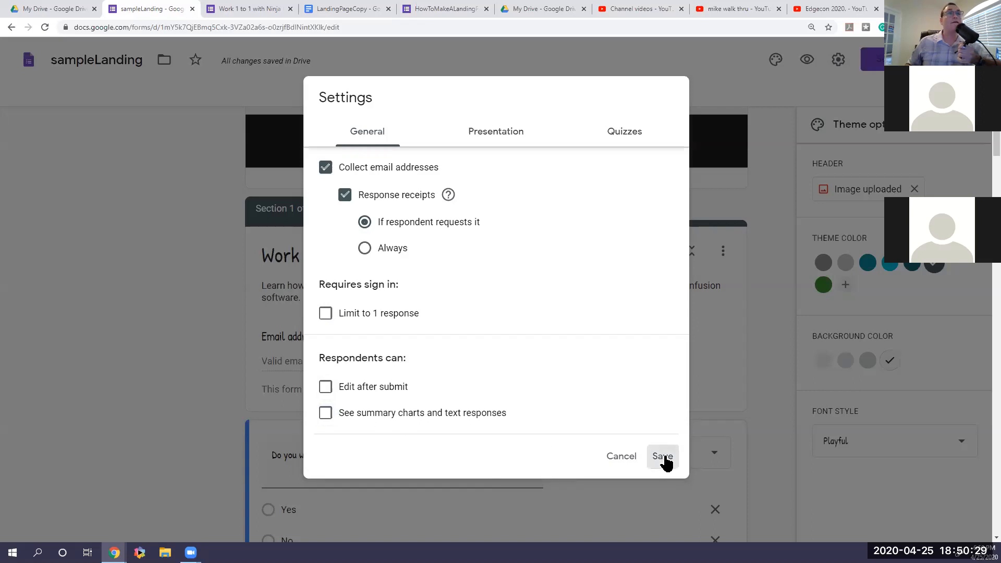
pyautogui.click(664, 457)
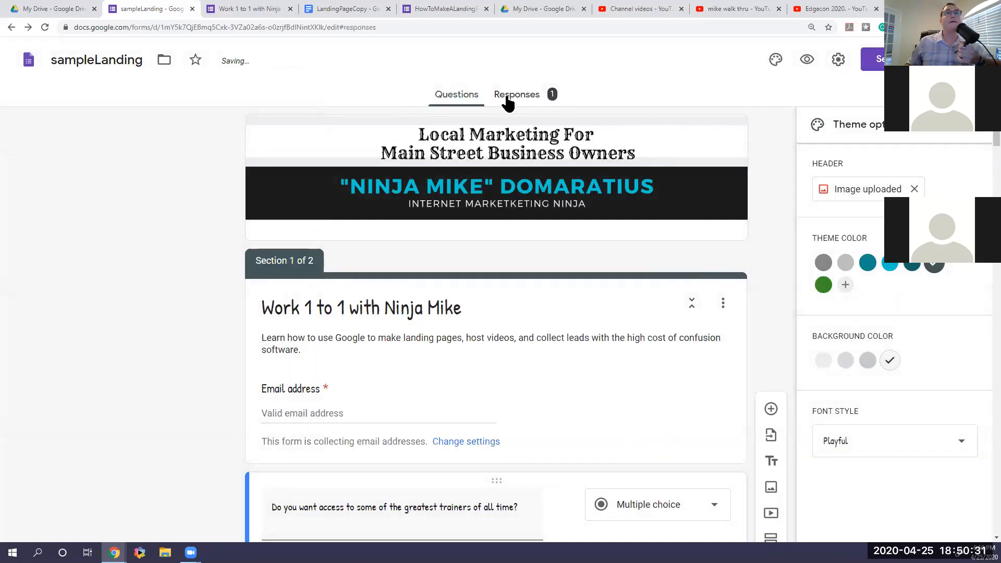
# - From Responses, create a new linked spreadsheet sampleLanding (Responses)
pyautogui.click(516, 94)
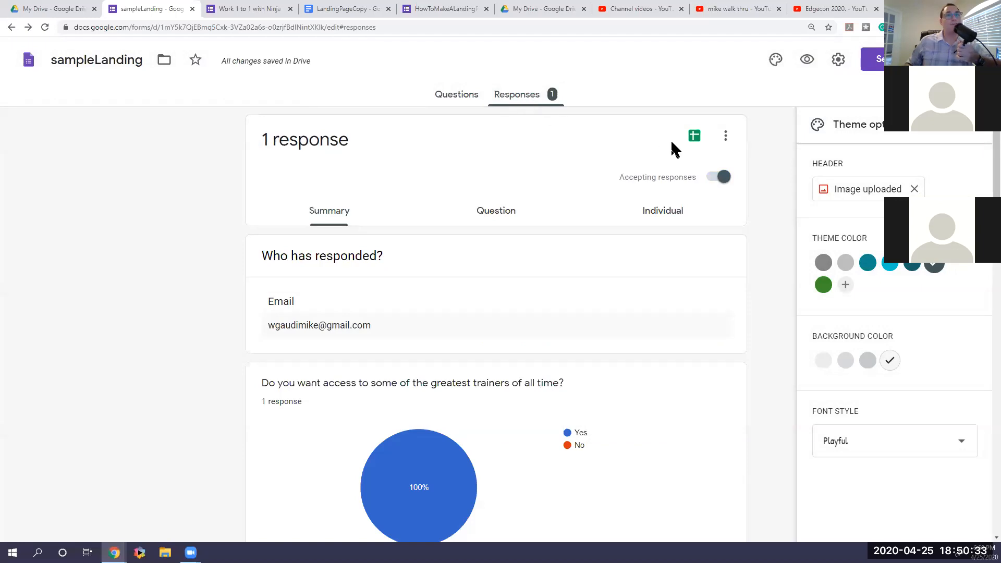
pyautogui.moveTo(694, 135)
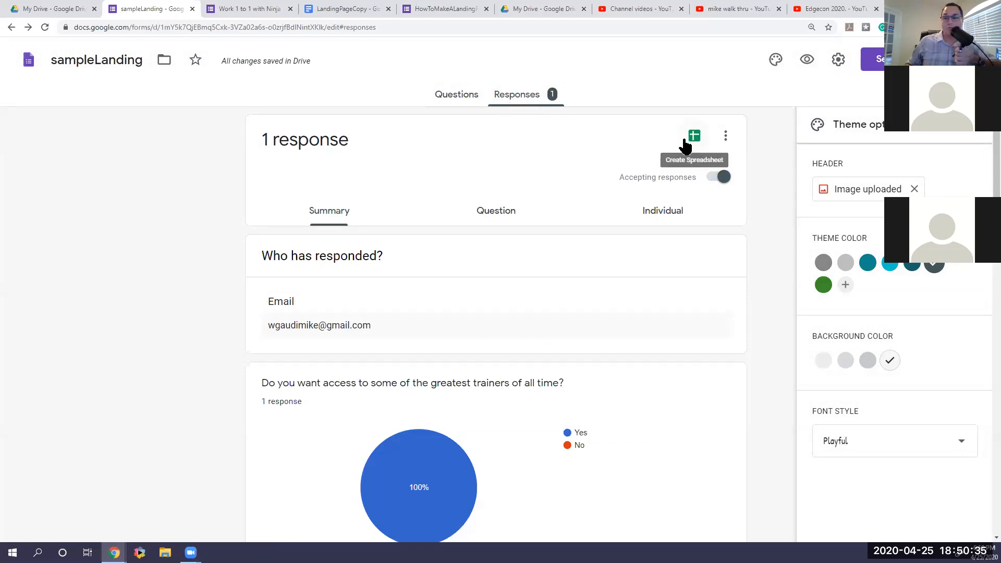
pyautogui.click(693, 134)
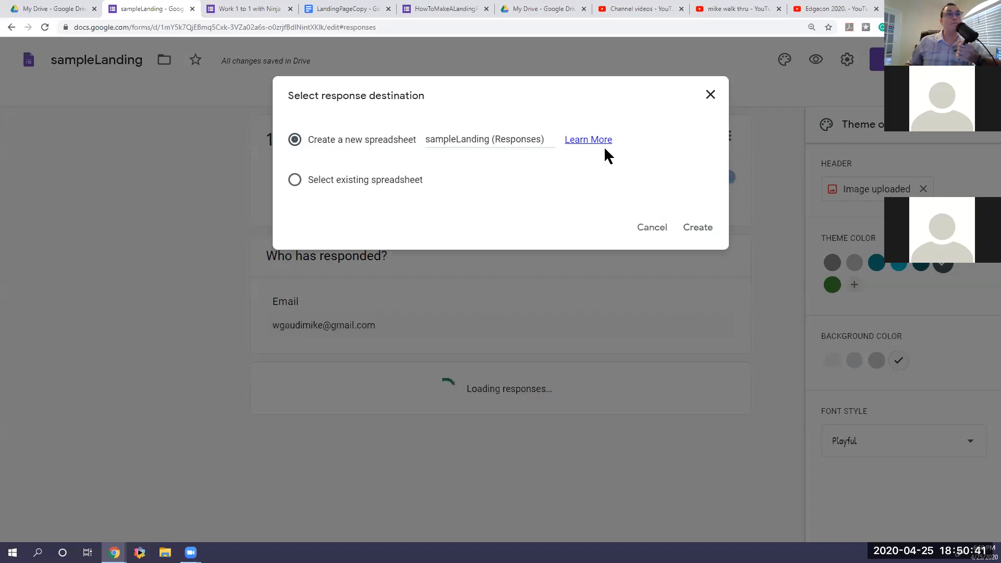
pyautogui.click(697, 228)
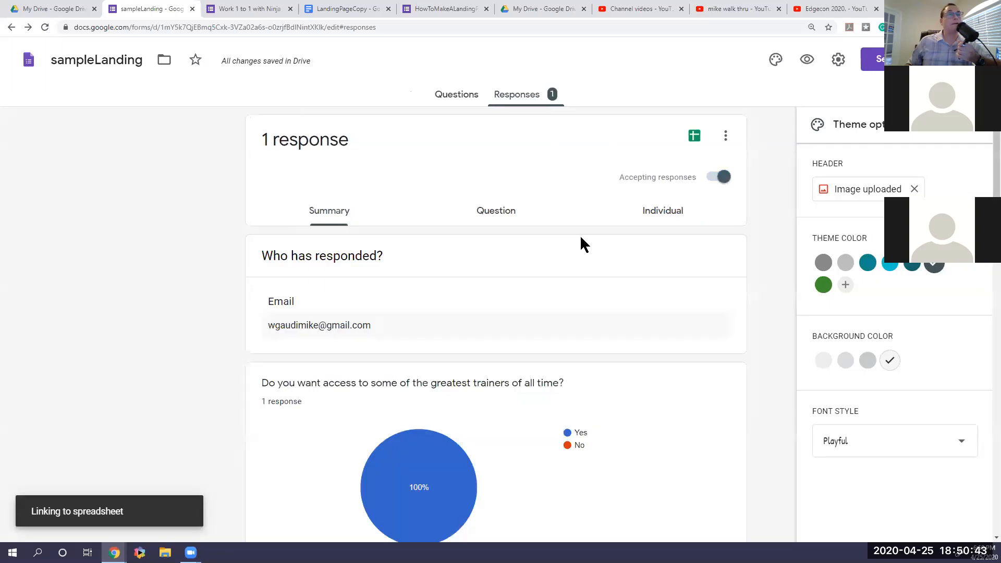
pyautogui.click(694, 135)
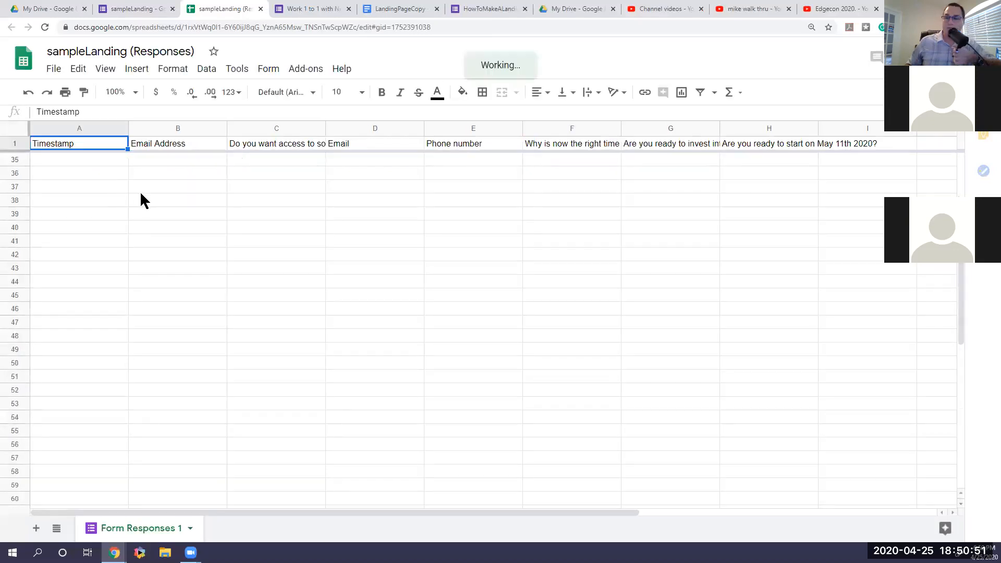
# - Review the Form Responses 1 sheet and return to the form's responses page
pyautogui.scroll(3)
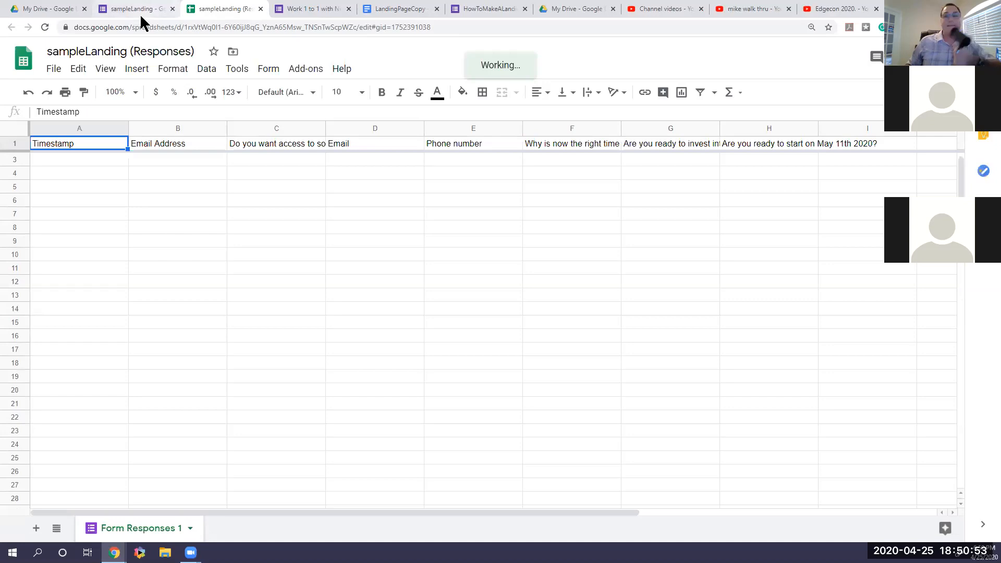
pyautogui.click(125, 9)
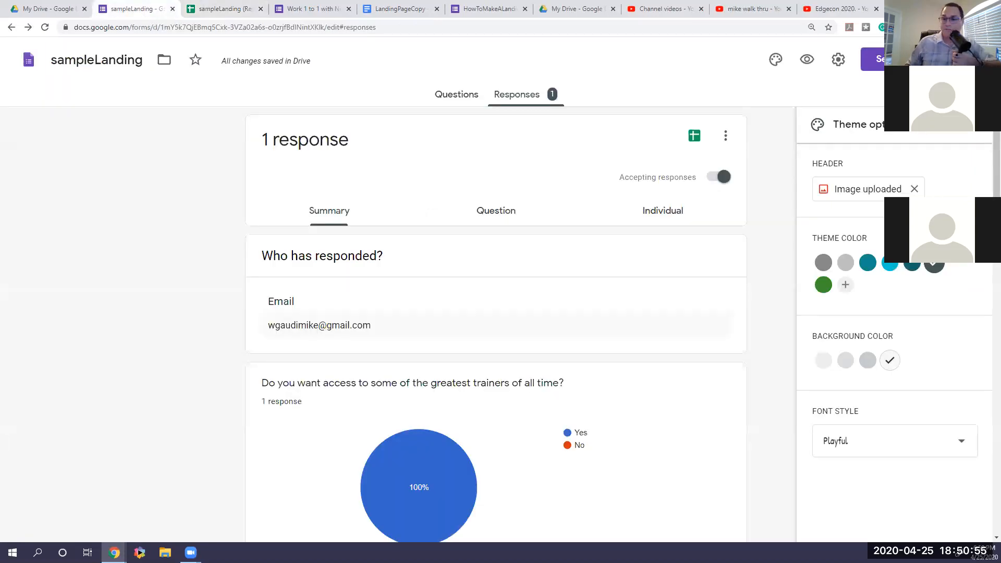